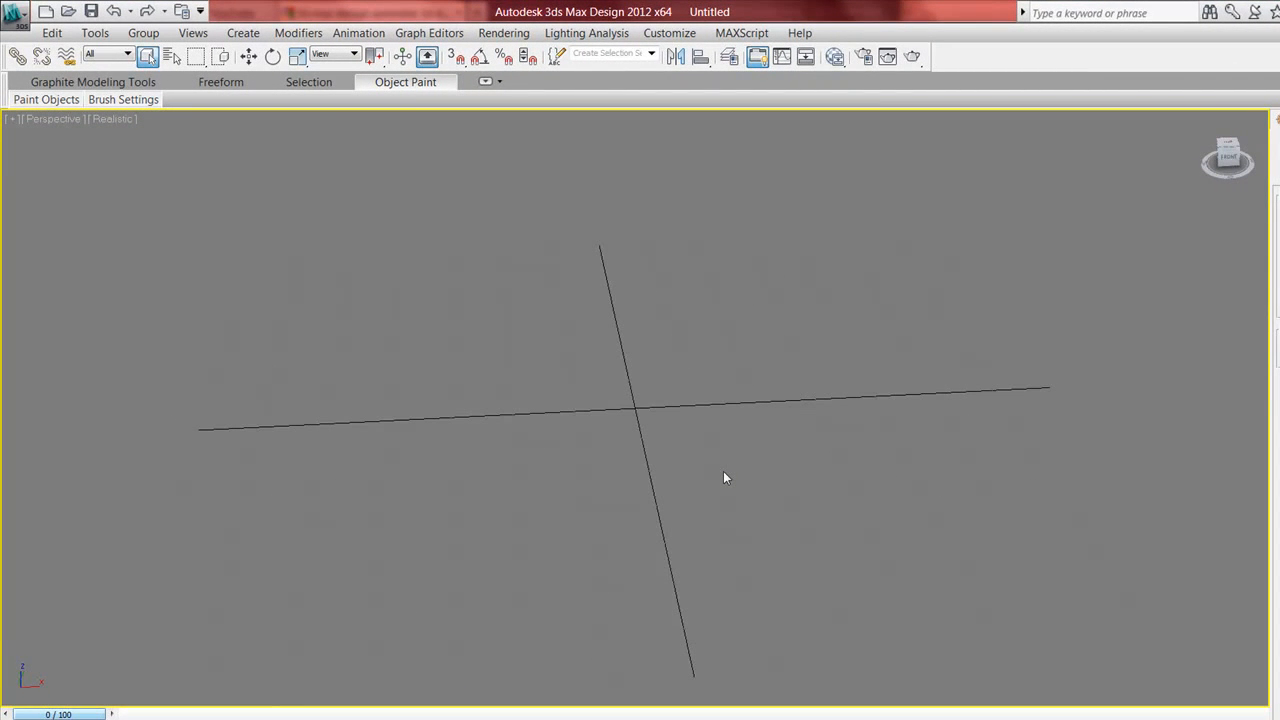
pyautogui.moveTo(22, 24)
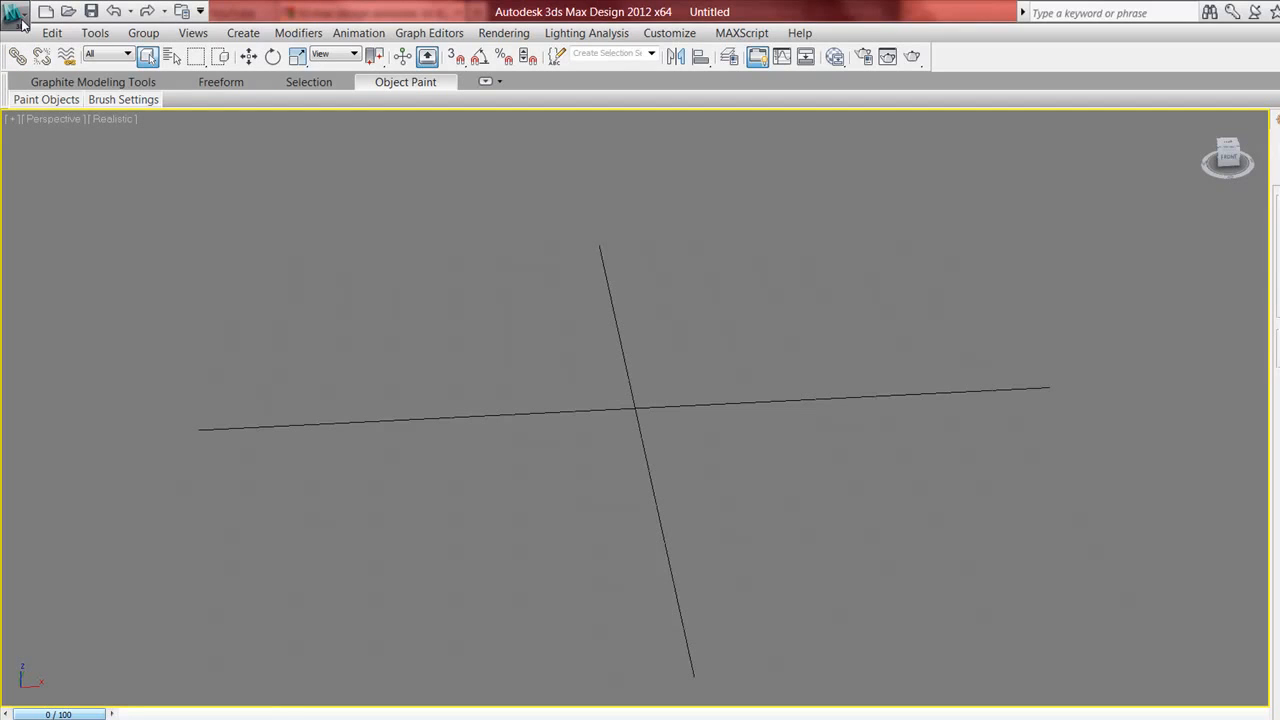
# Start an import from the application menu and browse to the Desktop folder
pyautogui.click(22, 14)
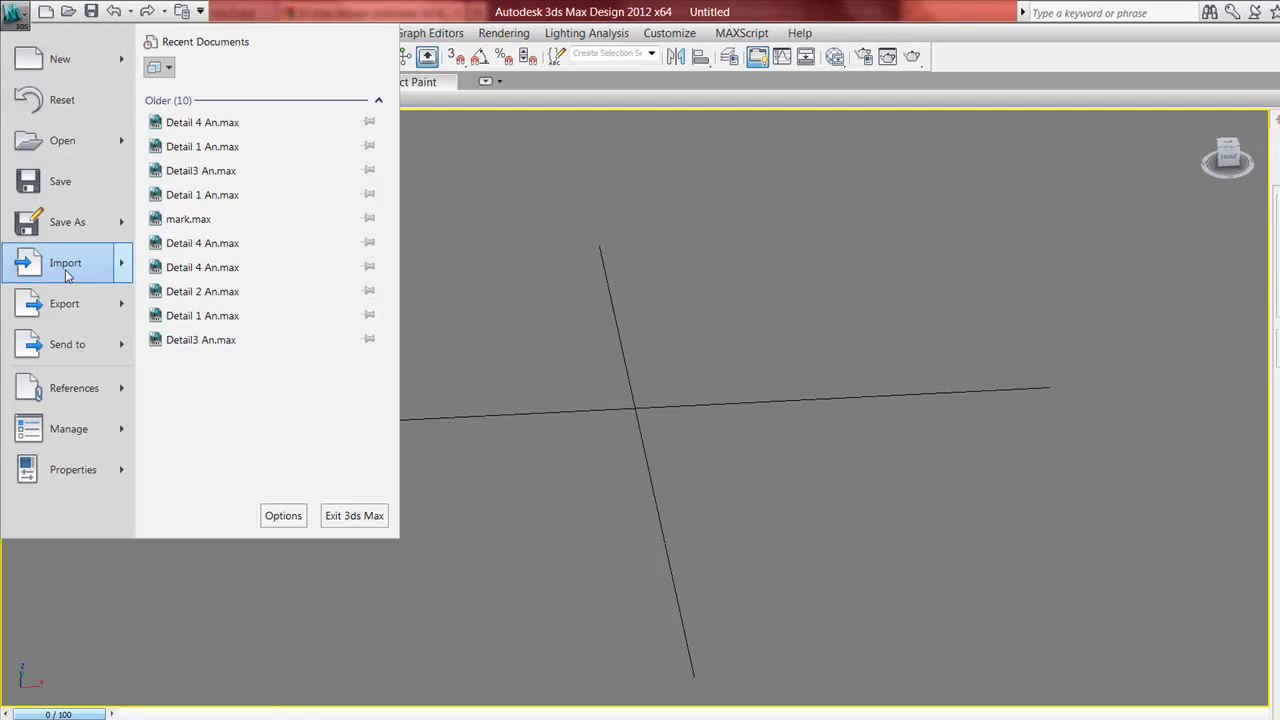
pyautogui.click(64, 262)
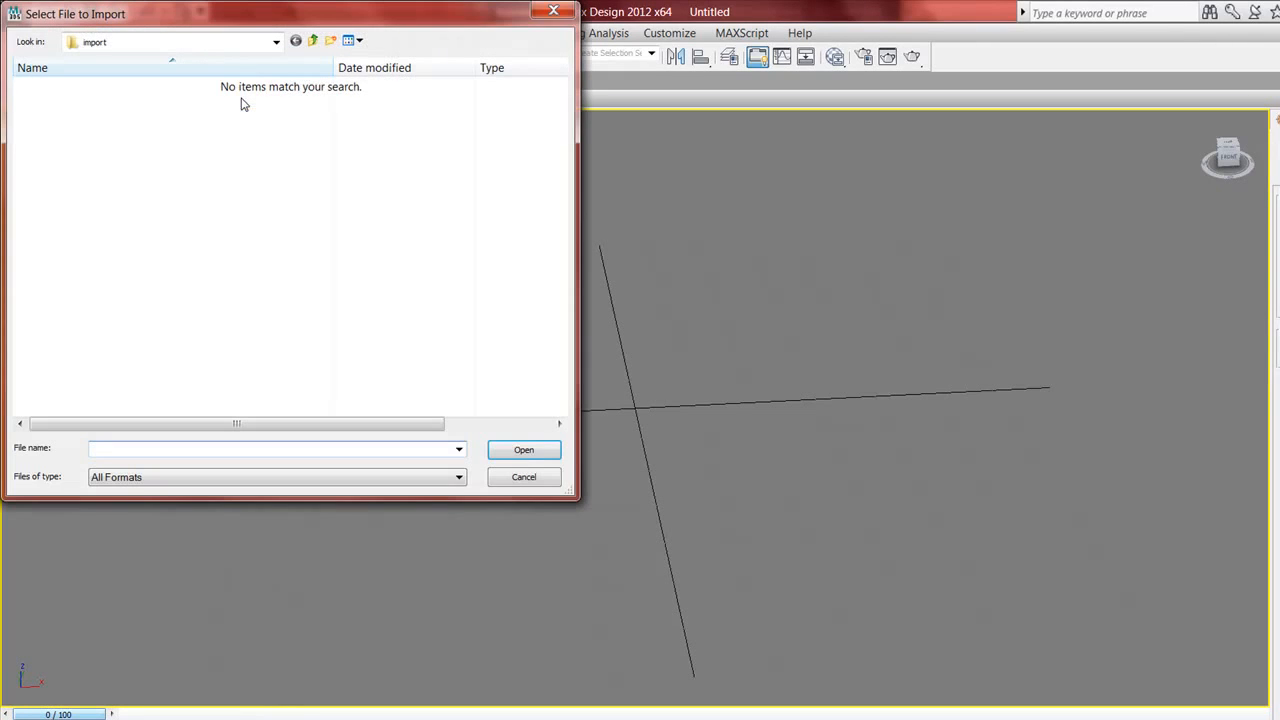
pyautogui.moveTo(308, 46)
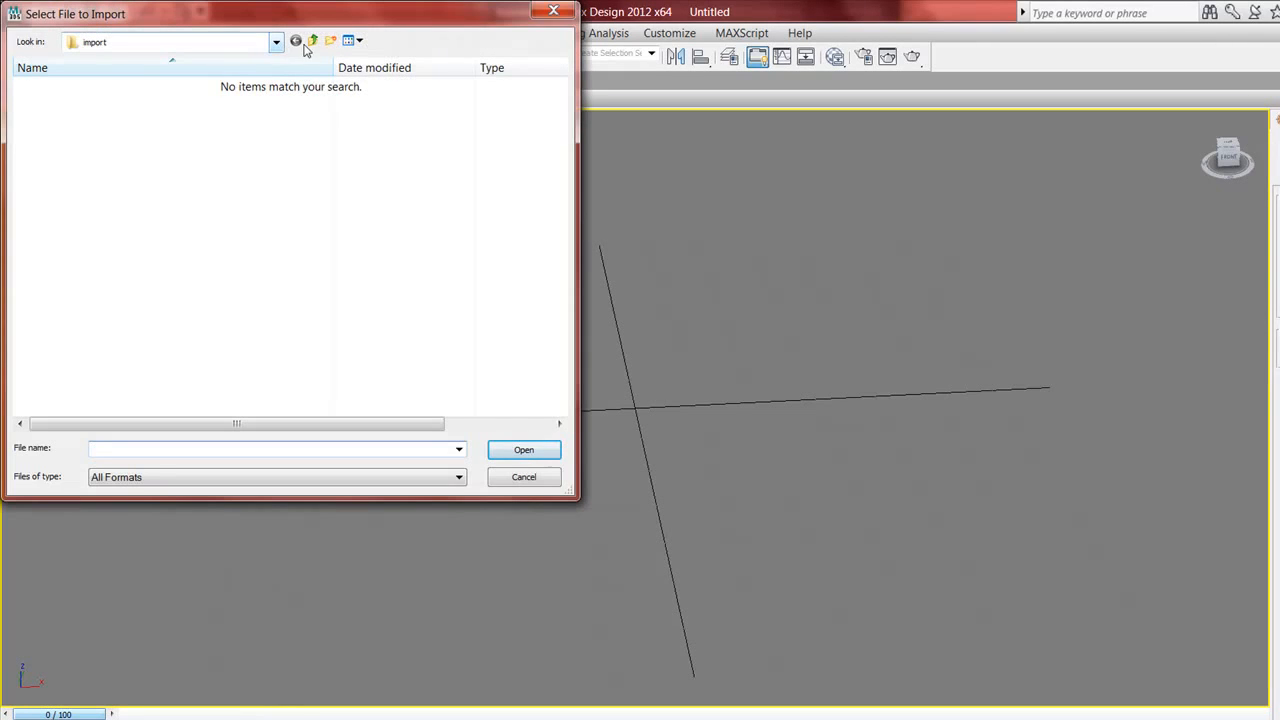
pyautogui.click(276, 40)
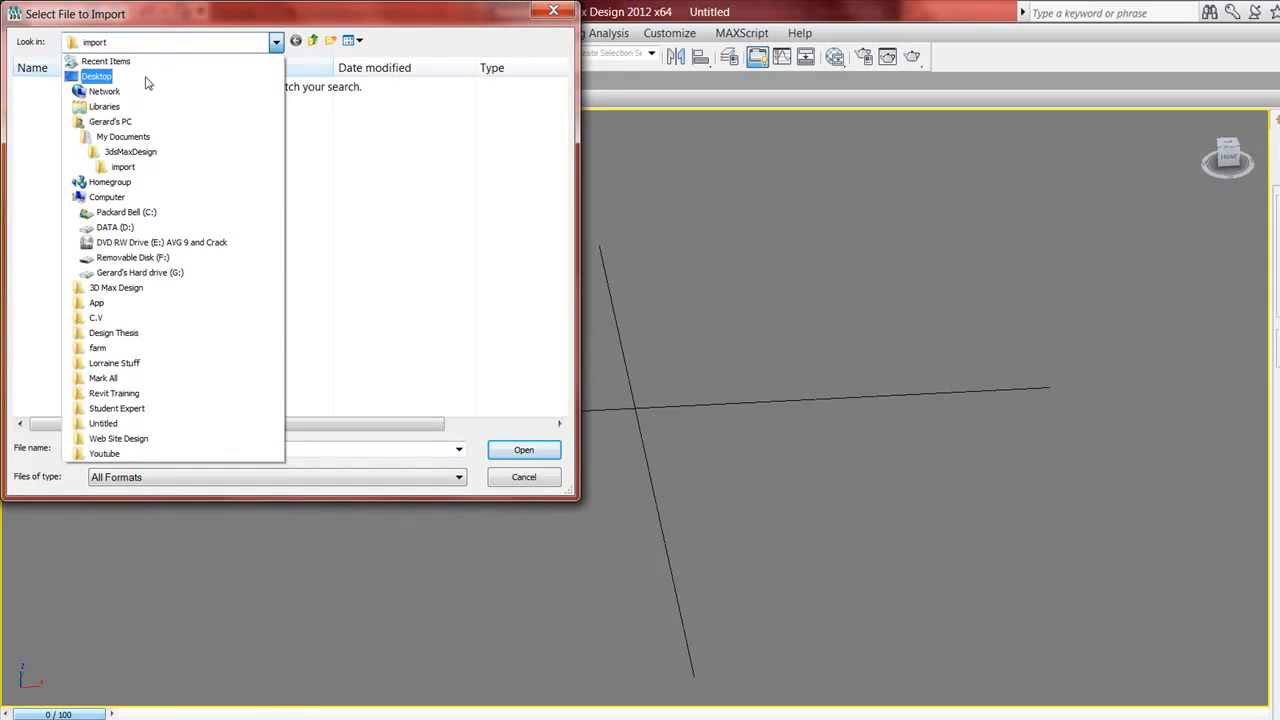
pyautogui.click(96, 78)
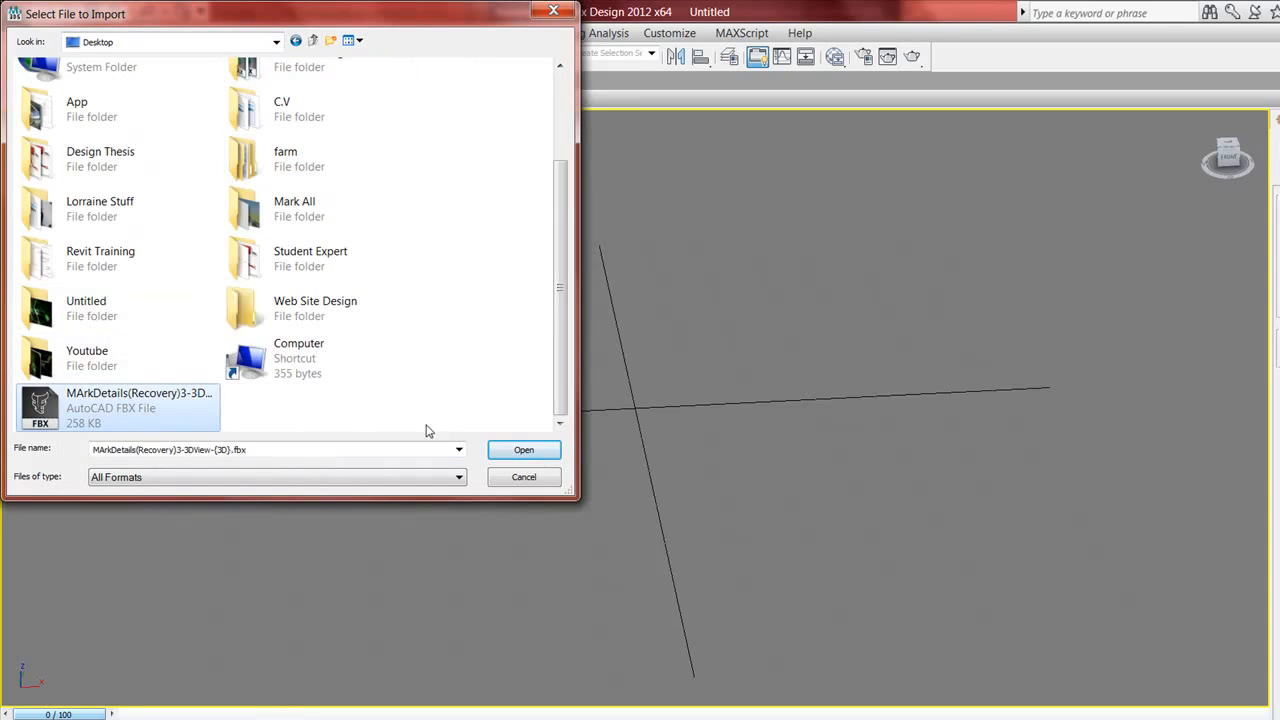
# Import the building detail FBX file, accepting the FBX settings and dismissing the renderer warning
pyautogui.click(524, 450)
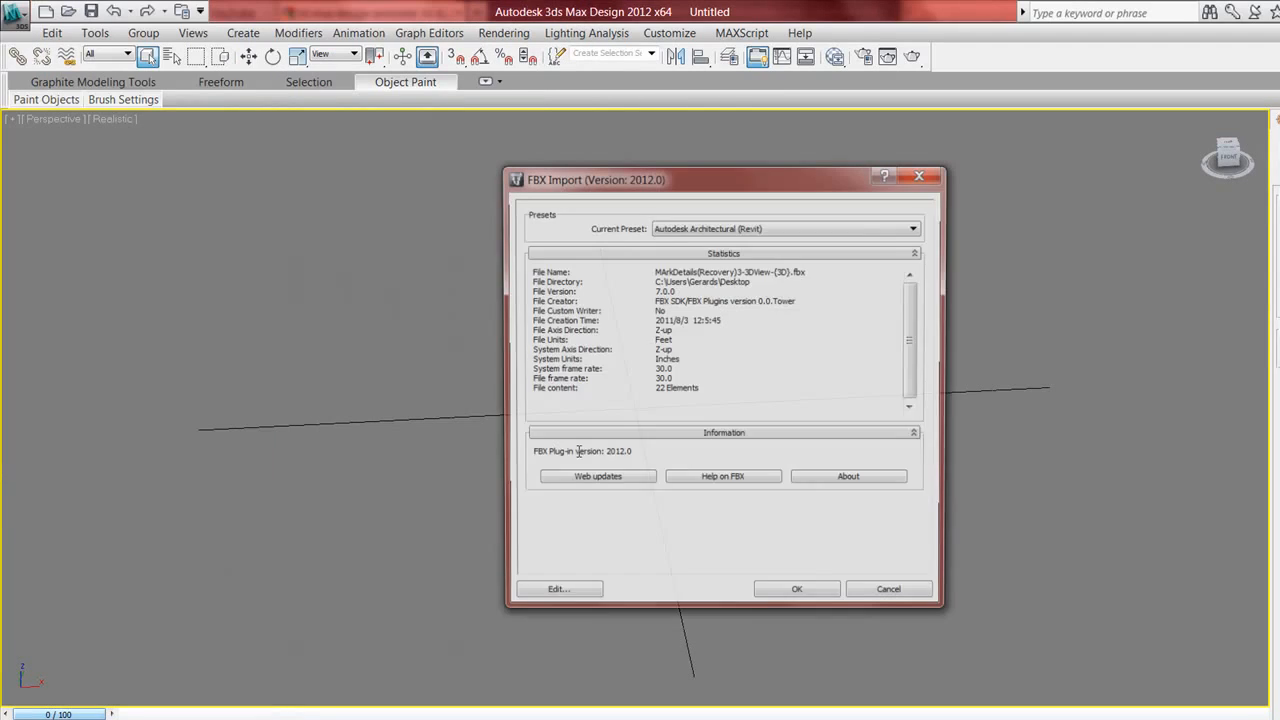
pyautogui.click(796, 588)
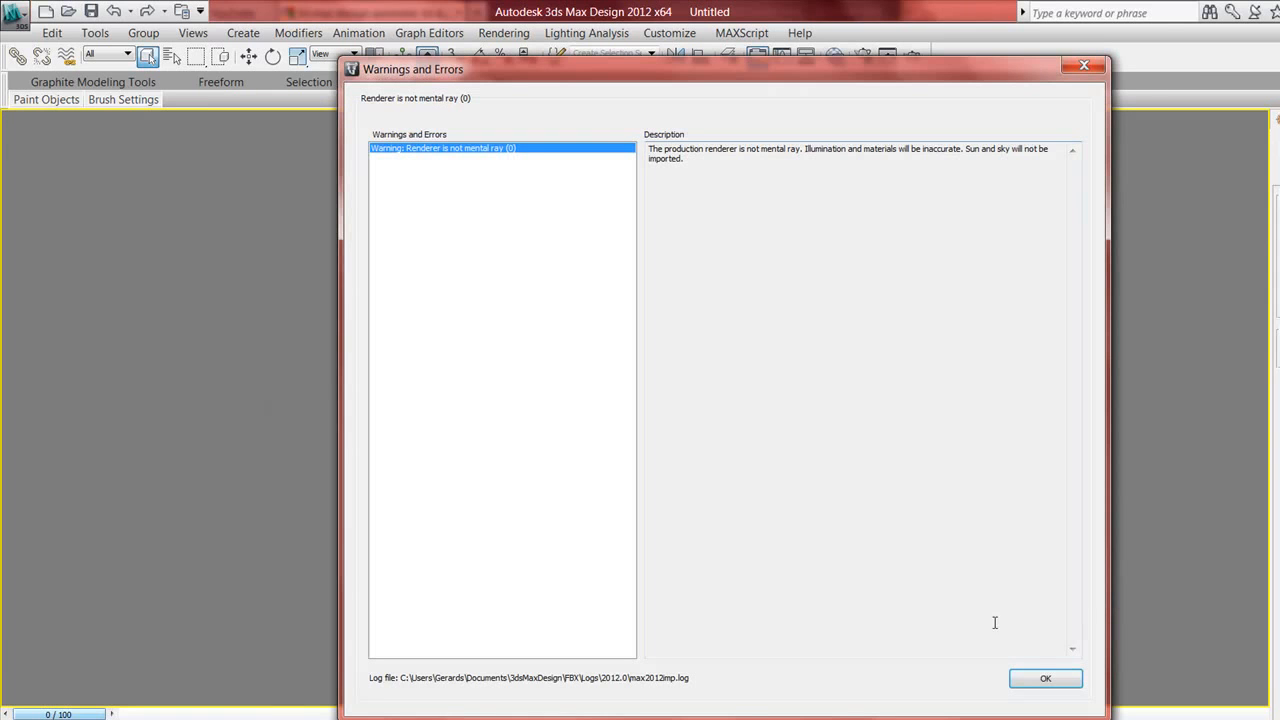
pyautogui.click(1050, 680)
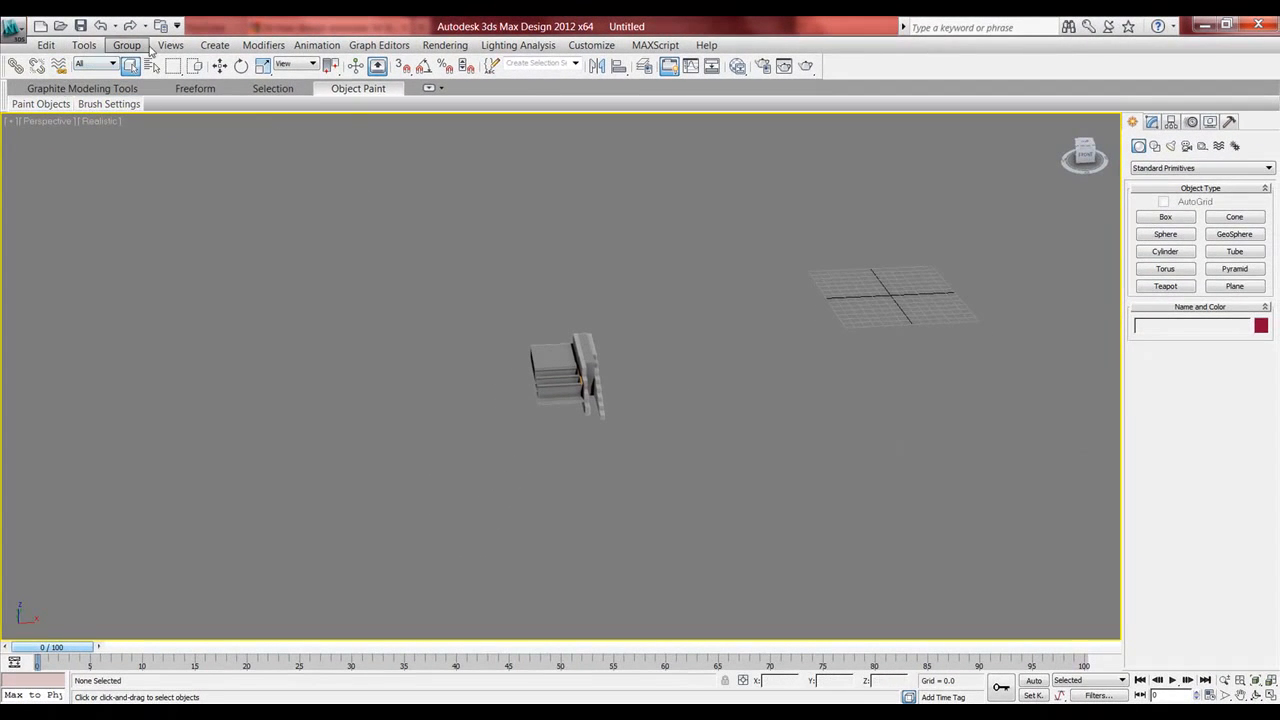
# Open the Group menu while reviewing the imported model
pyautogui.click(214, 44)
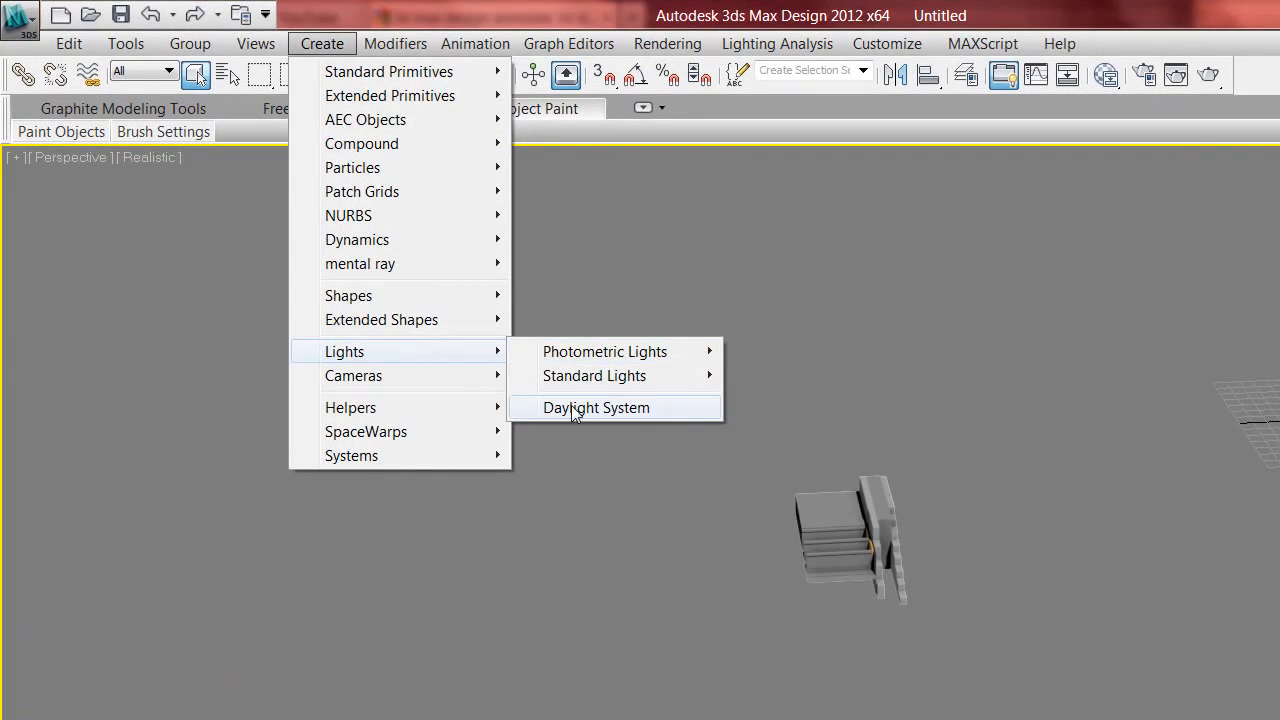
# Place a daylight system in the viewport to light the building detail
pyautogui.click(596, 408)
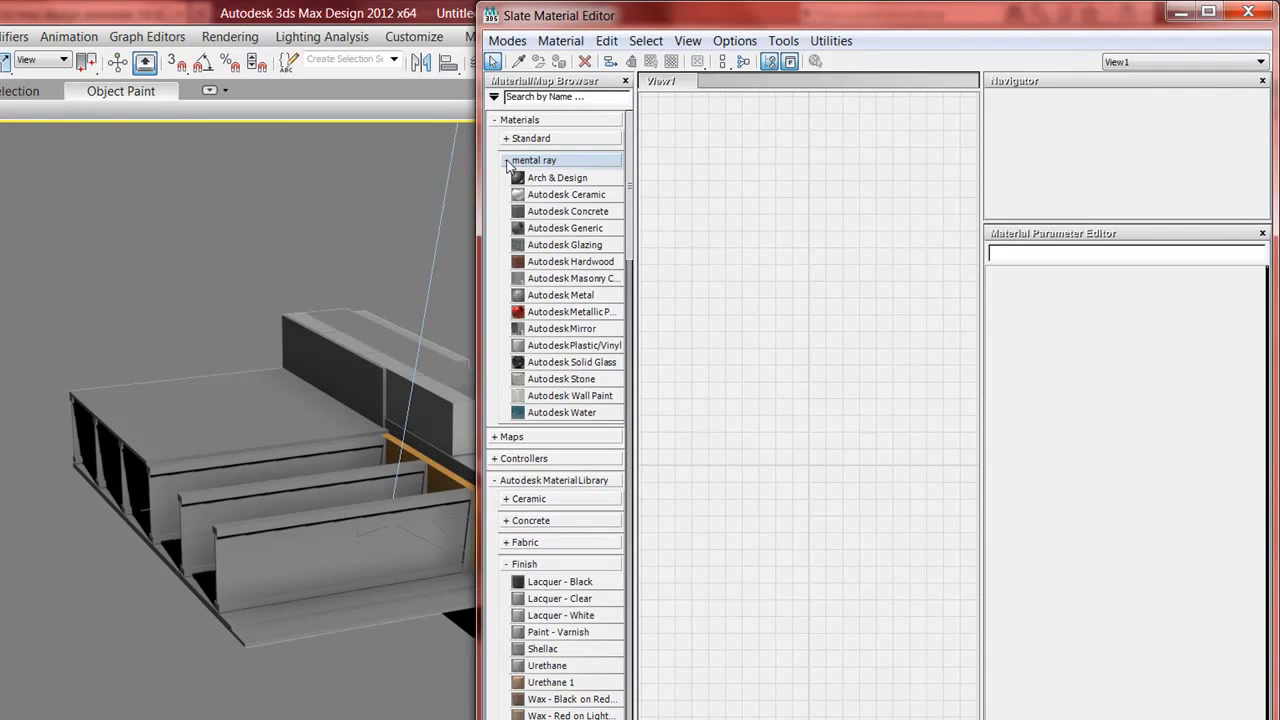
# Collapse the mental ray, Finish, Stucco and Wall Paint material lists
pyautogui.click(508, 160)
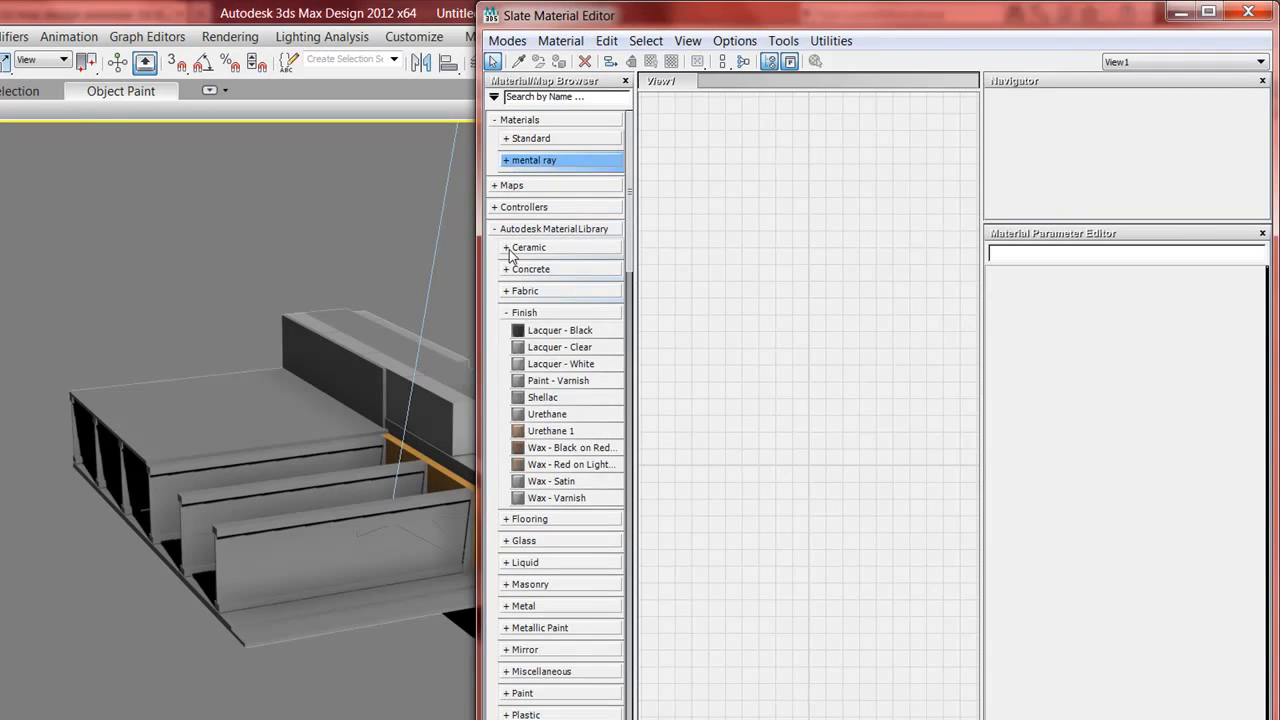
pyautogui.click(524, 312)
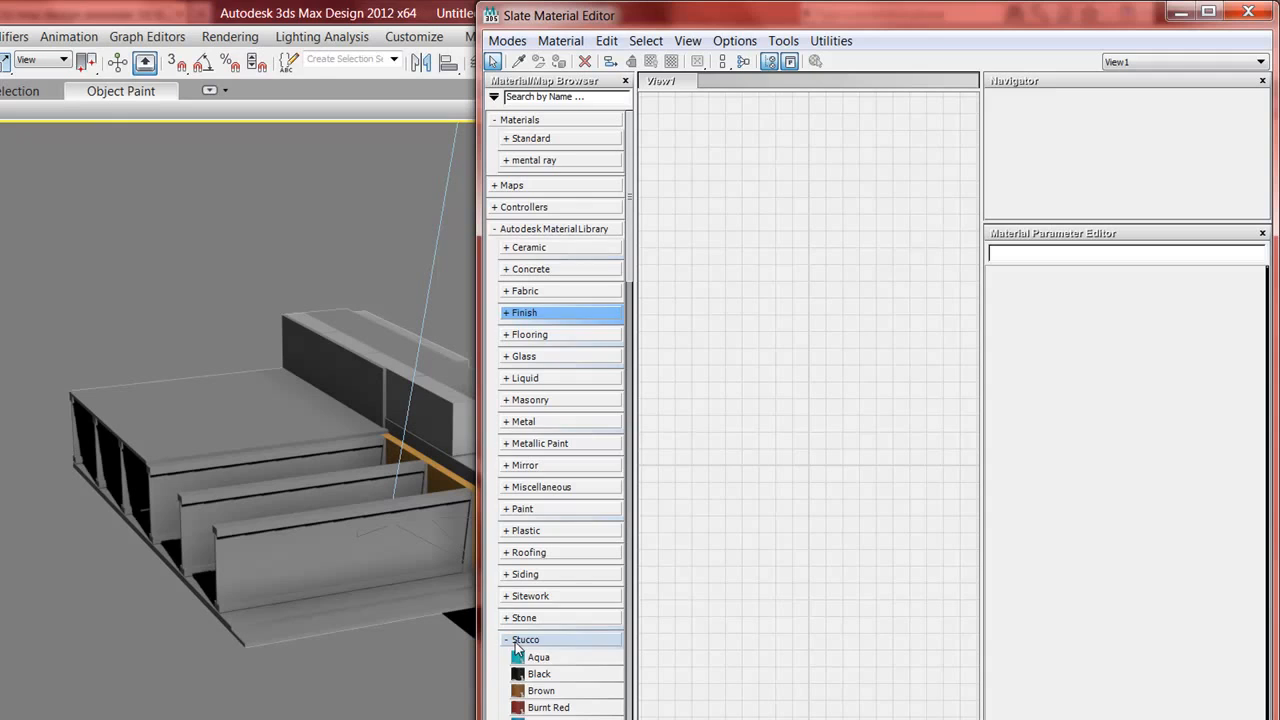
pyautogui.click(524, 640)
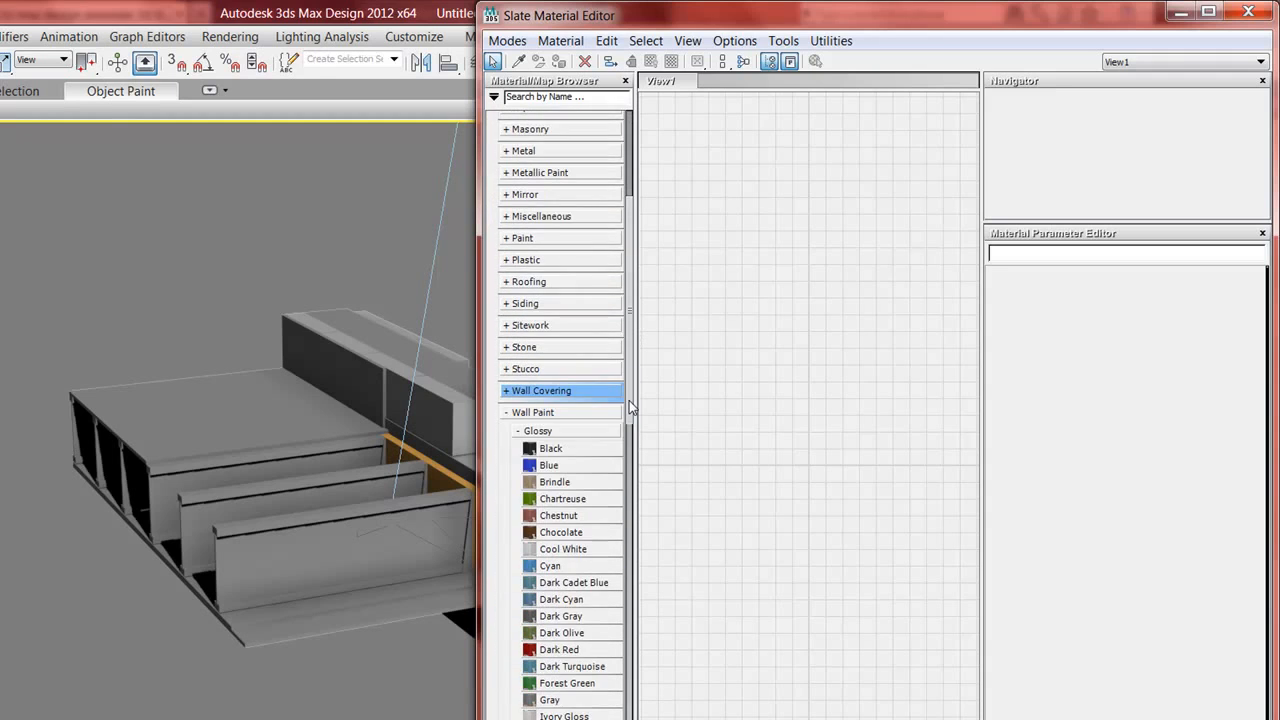
pyautogui.click(520, 430)
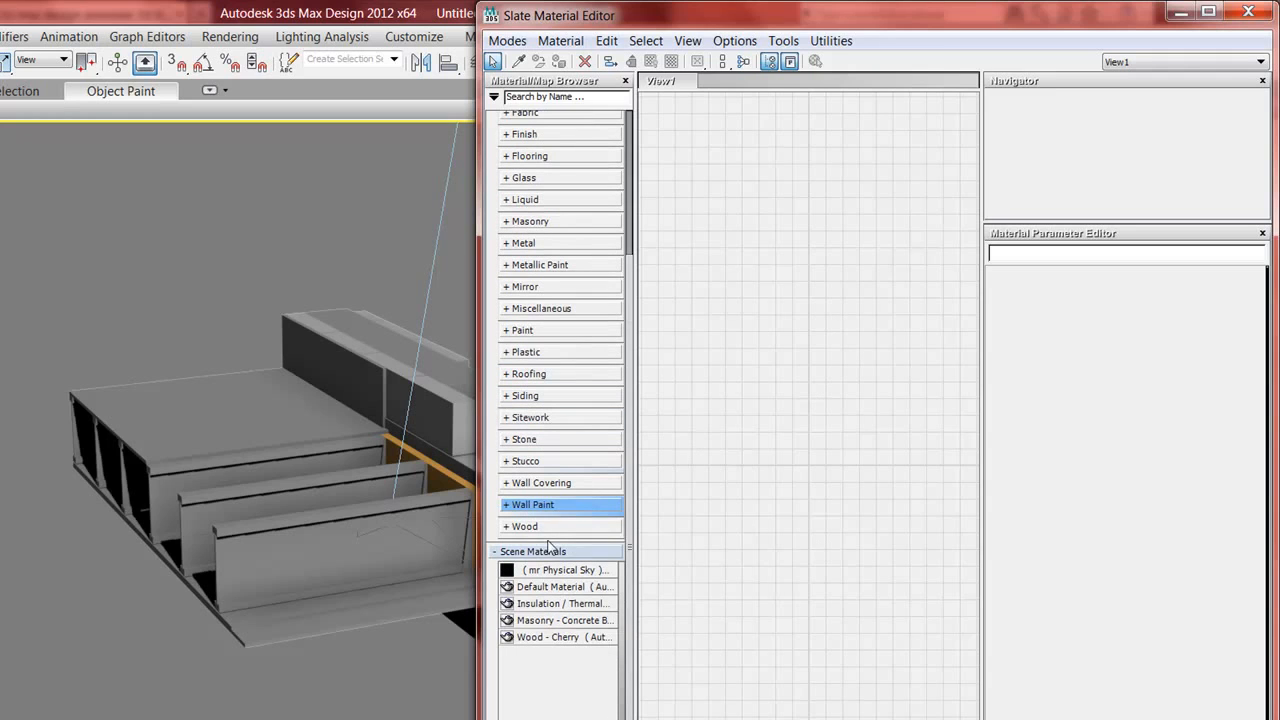
# Expand the library's Wood materials and choose the Beech material
pyautogui.click(522, 526)
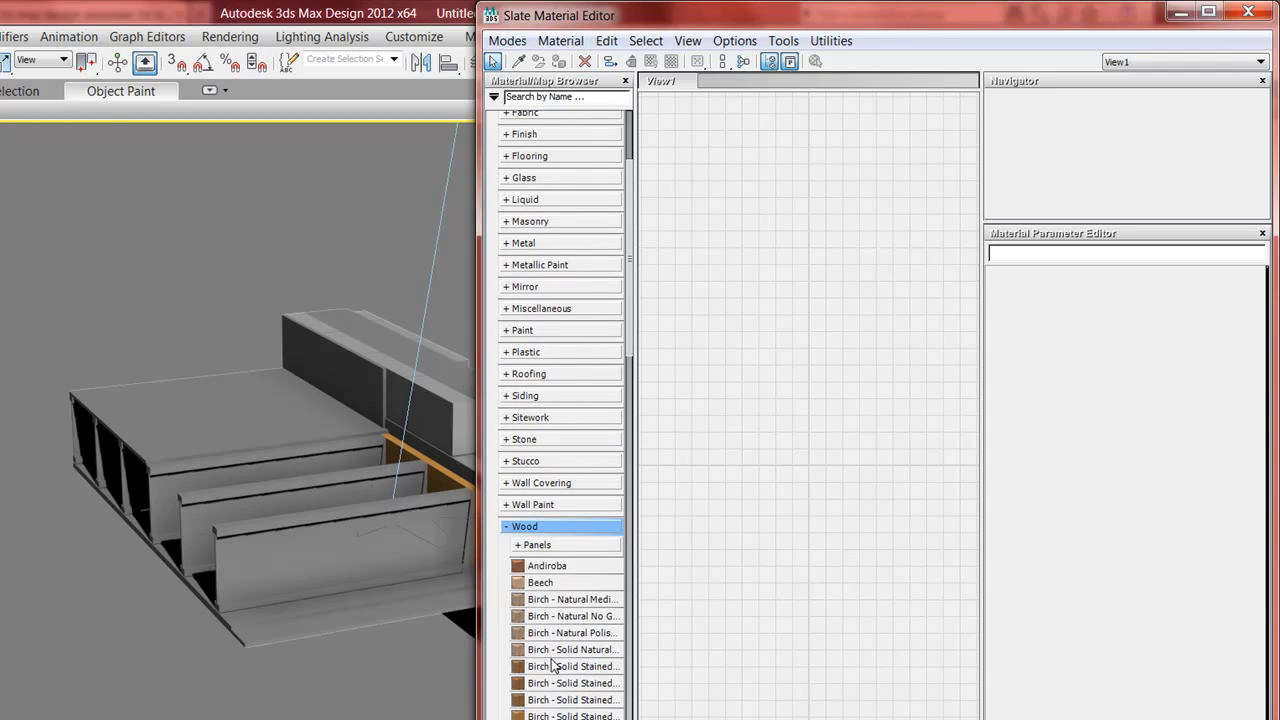
pyautogui.click(556, 582)
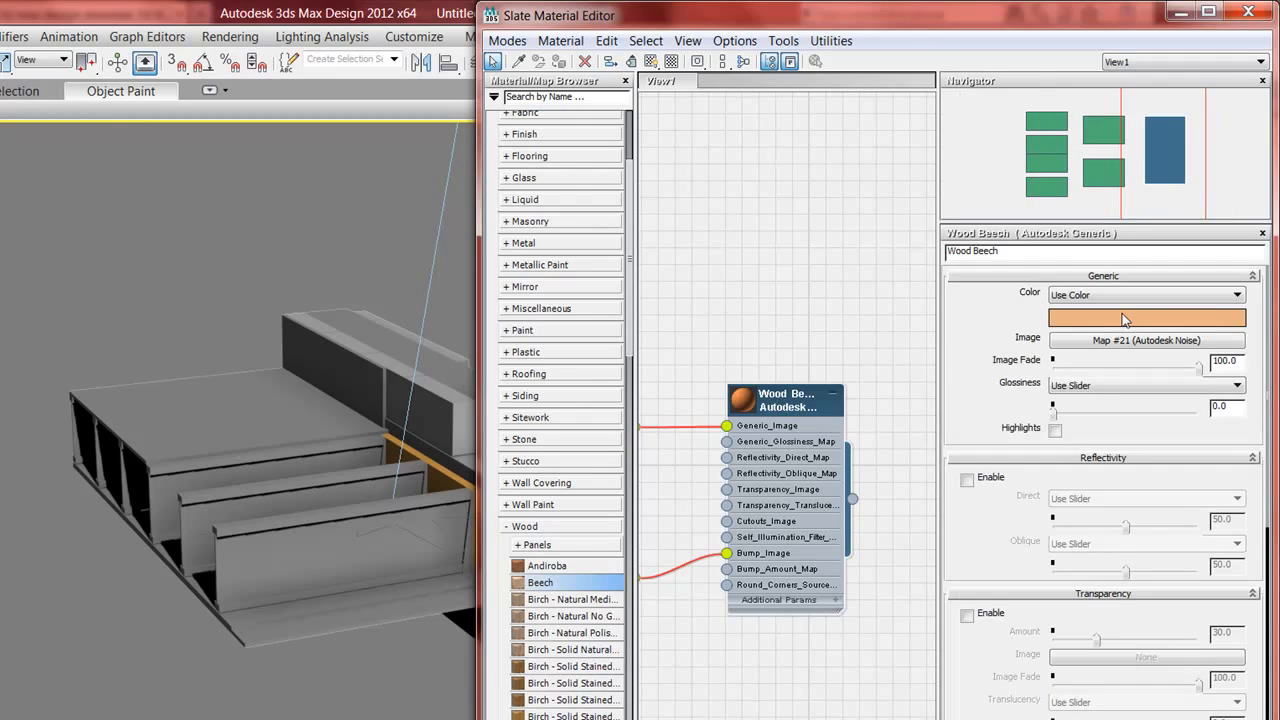
pyautogui.moveTo(1090, 324)
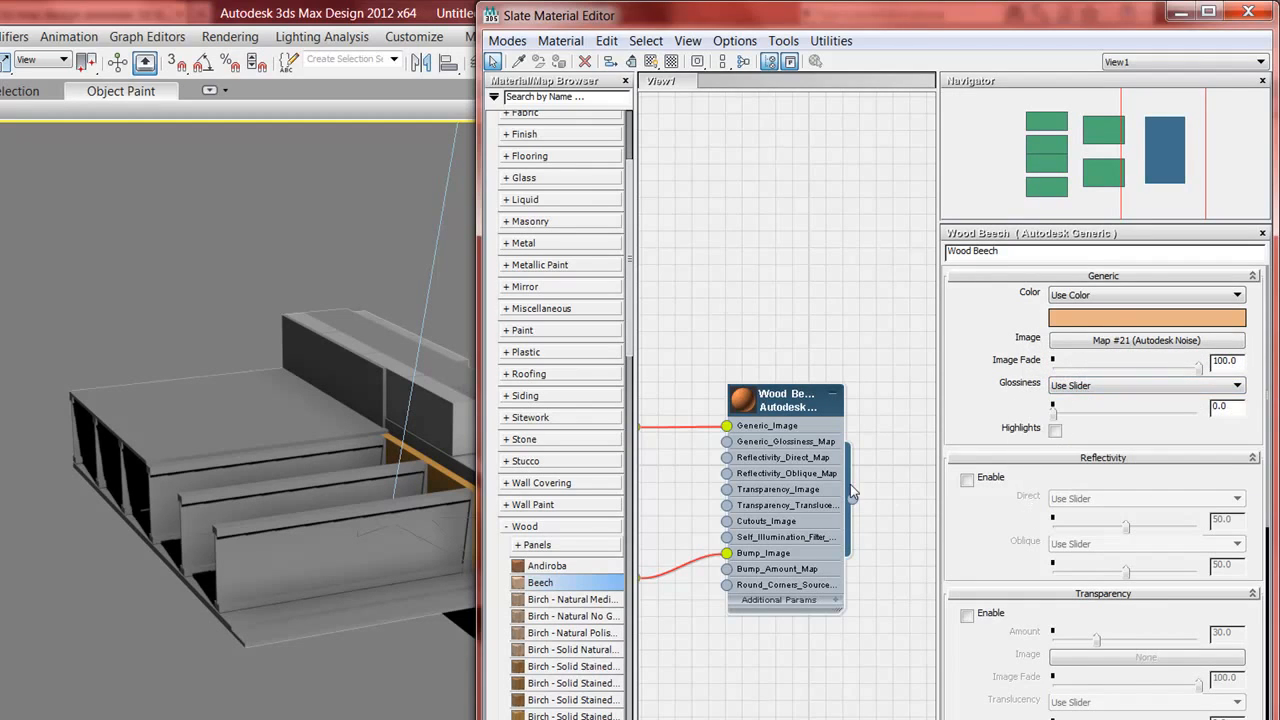
pyautogui.moveTo(828, 398)
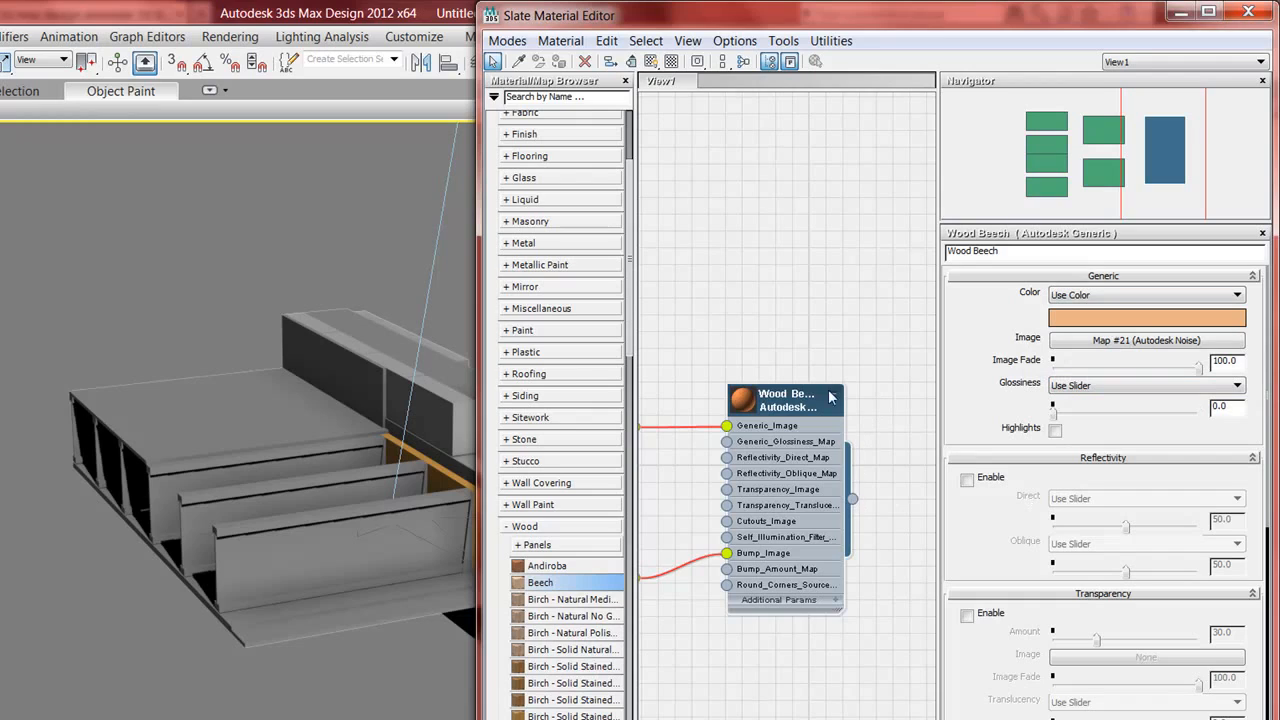
pyautogui.moveTo(858, 508)
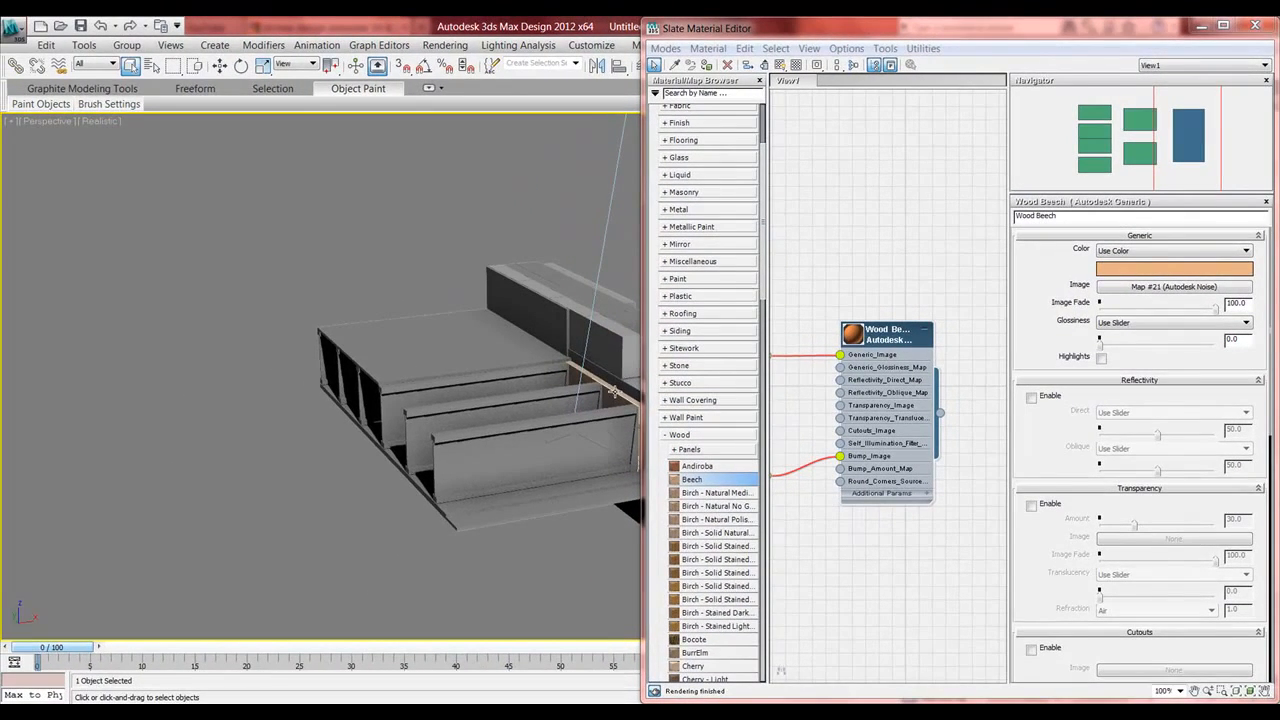
# Assign the Wood Beech material to the selected part via its node menu
pyautogui.rightClick(884, 336)
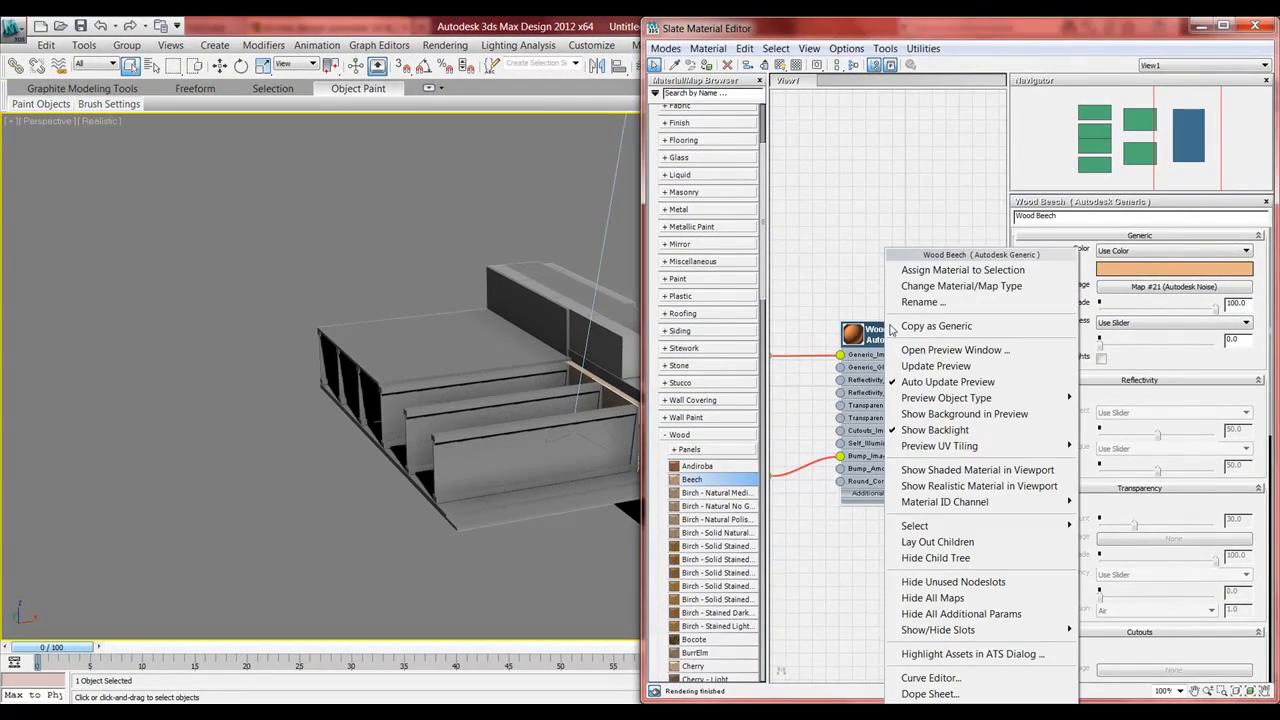
pyautogui.moveTo(964, 270)
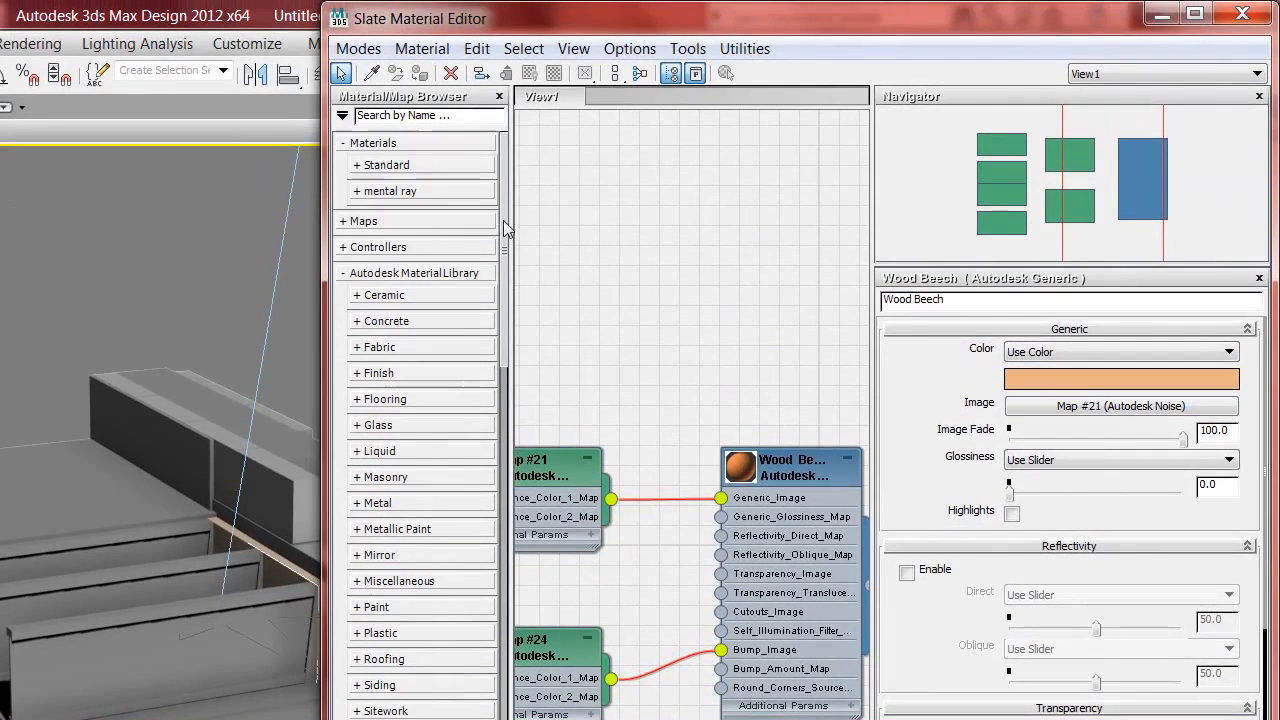
pyautogui.moveTo(384, 320)
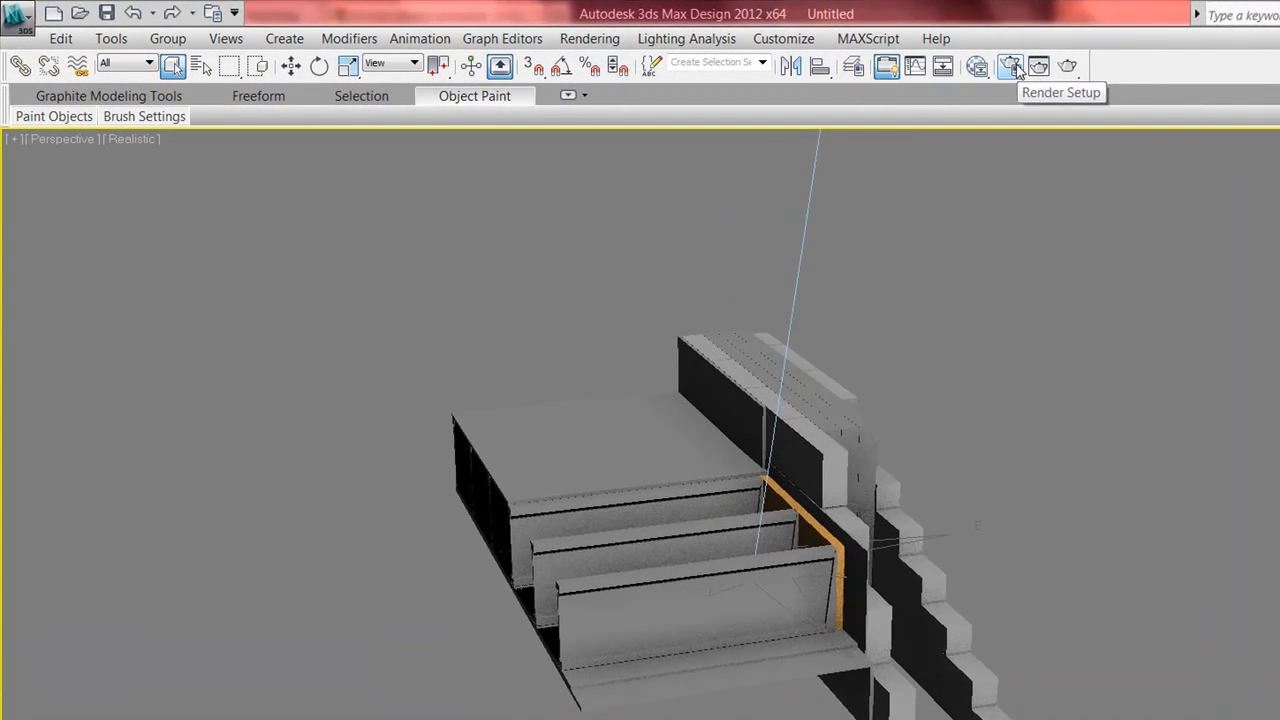
# In Render Setup, change the production renderer from mental ray to iray Renderer
pyautogui.click(1008, 64)
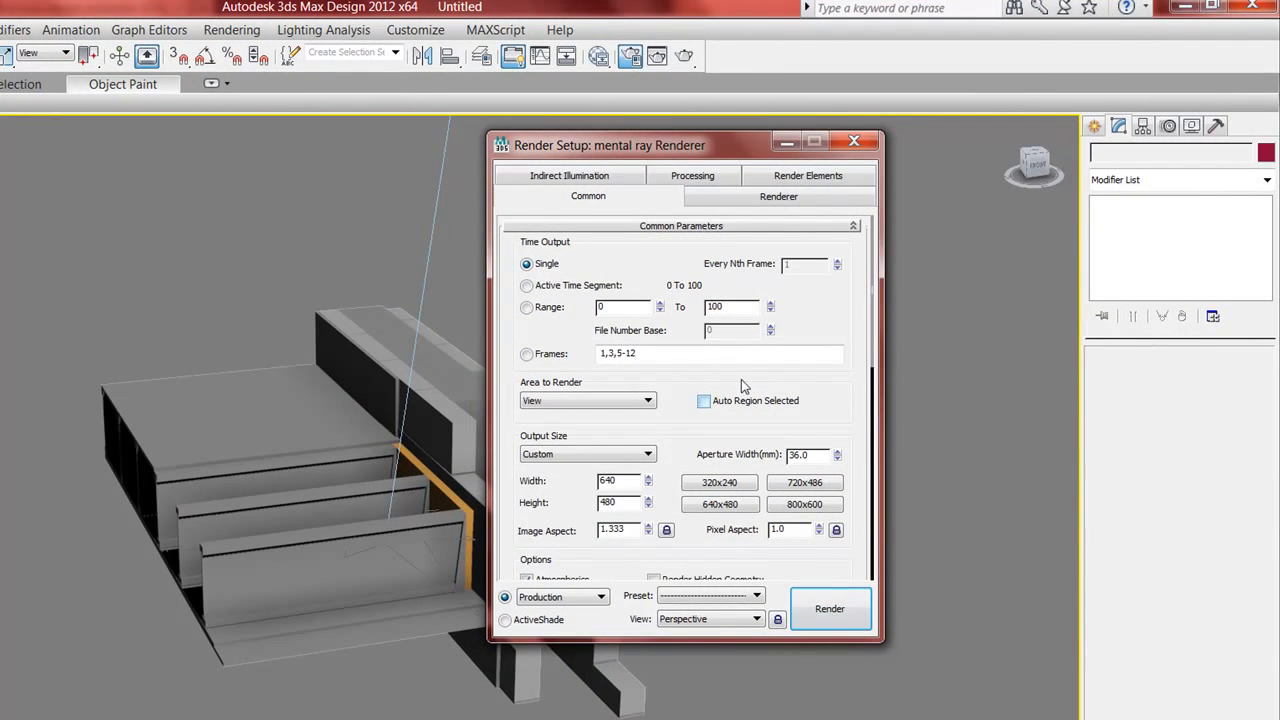
pyautogui.scroll(-3)
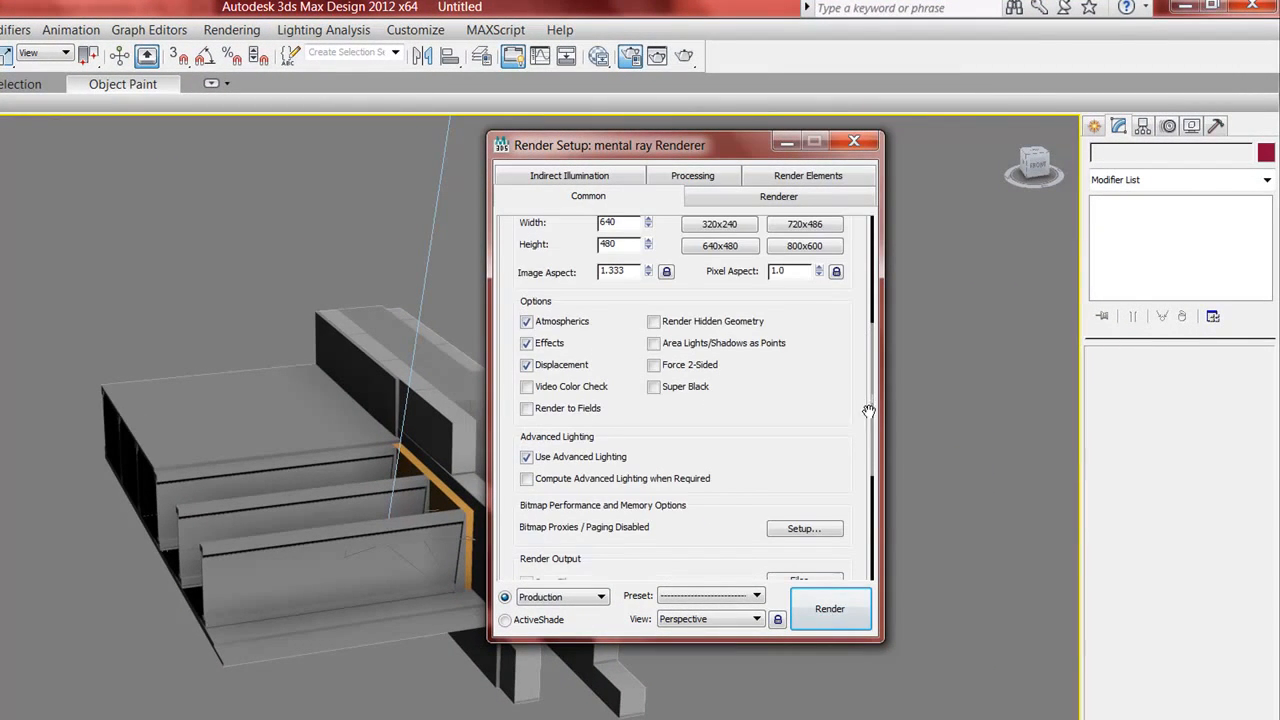
pyautogui.scroll(-3)
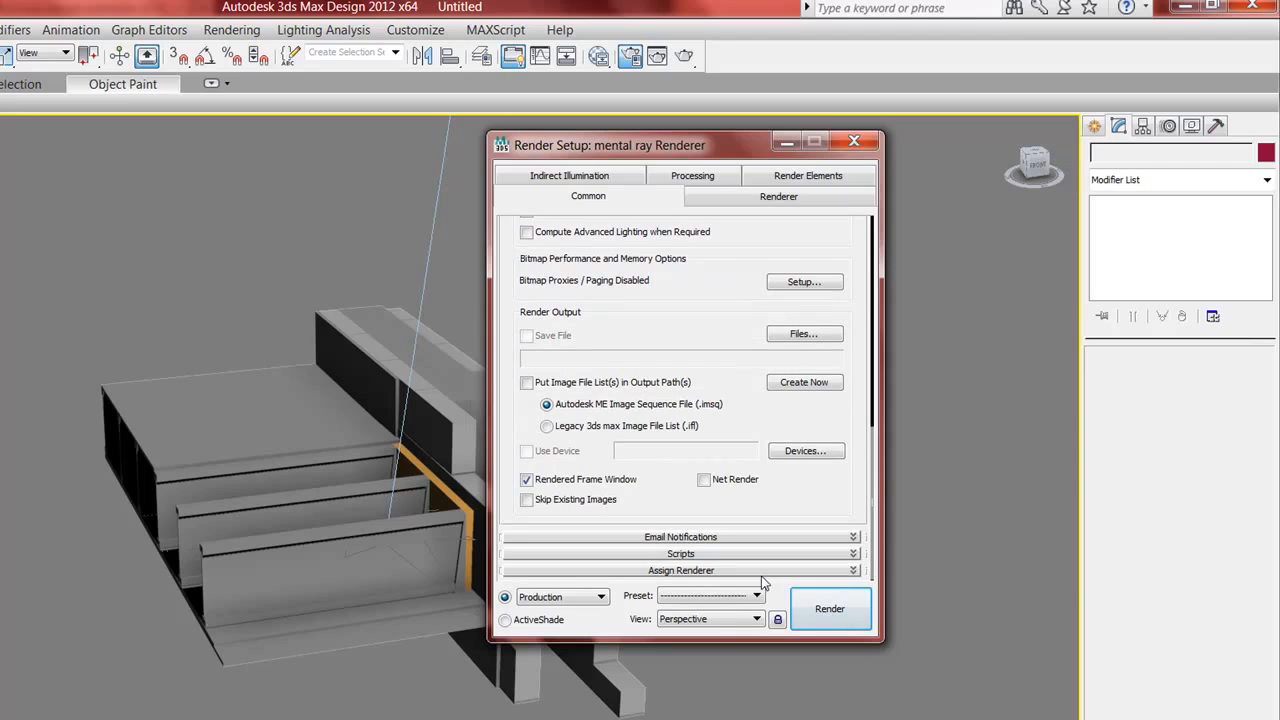
pyautogui.click(680, 570)
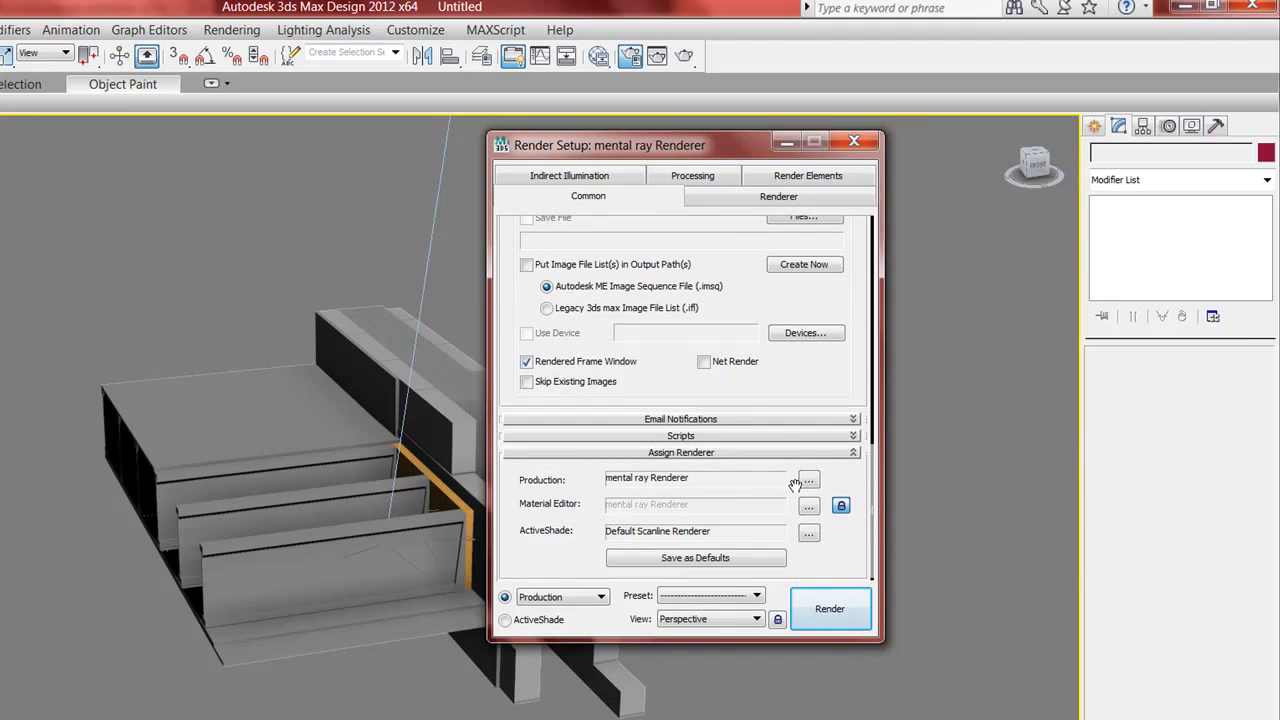
pyautogui.click(808, 480)
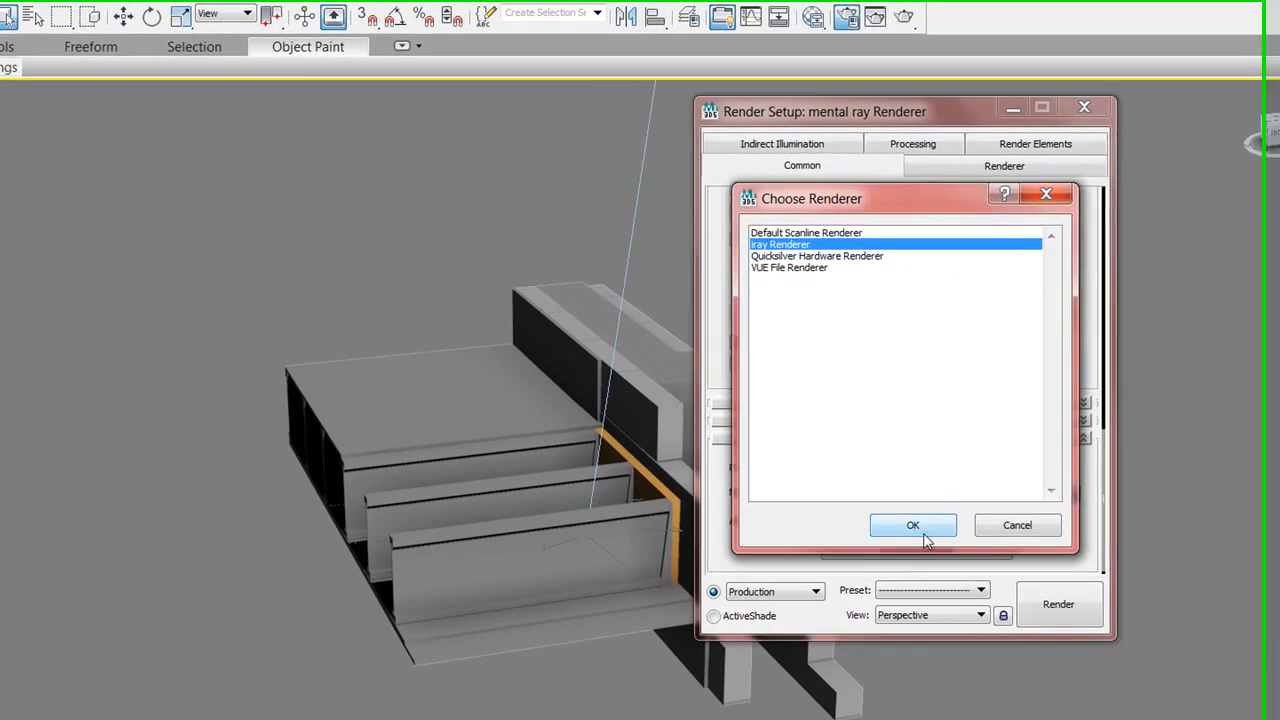
pyautogui.click(912, 524)
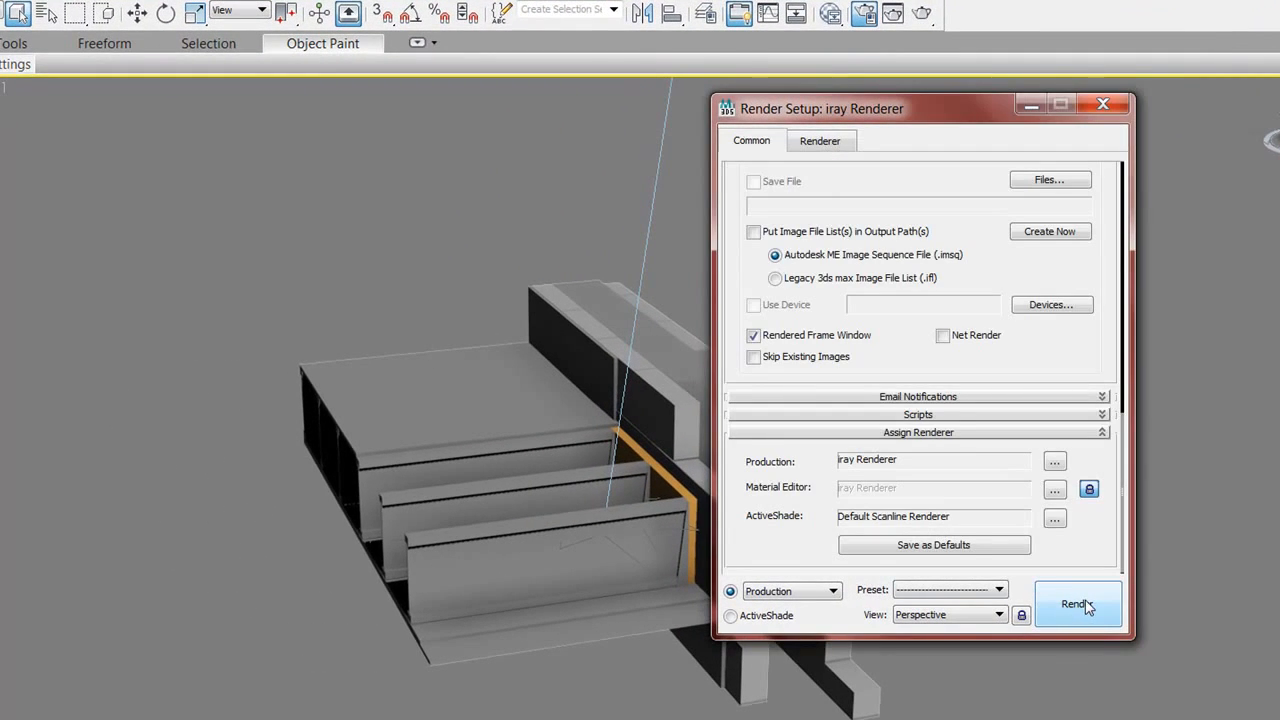
pyautogui.click(1078, 604)
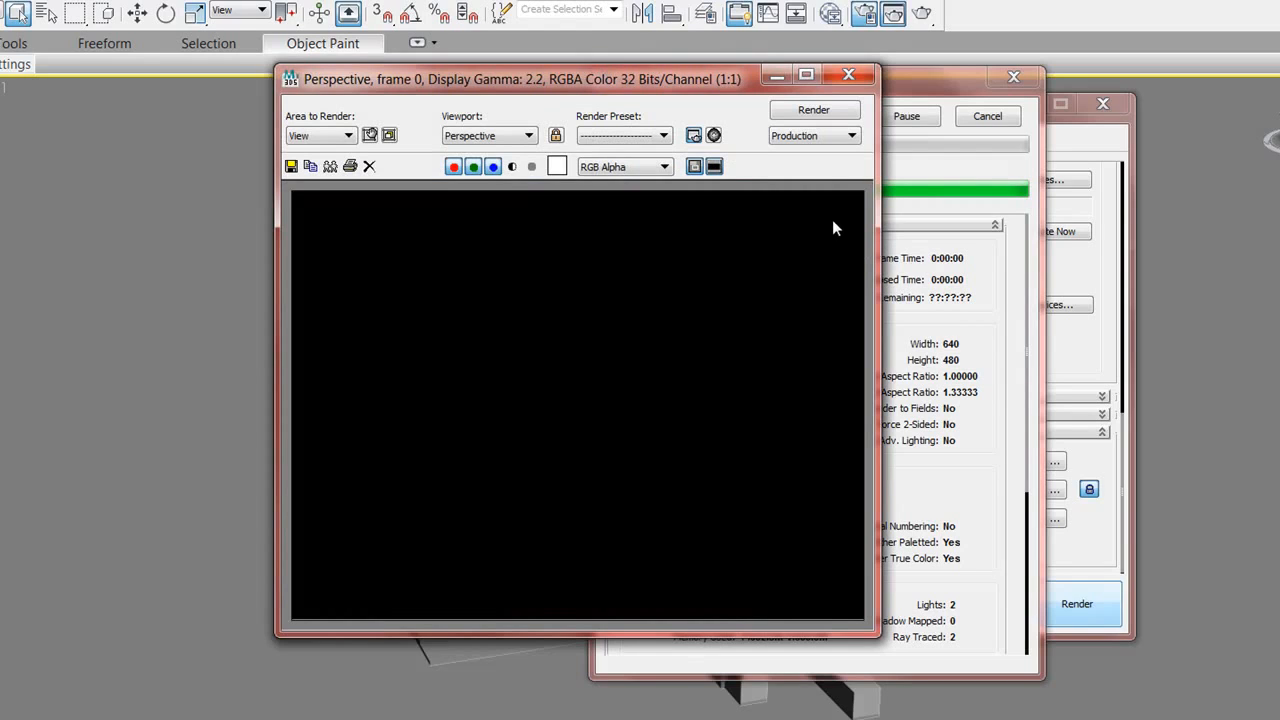
pyautogui.moveTo(742, 122)
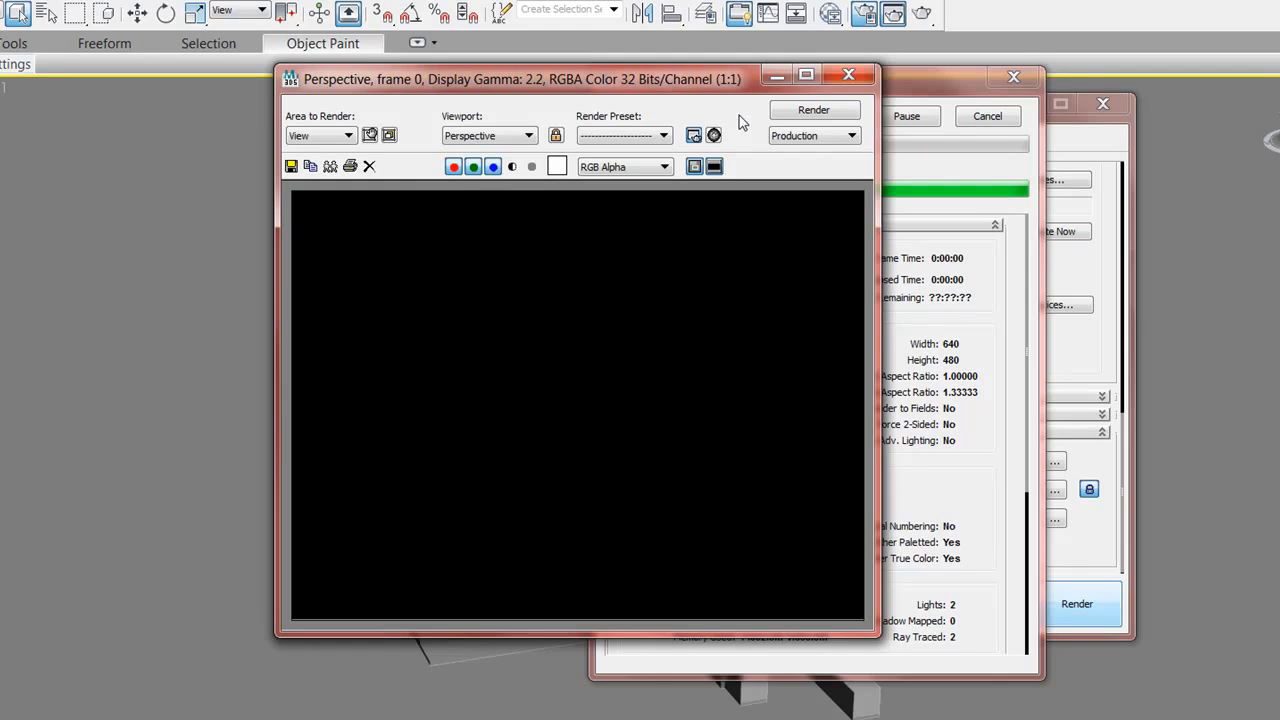
pyautogui.click(814, 110)
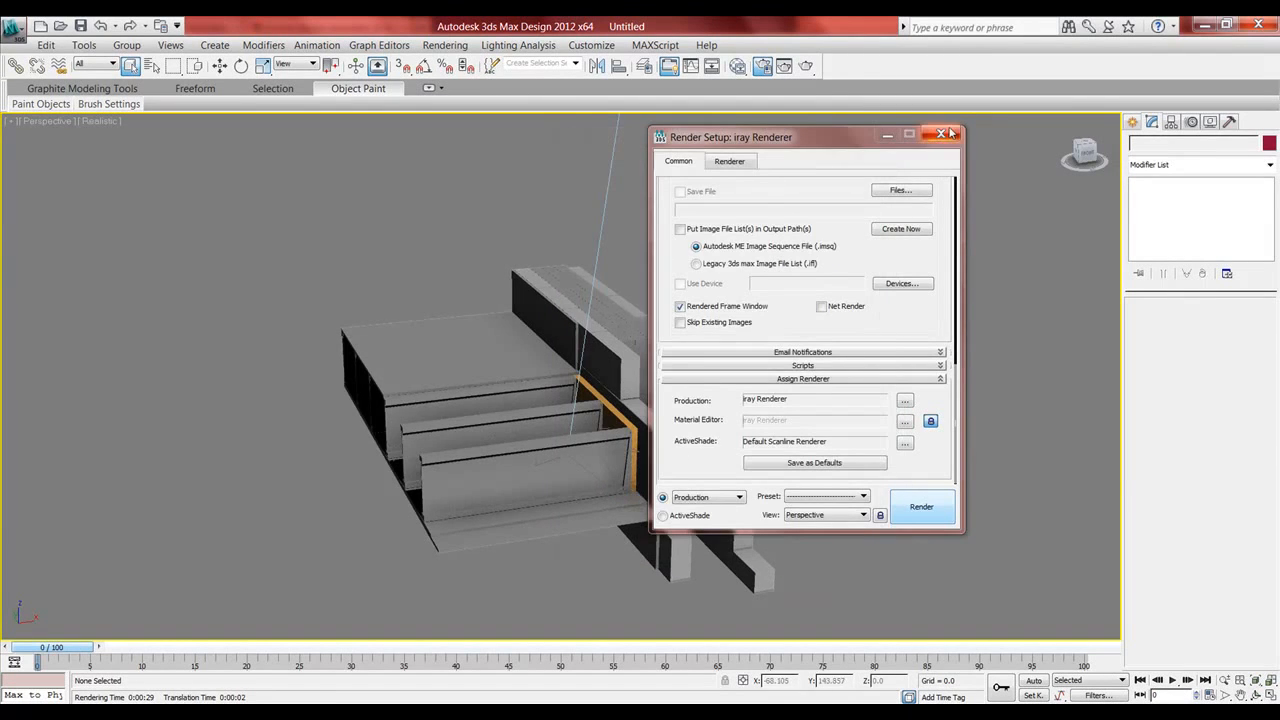
# Close Render Setup and bring up the Environment and Effects dialog from the Rendering menu
pyautogui.click(940, 132)
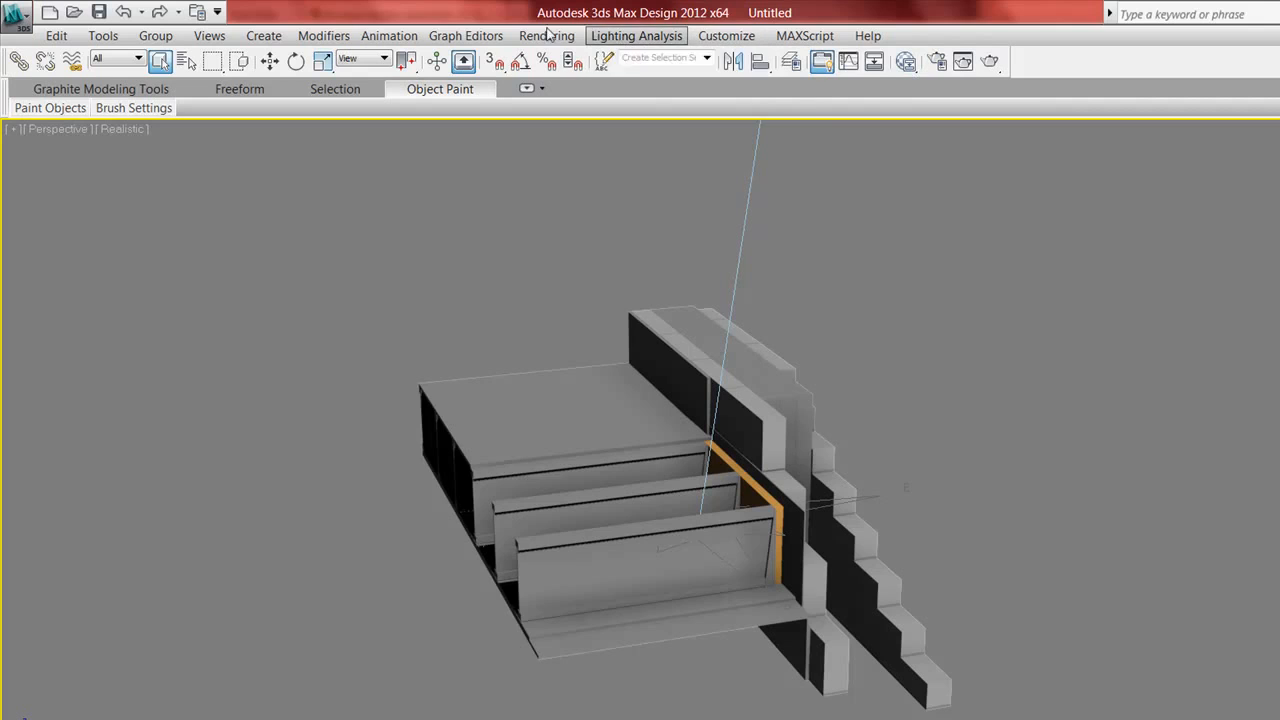
pyautogui.click(546, 36)
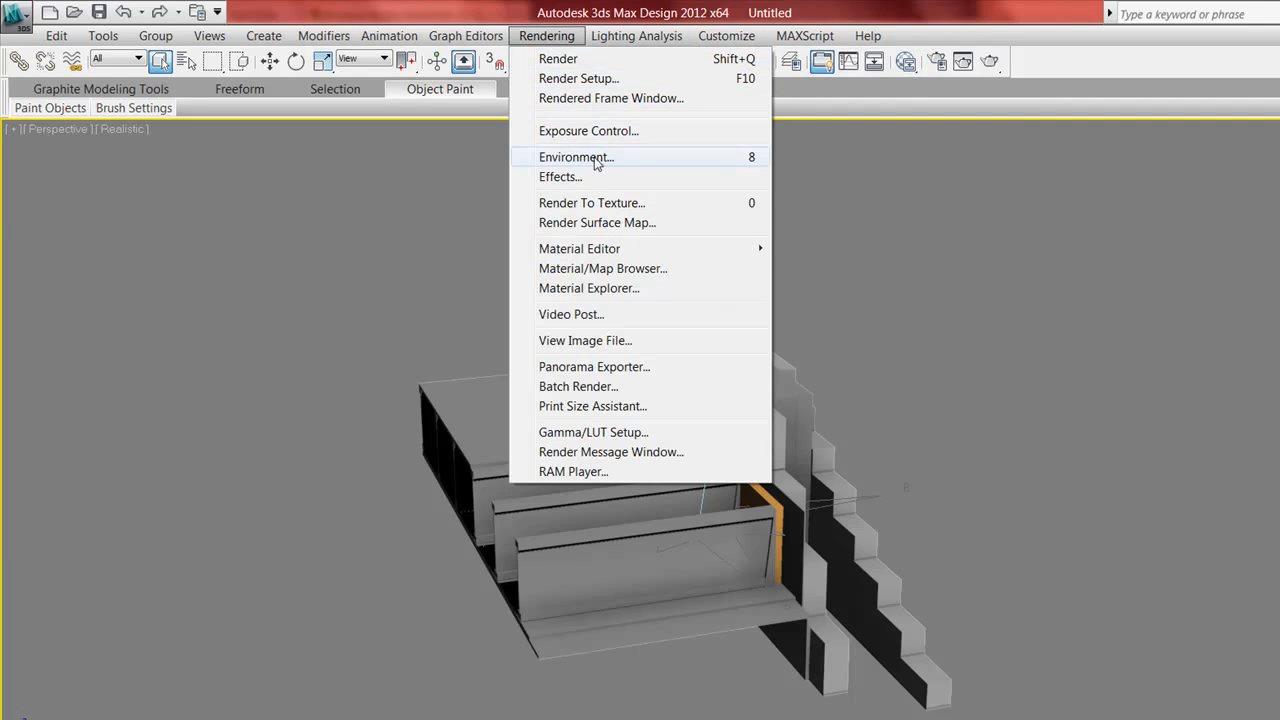
pyautogui.moveTo(682, 164)
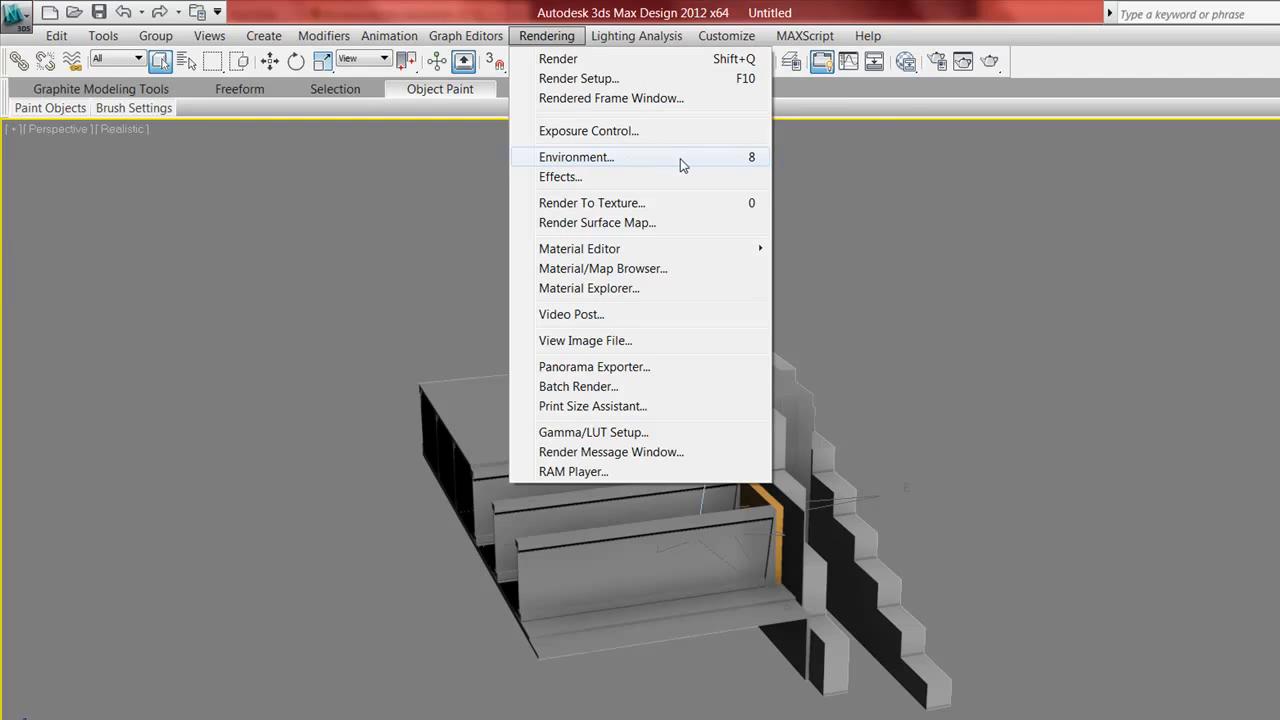
pyautogui.click(576, 156)
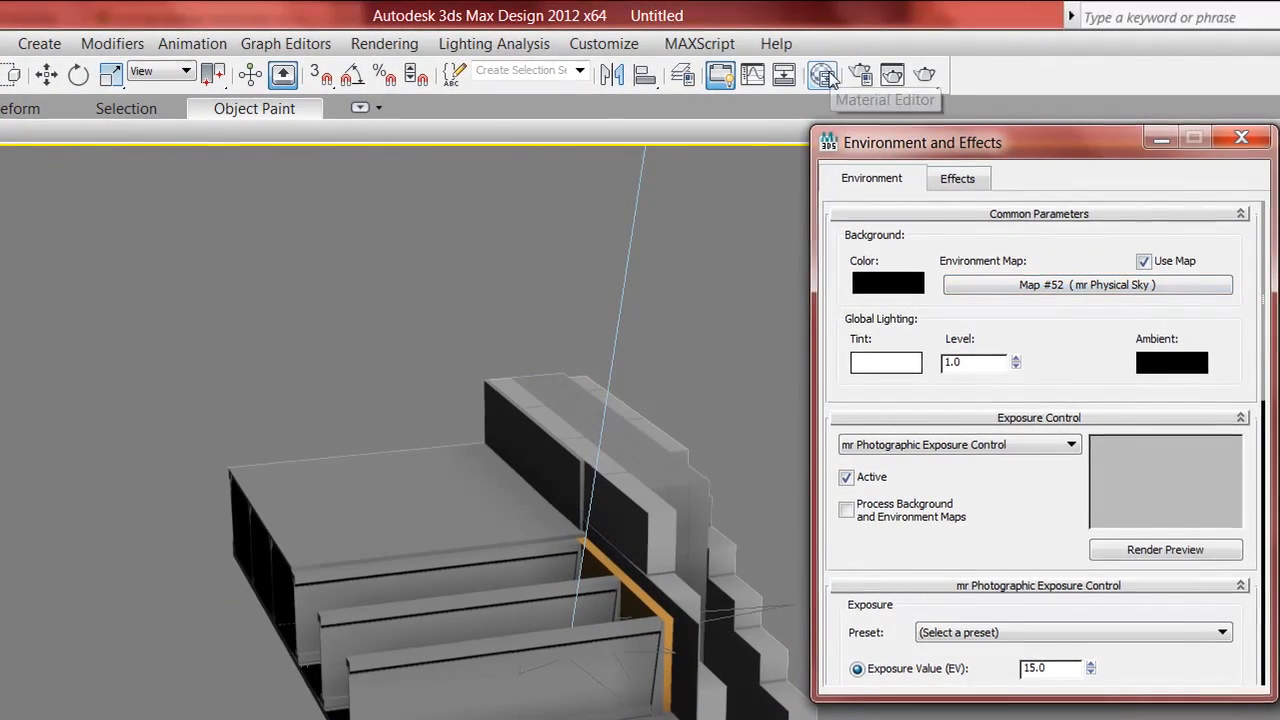
# Instance the mr Physical Sky map into the Slate Material Editor and show its Additional Params
pyautogui.click(822, 74)
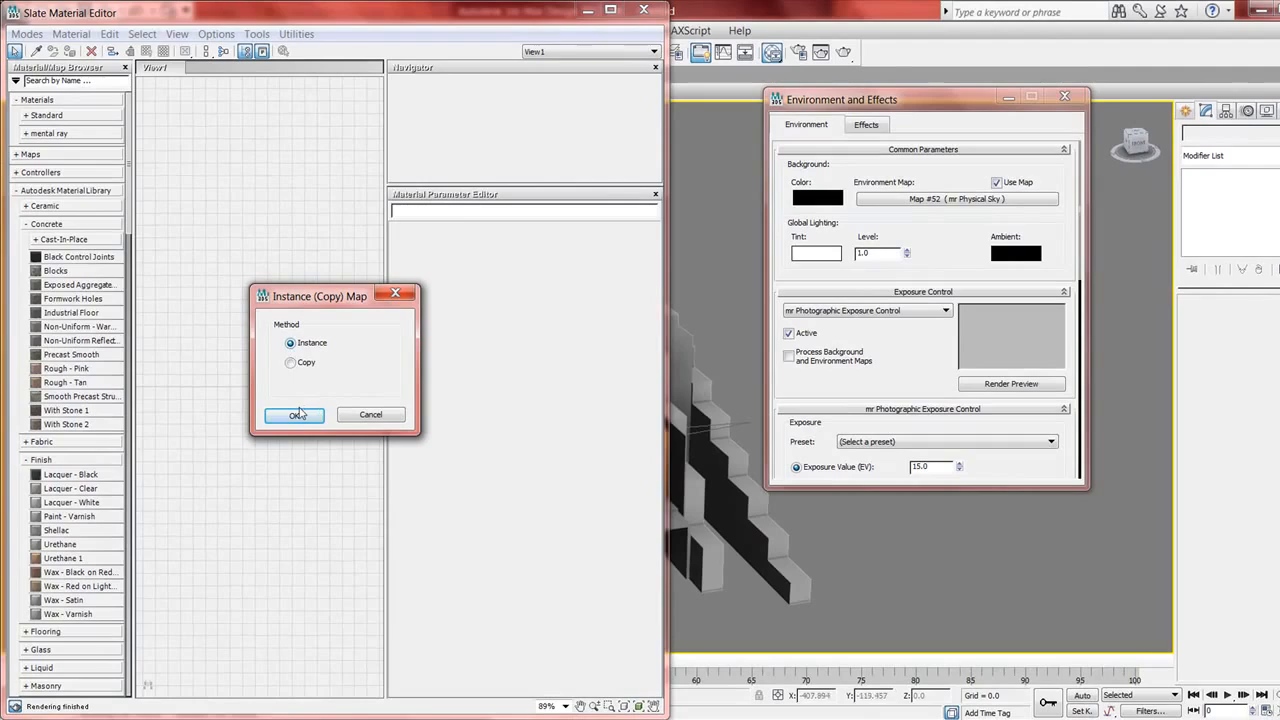
pyautogui.click(292, 414)
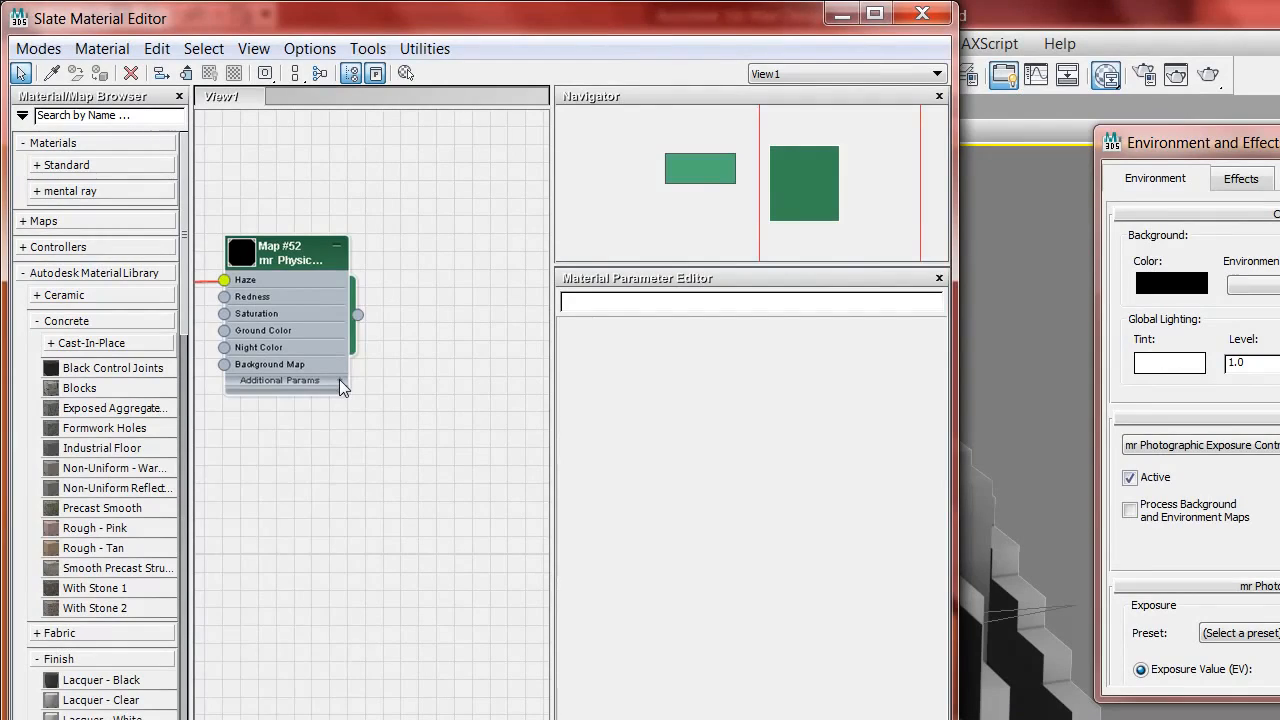
pyautogui.click(280, 380)
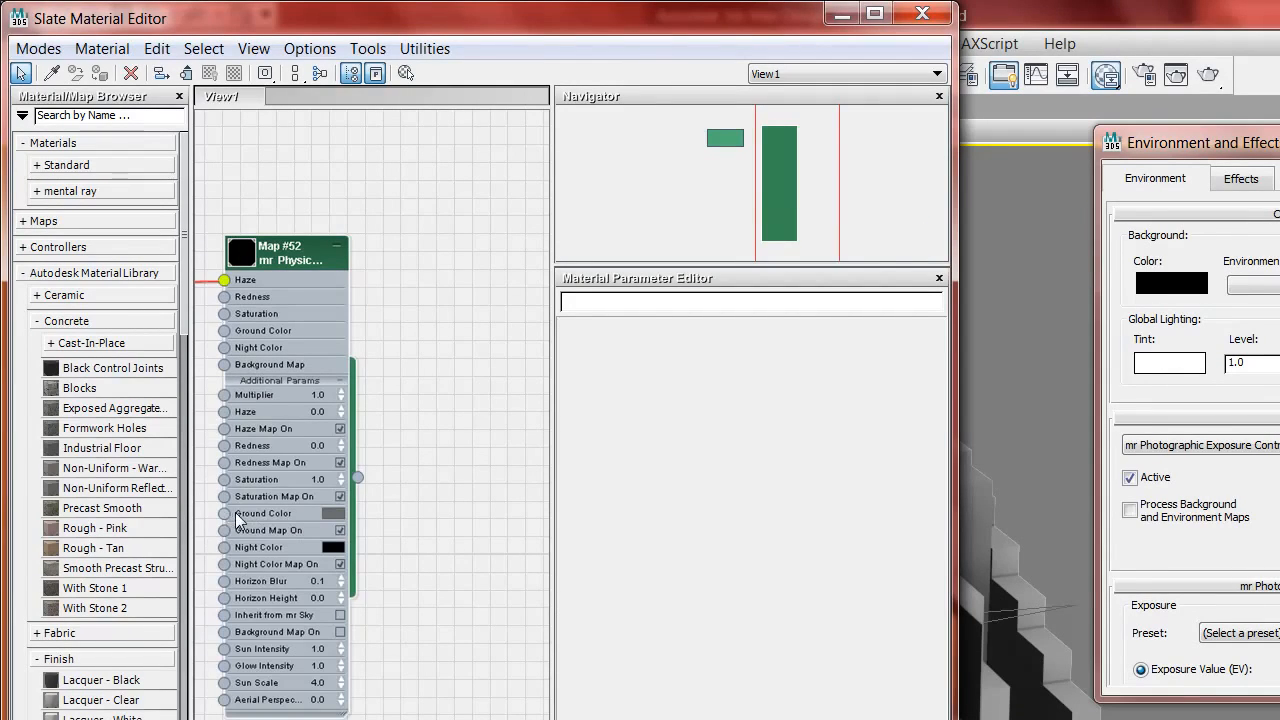
pyautogui.moveTo(296, 524)
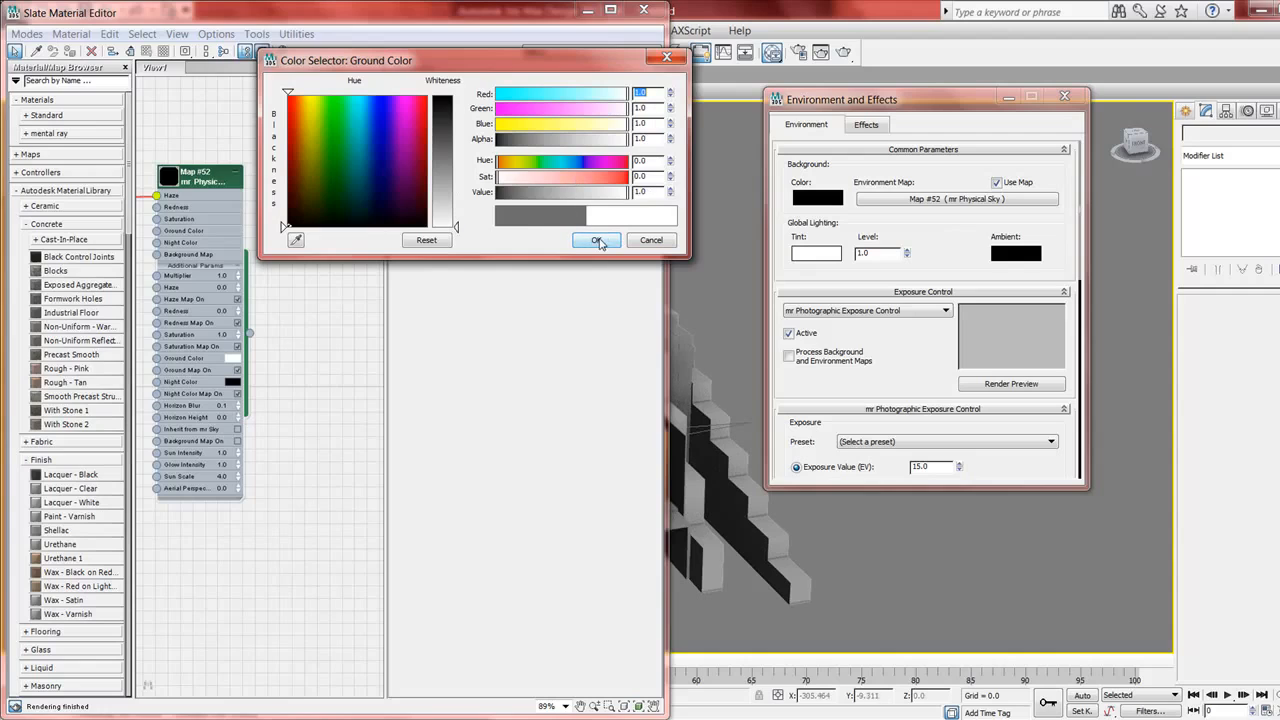
# Set new ground and light grey background colours for the sky, then close the editors
pyautogui.click(596, 240)
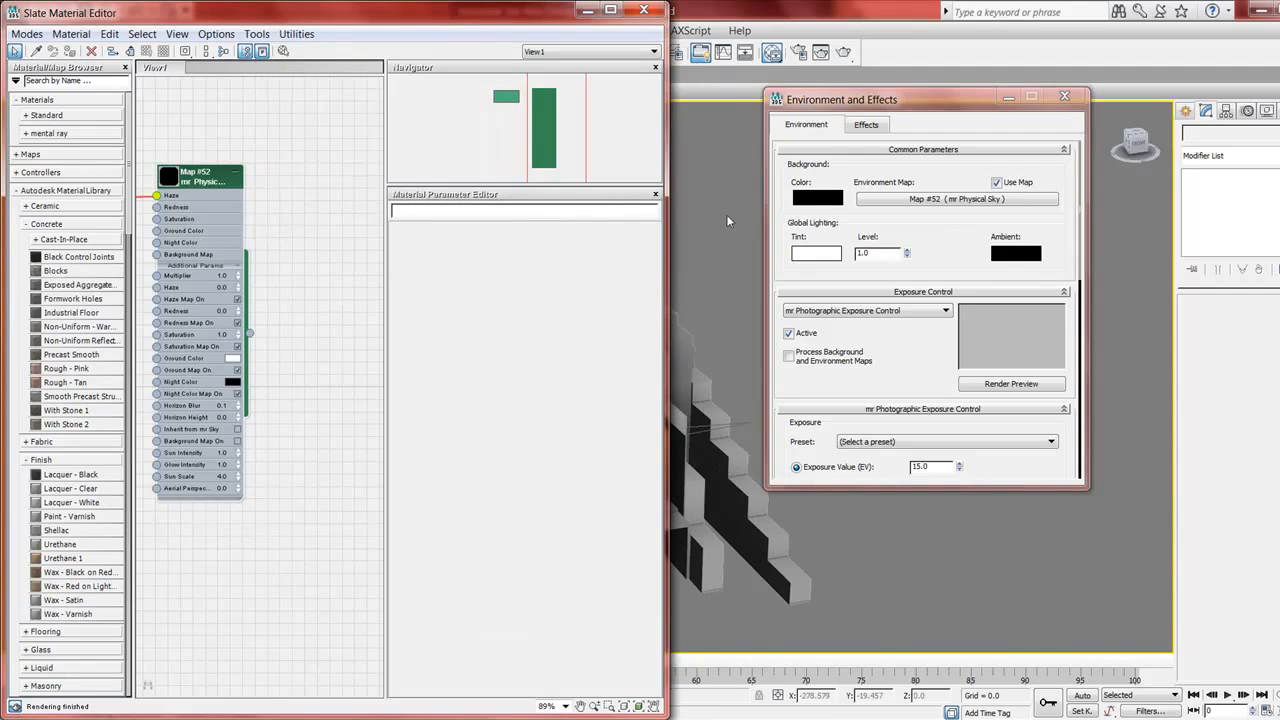
pyautogui.click(816, 198)
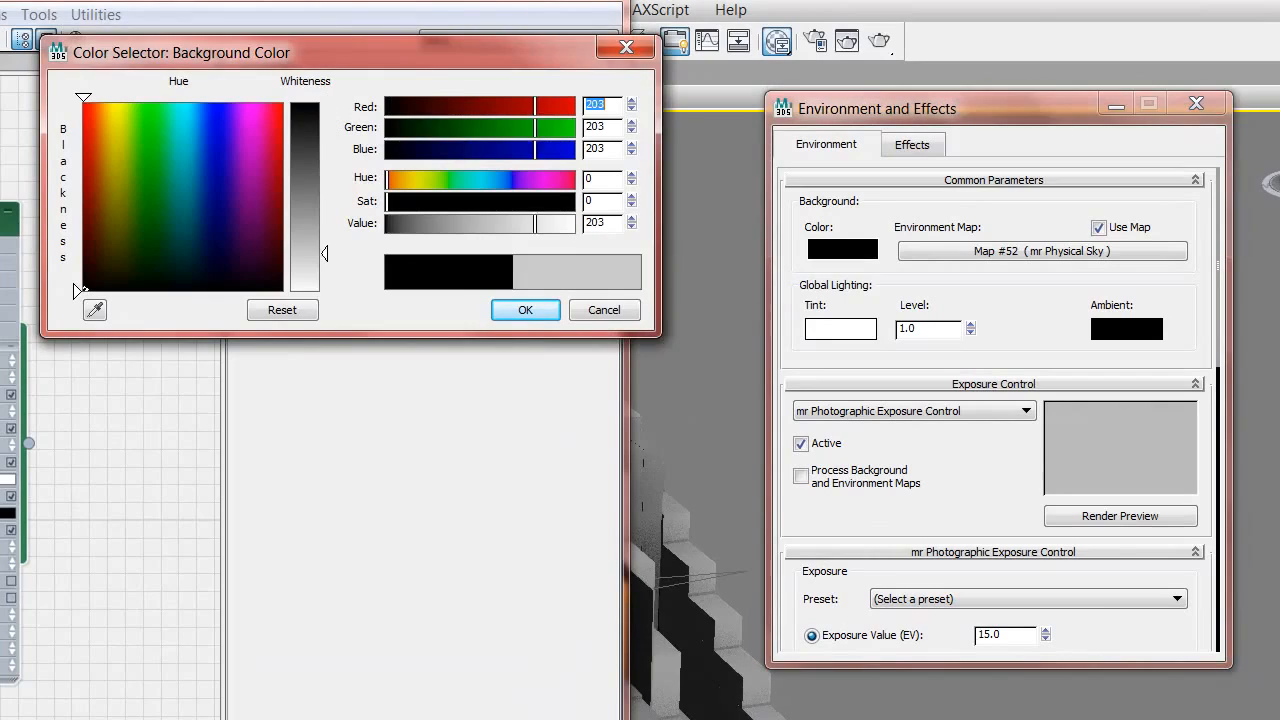
pyautogui.click(524, 308)
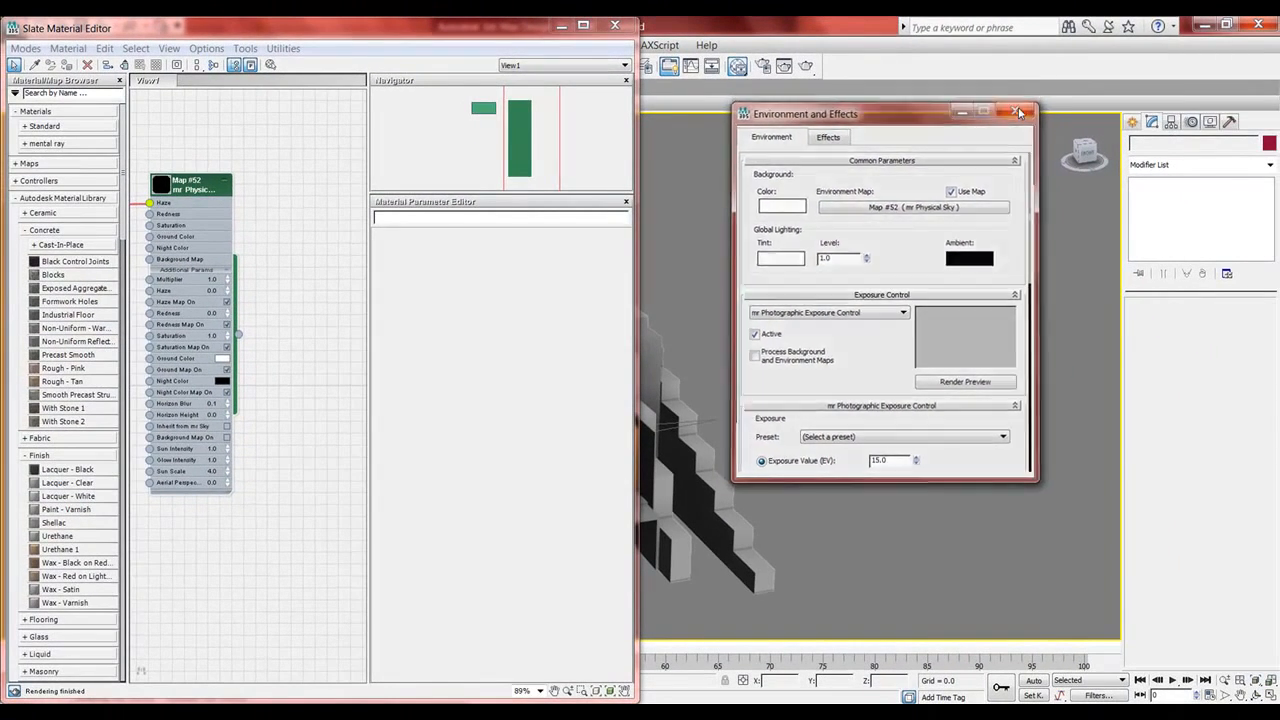
pyautogui.click(1018, 112)
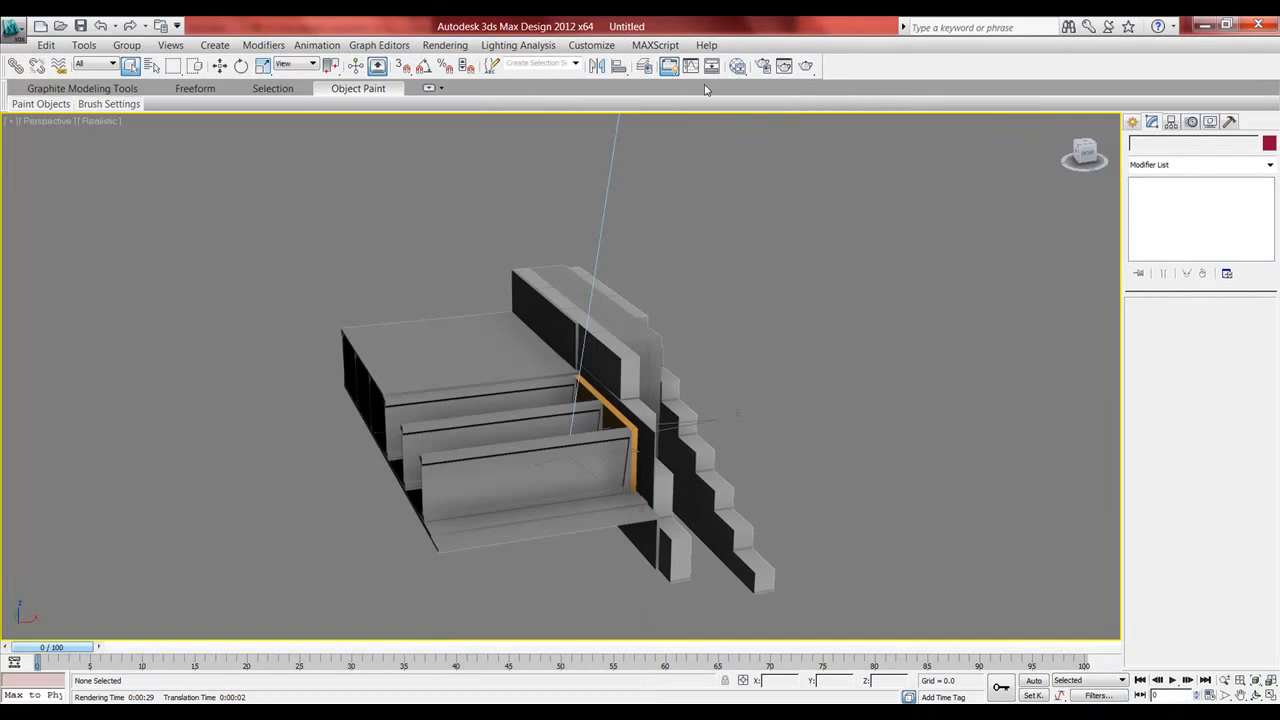
# Render the Perspective view to check the pale sky background, then cancel the render
pyautogui.click(808, 66)
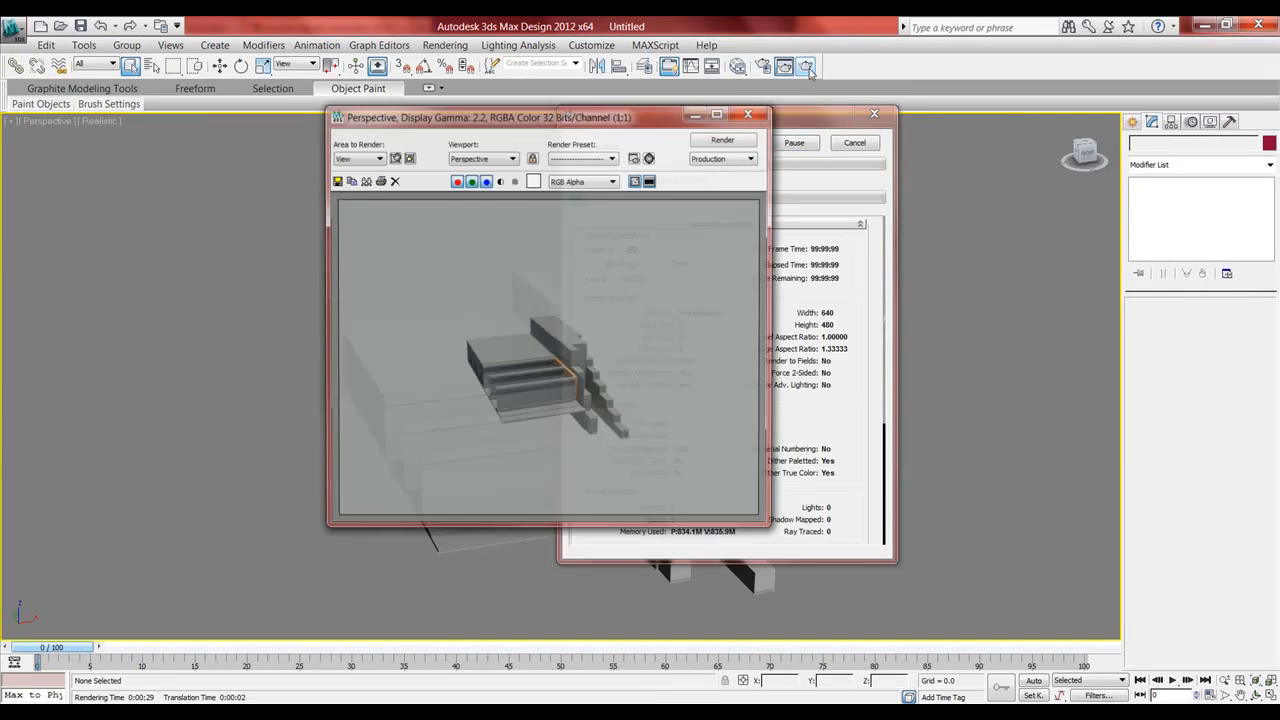
pyautogui.click(724, 140)
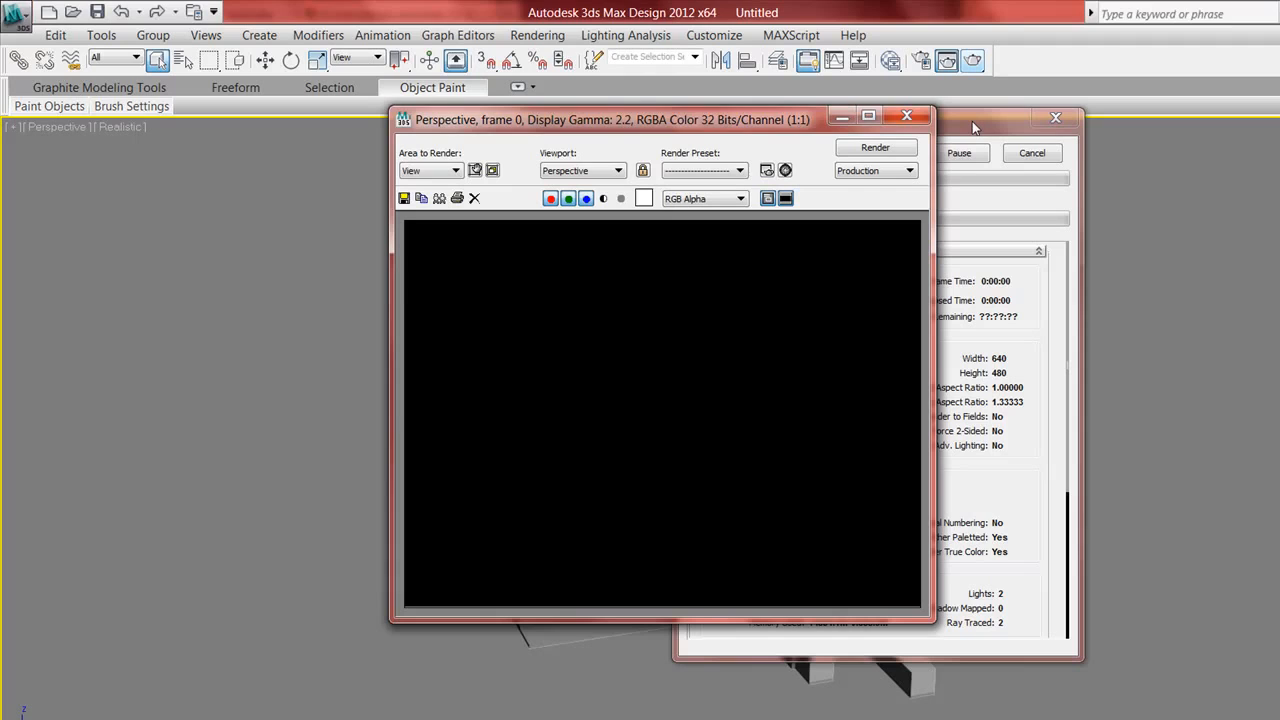
pyautogui.click(876, 148)
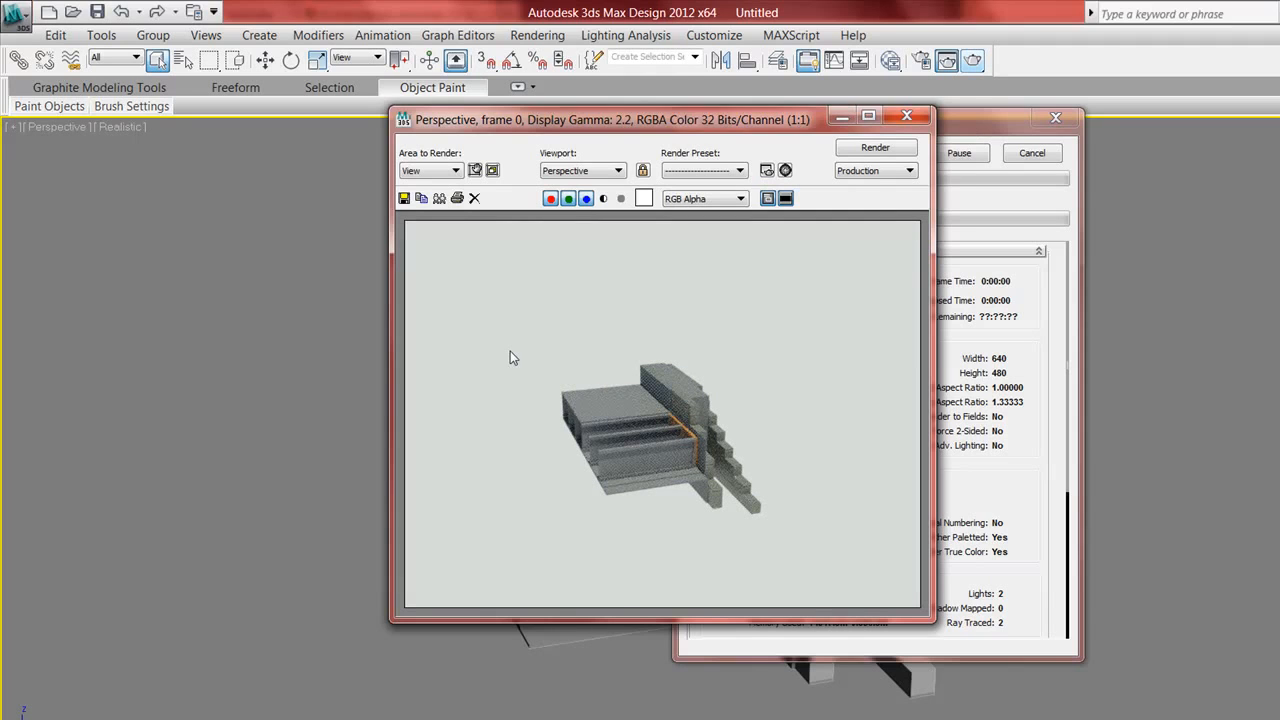
pyautogui.moveTo(652, 500)
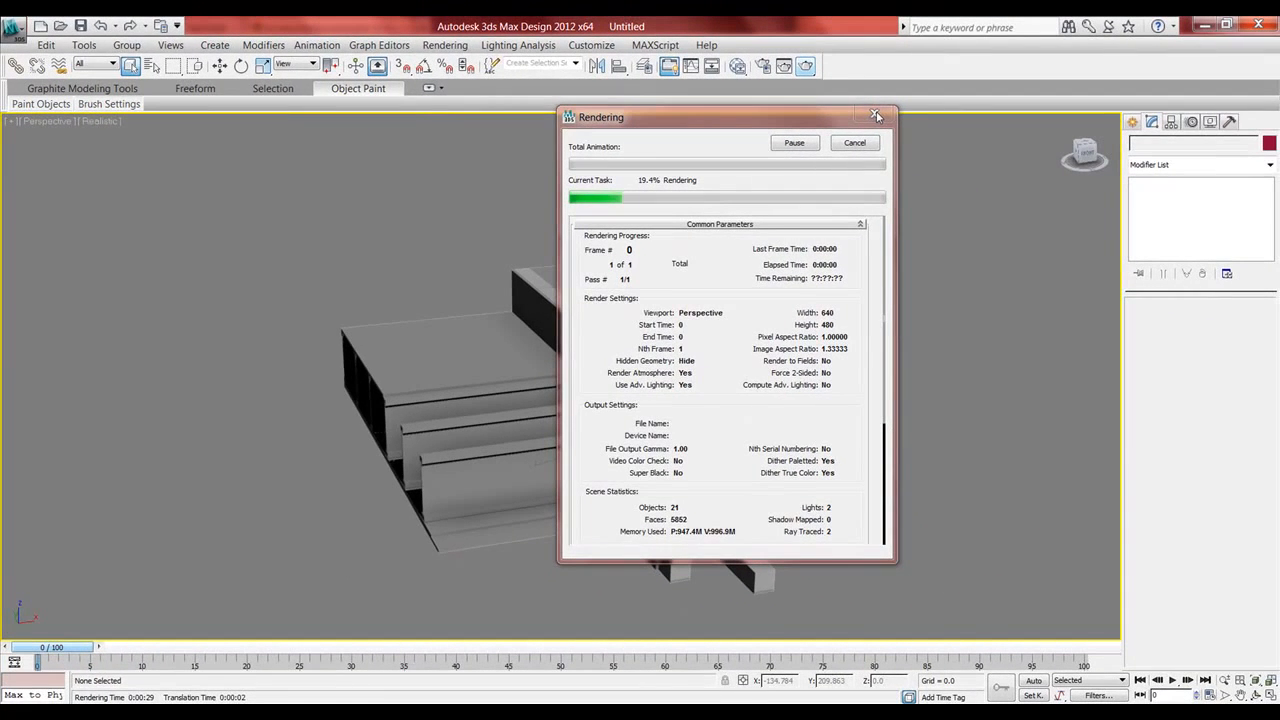
pyautogui.click(876, 116)
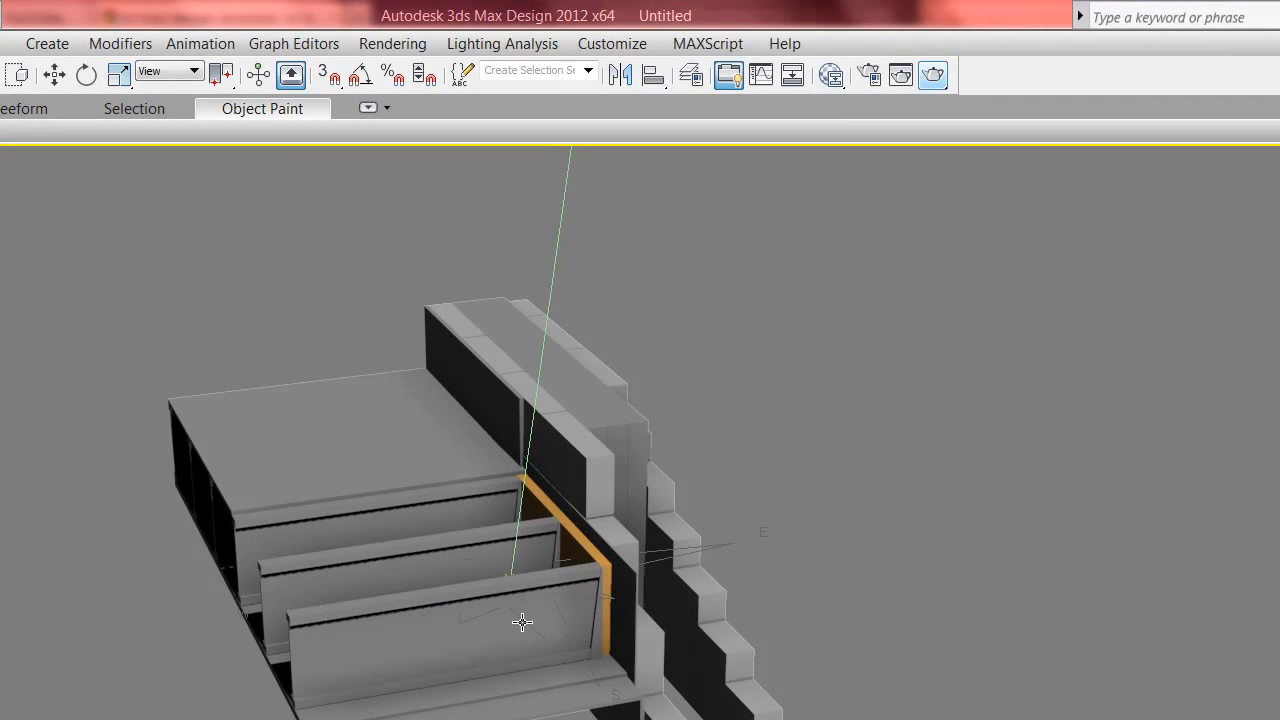
pyautogui.moveTo(798, 184)
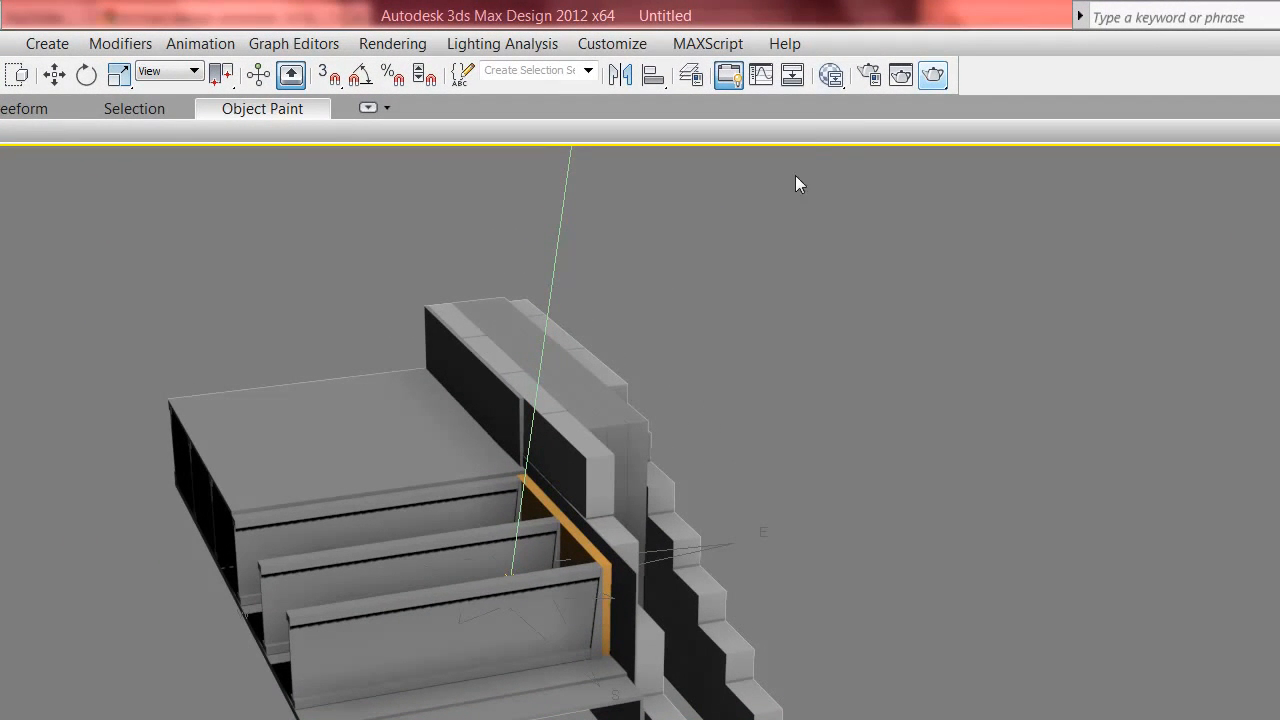
# Open the Slate Material Editor and expand the Autodesk library's Concrete materials
pyautogui.click(734, 66)
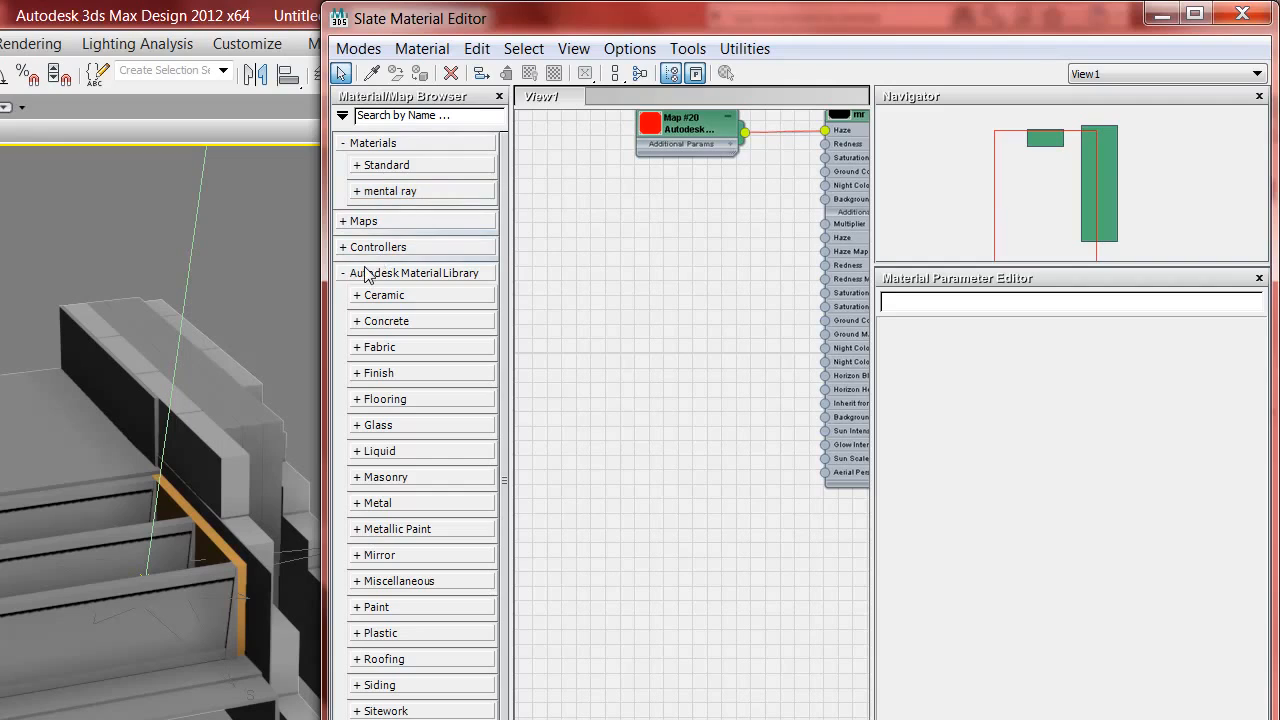
pyautogui.moveTo(446, 284)
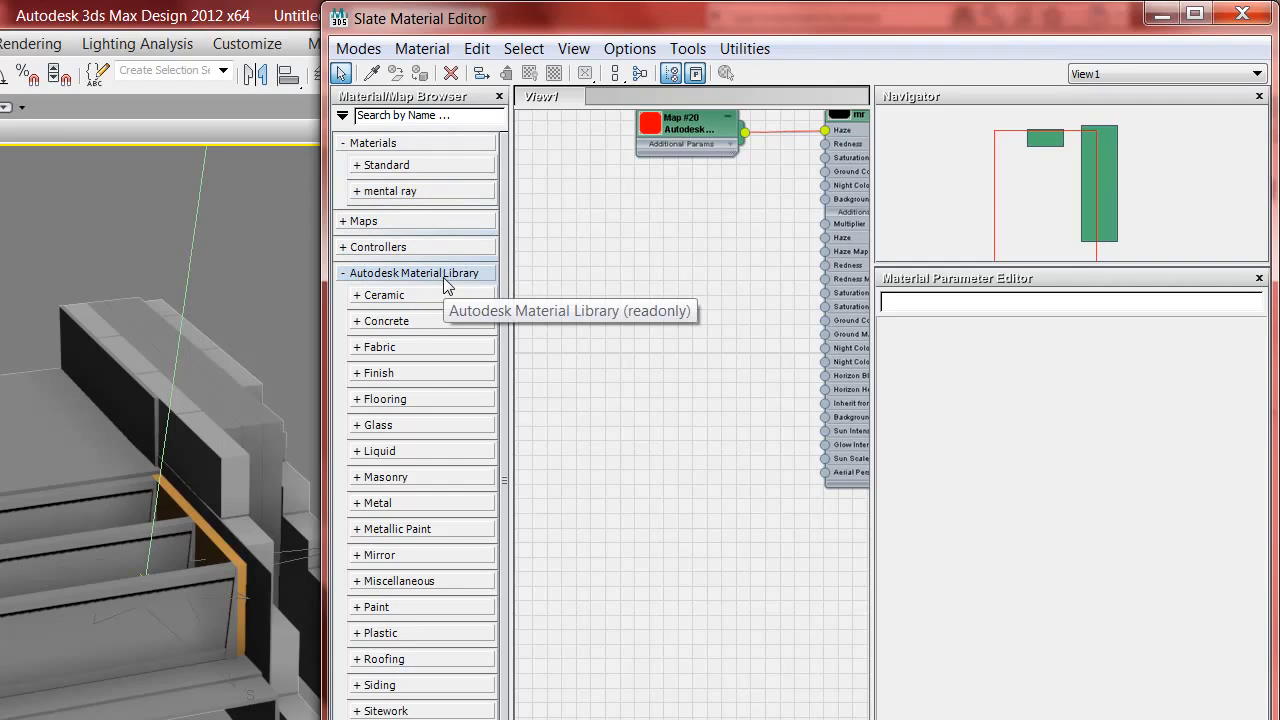
pyautogui.moveTo(396, 348)
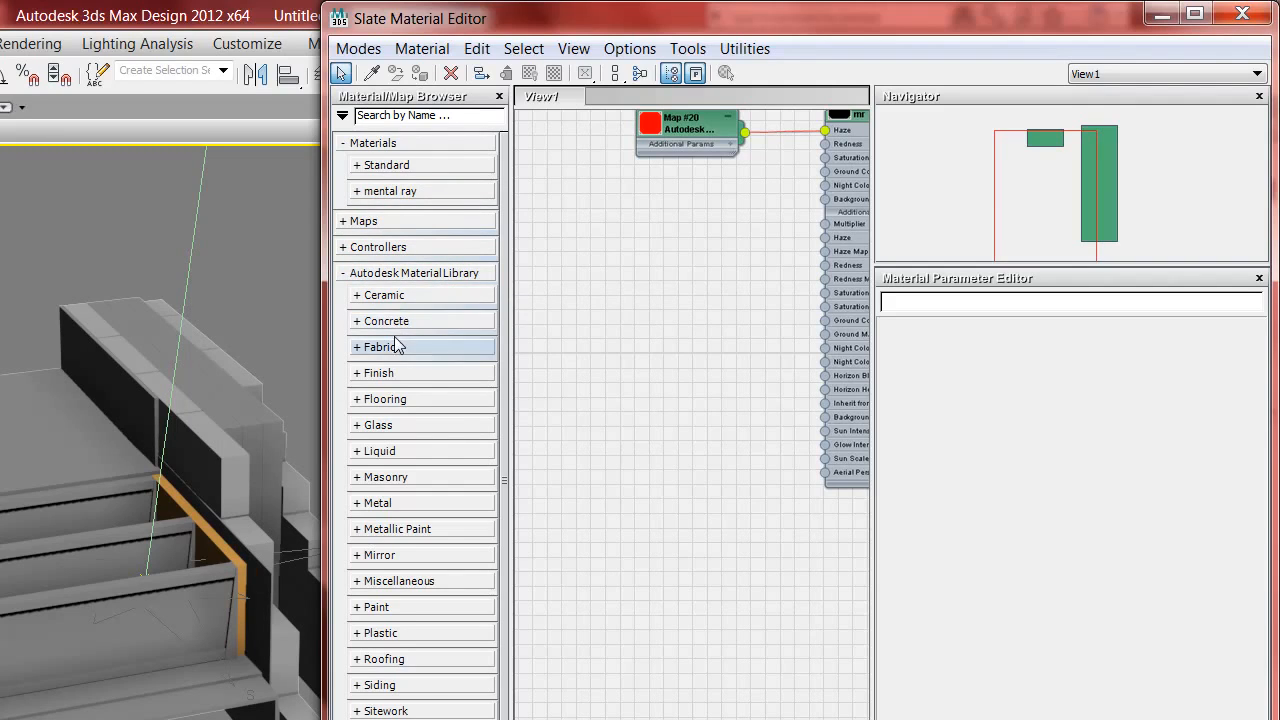
pyautogui.click(360, 320)
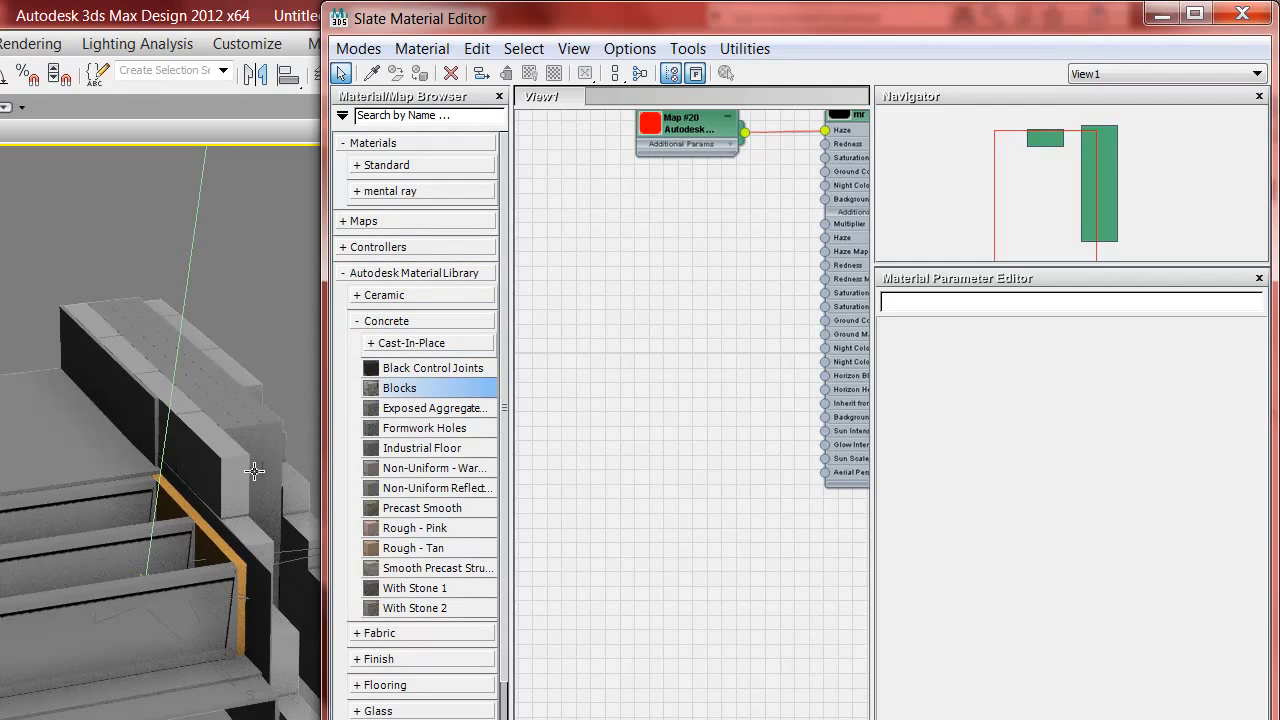
pyautogui.moveTo(260, 404)
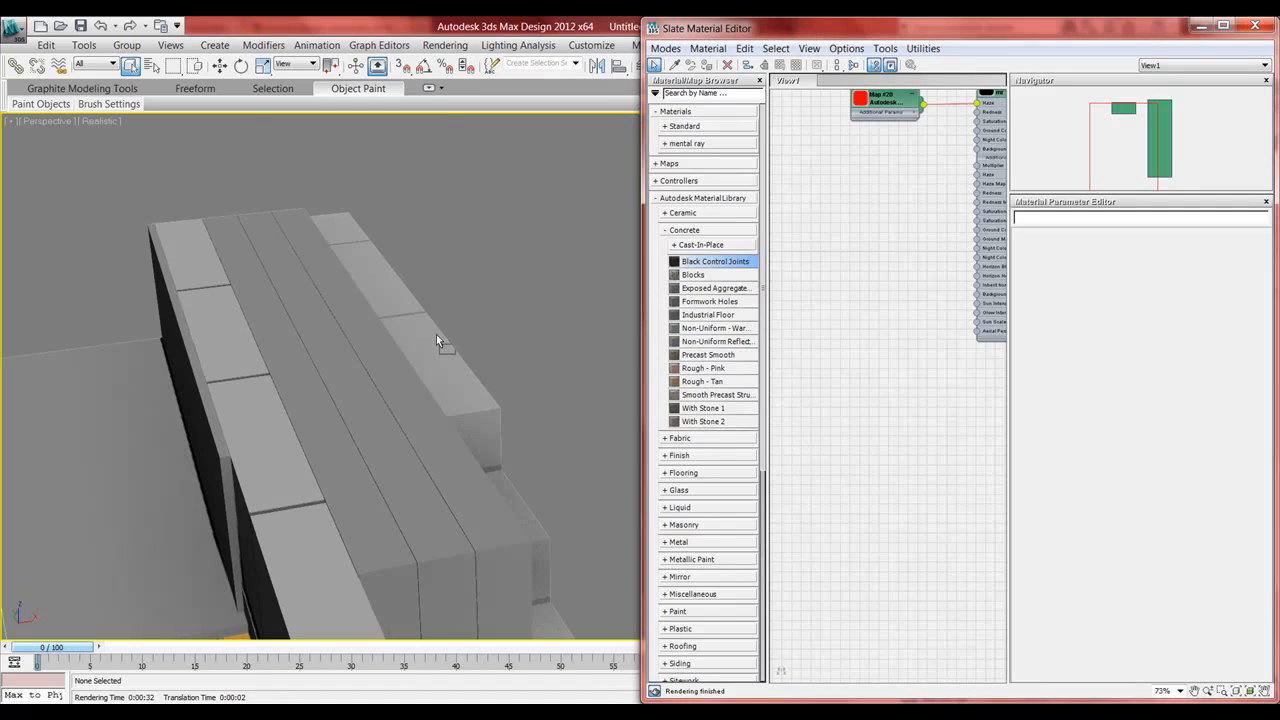
pyautogui.moveTo(412, 320)
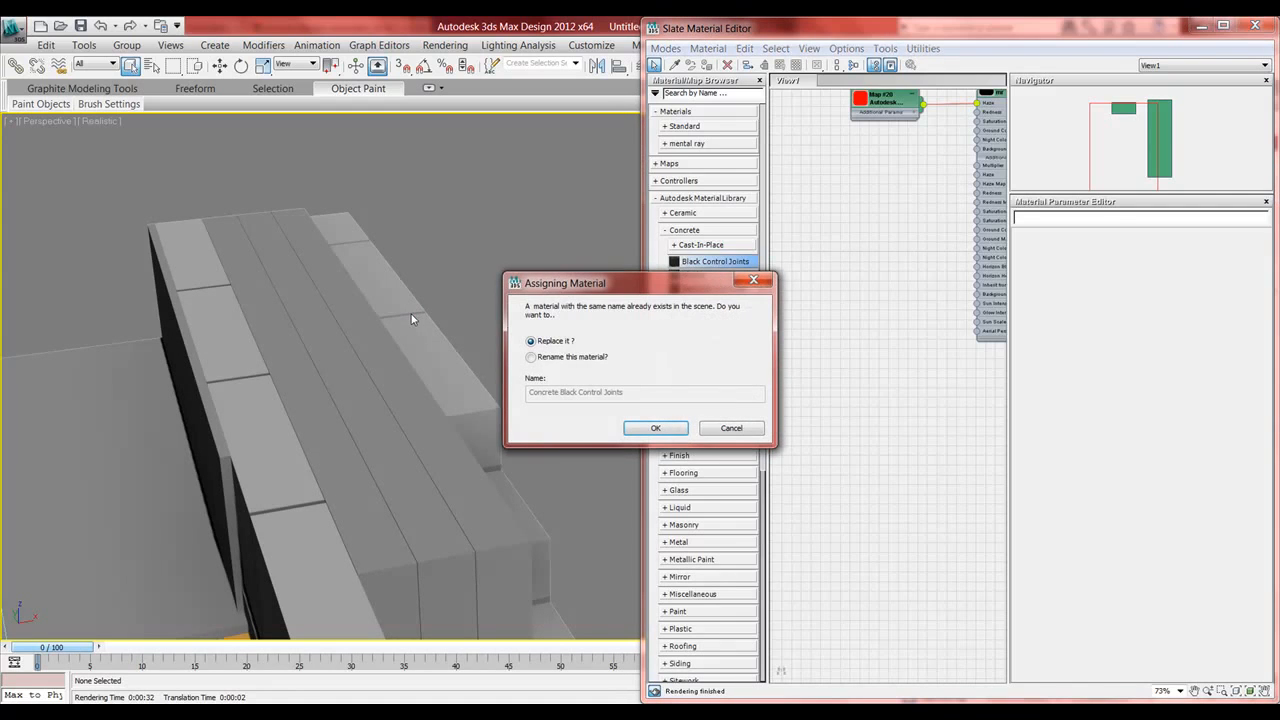
# Confirm replacing the scene's Concrete Black Control Joints and Concrete Blocks with the library versions
pyautogui.click(656, 428)
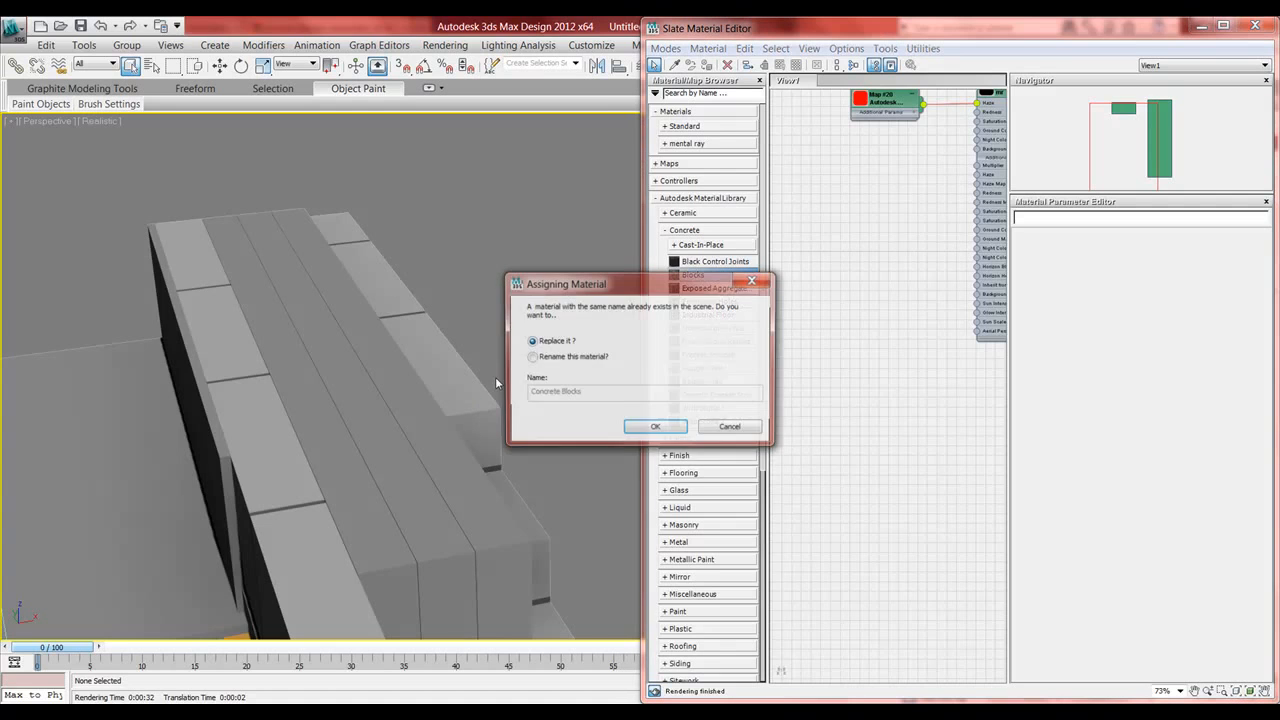
pyautogui.click(656, 426)
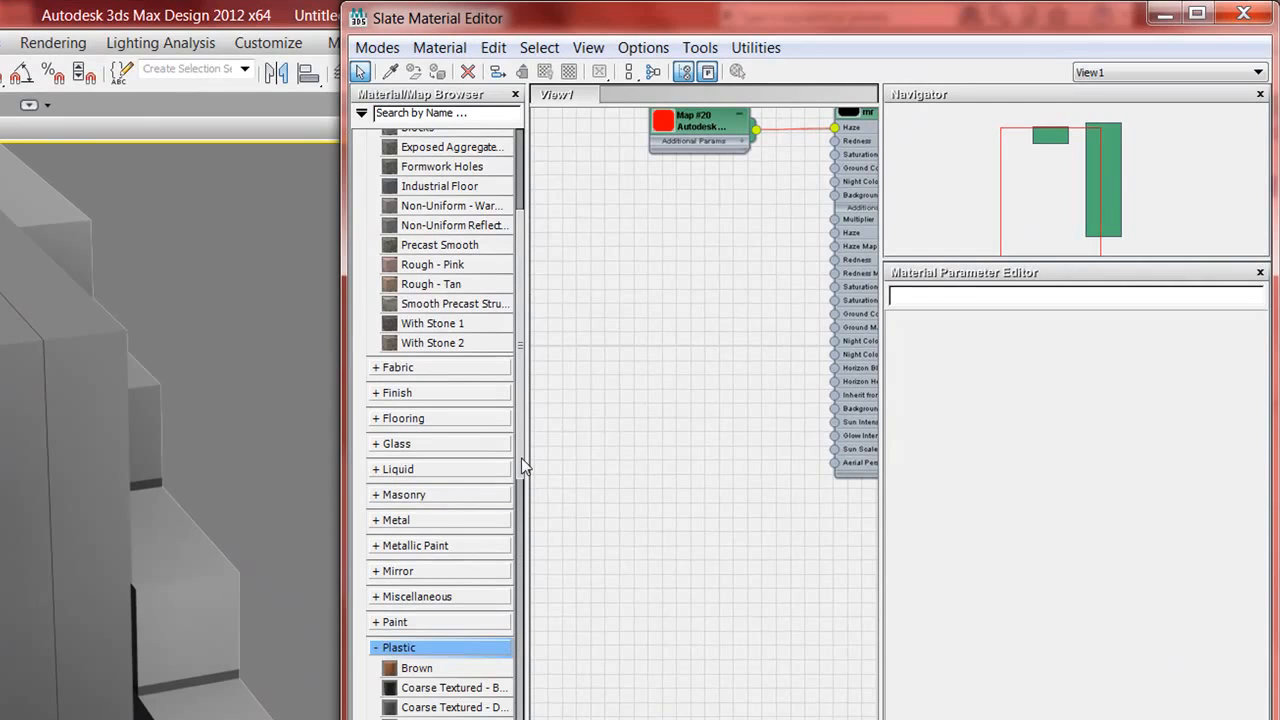
# Scroll down the Plastic category to reach Plastic Smooth - Black
pyautogui.scroll(-3)
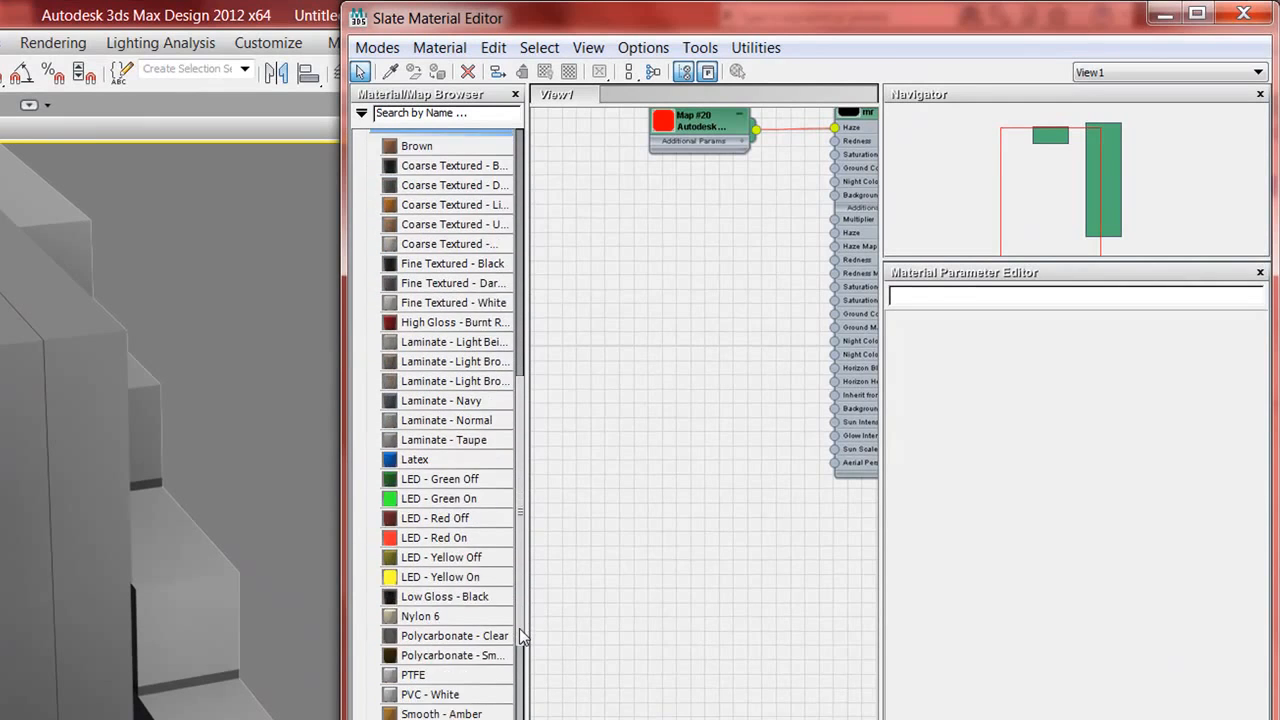
pyautogui.scroll(-3)
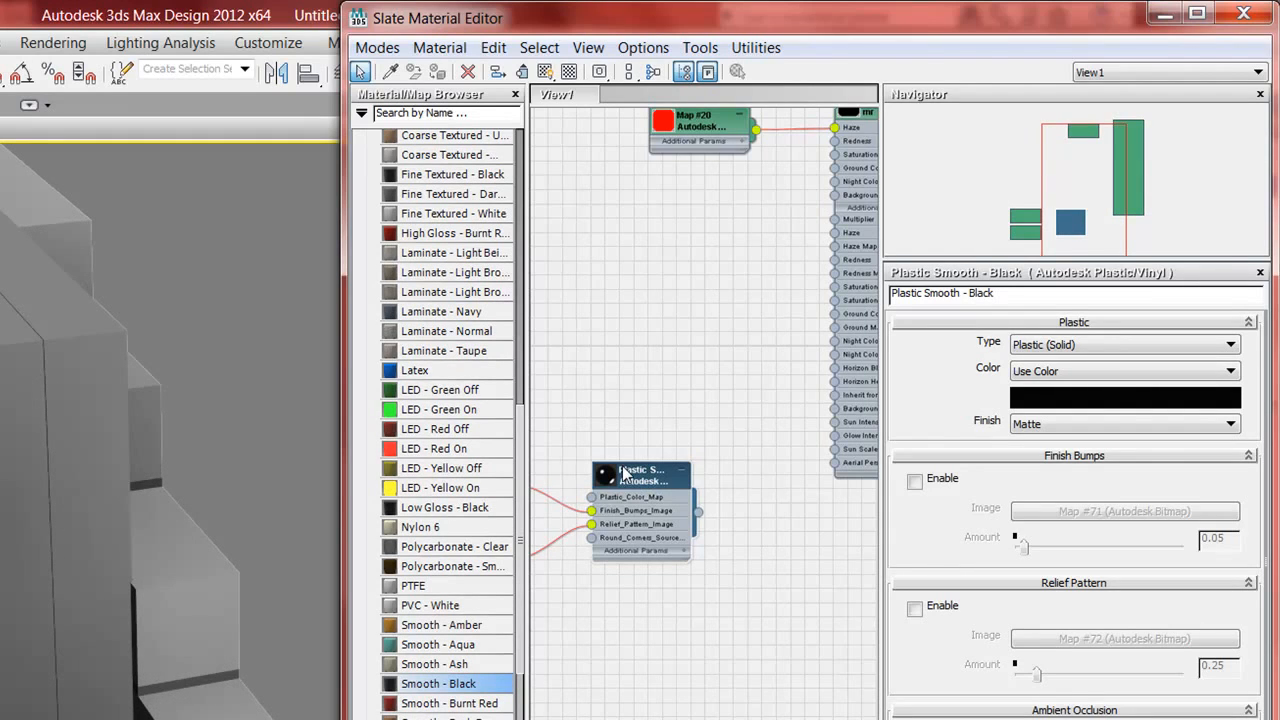
pyautogui.moveTo(1002, 436)
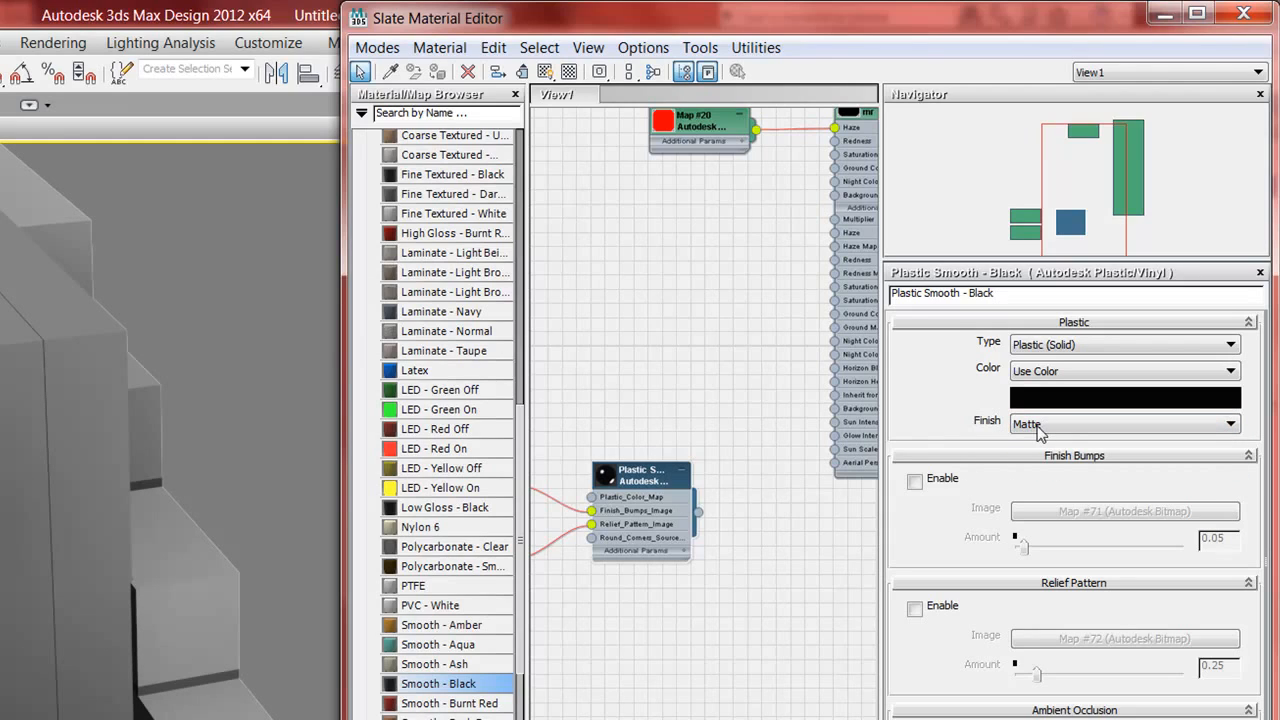
pyautogui.moveTo(1030, 428)
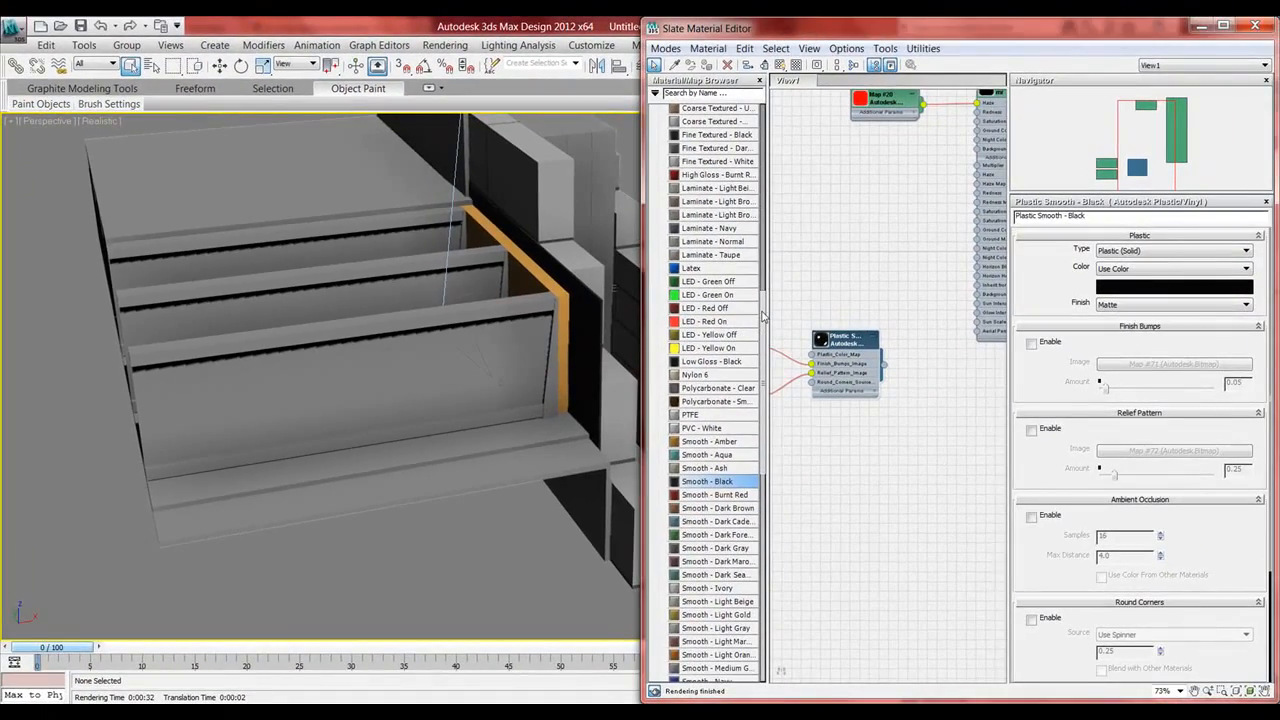
# Expand Metal > Steel in the Material/Map Browser to reach the galvanized steel material
pyautogui.click(664, 342)
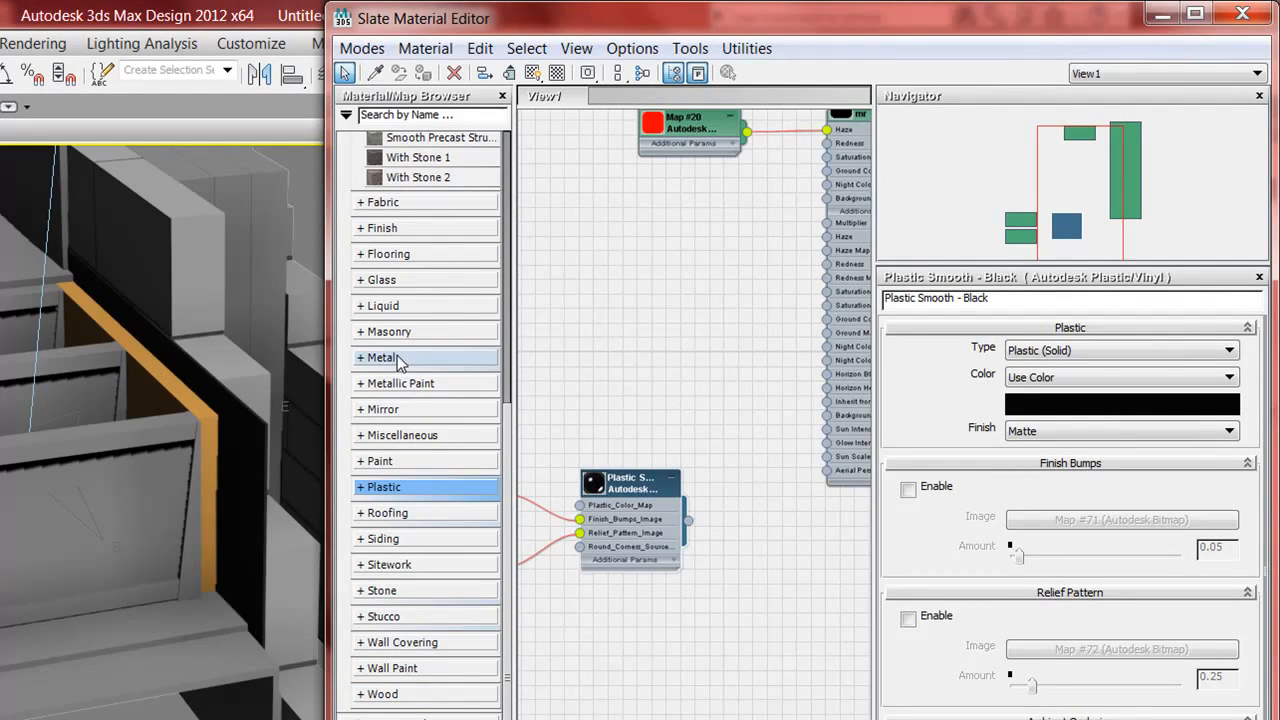
pyautogui.click(380, 356)
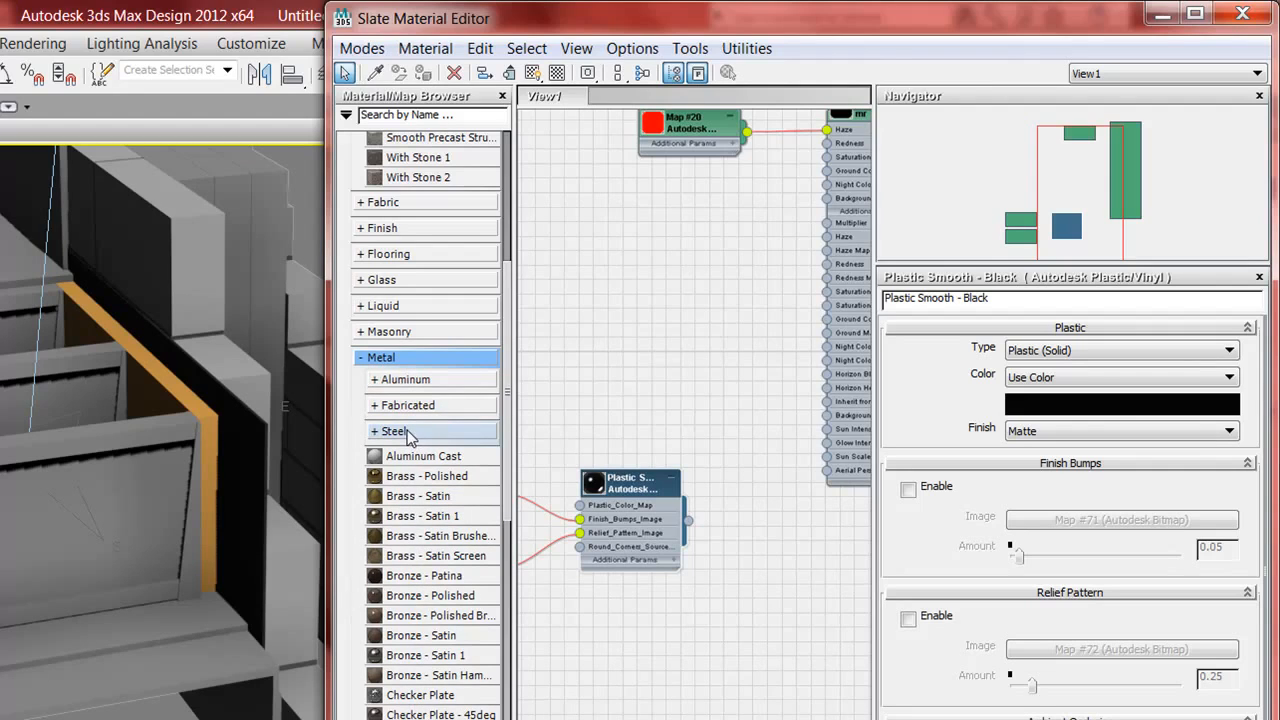
pyautogui.click(392, 432)
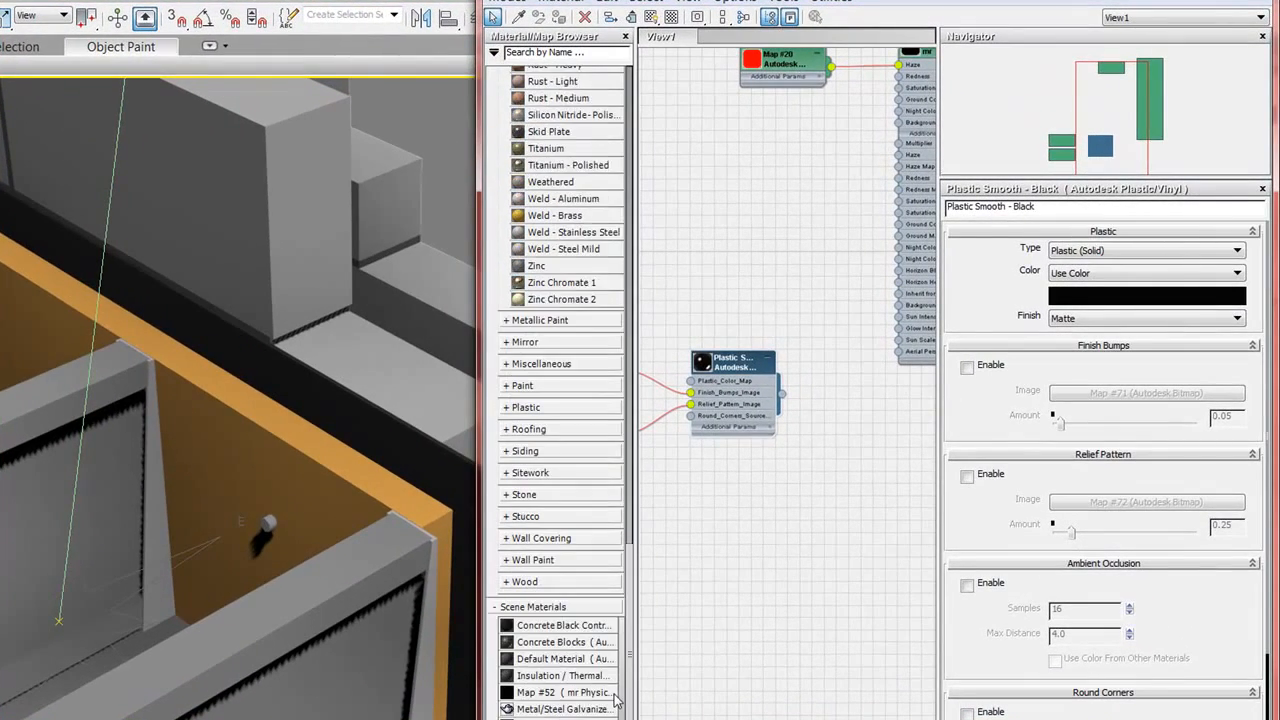
# Apply library Wood Beech to the panels, replacing the same-named scene material
pyautogui.click(524, 582)
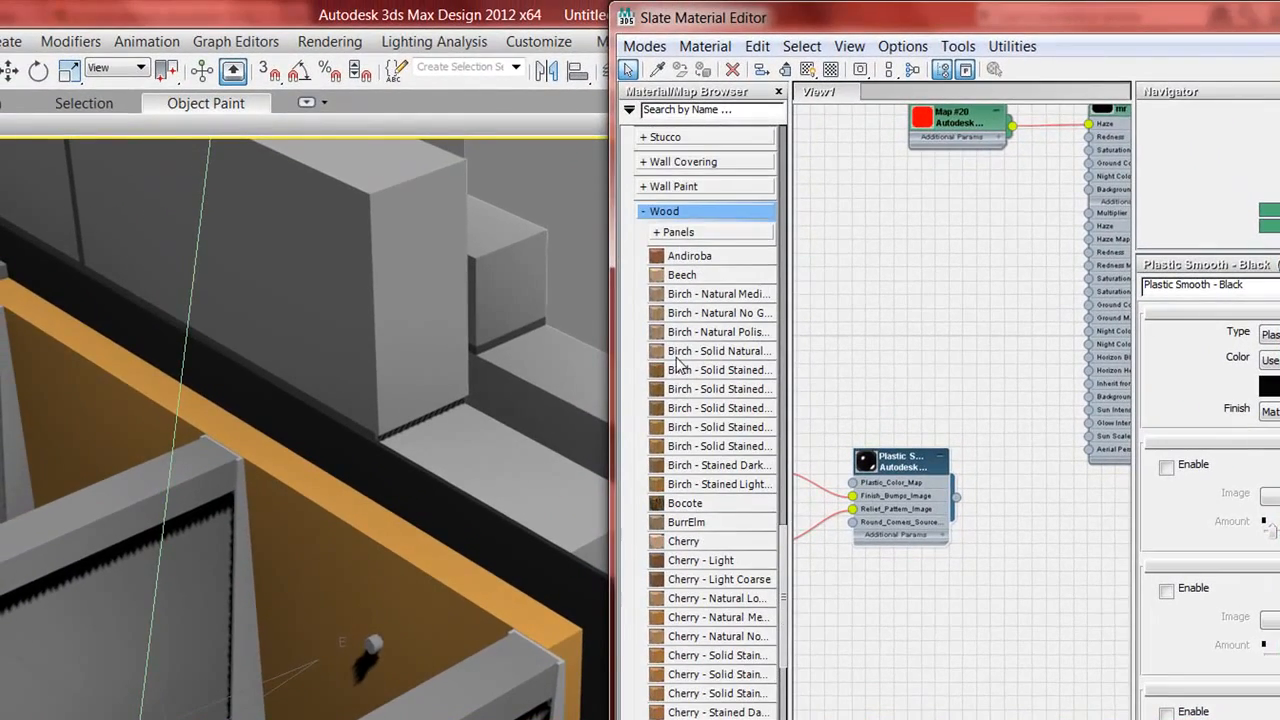
pyautogui.click(682, 274)
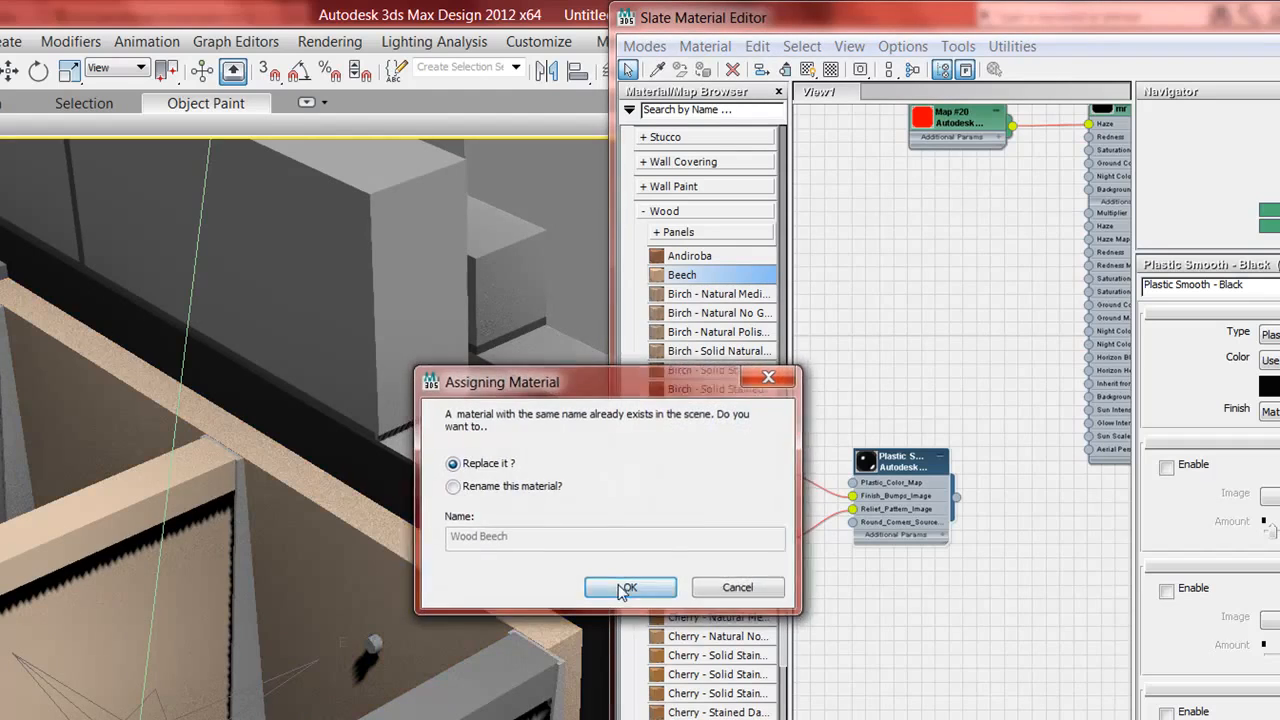
pyautogui.click(630, 588)
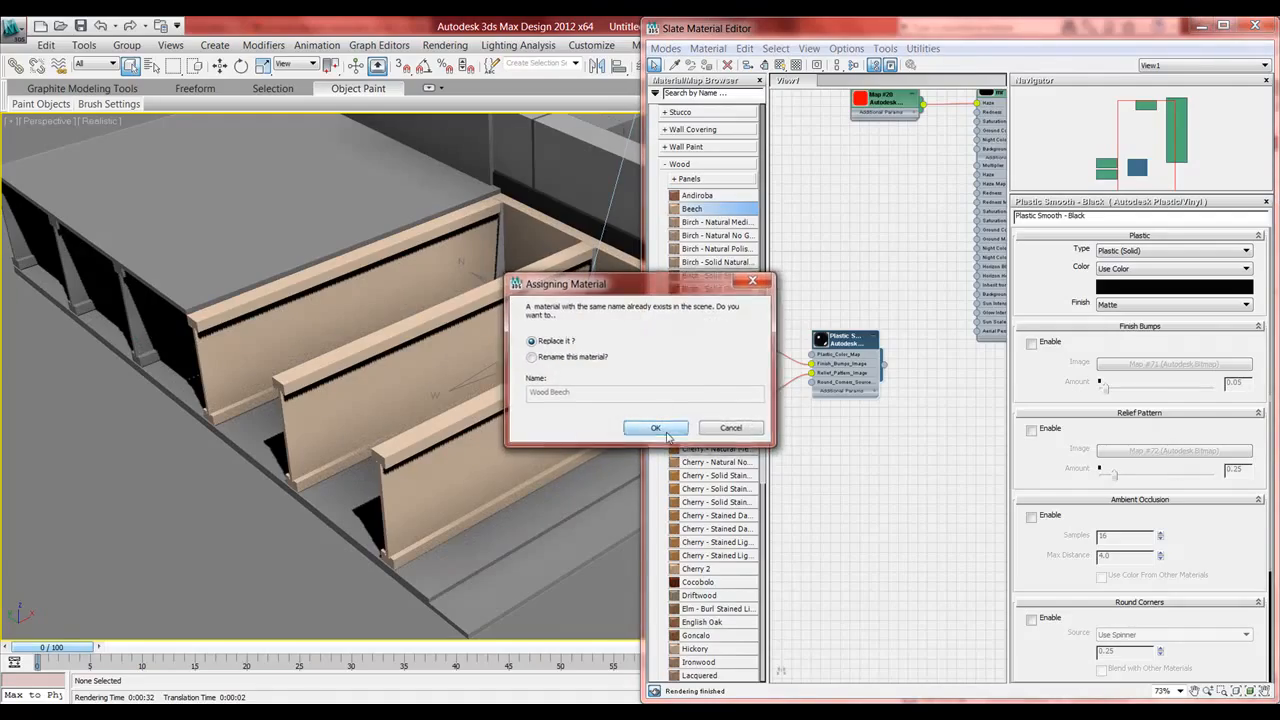
pyautogui.click(656, 428)
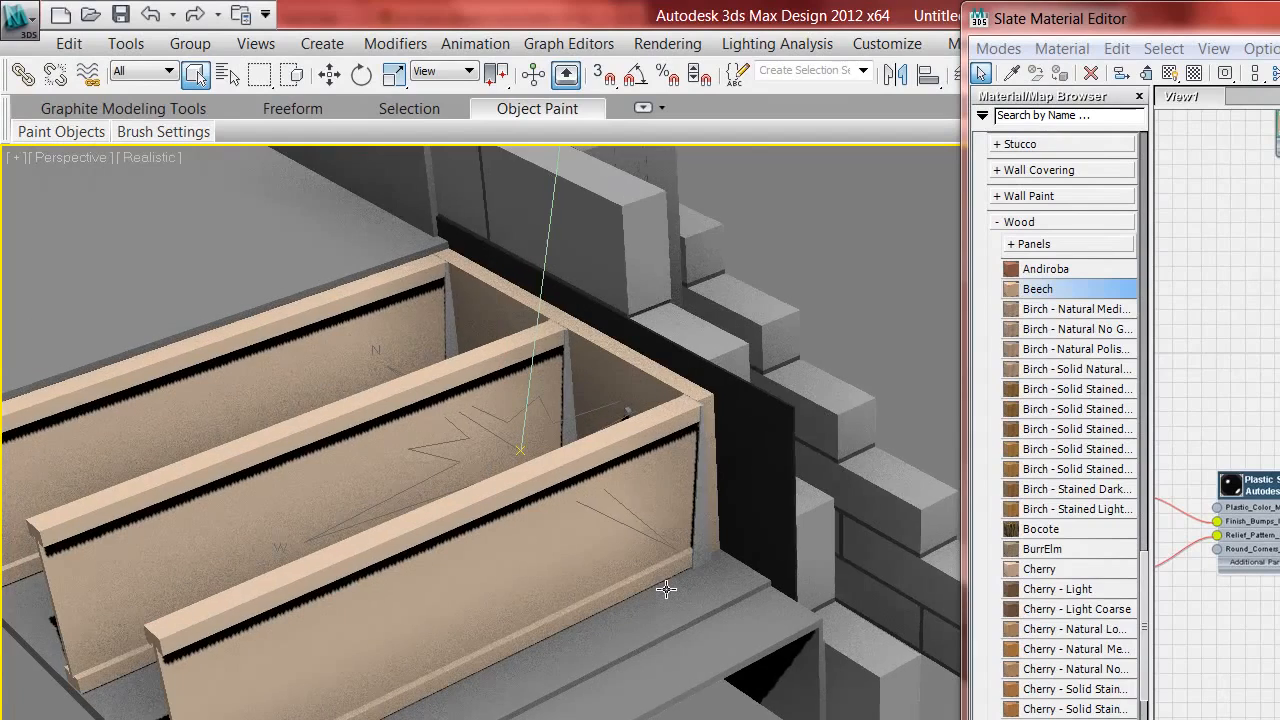
# Zoom out to show the whole detail and close the Slate Material Editor
pyautogui.moveTo(668, 588); pyautogui.dragTo(572, 524)
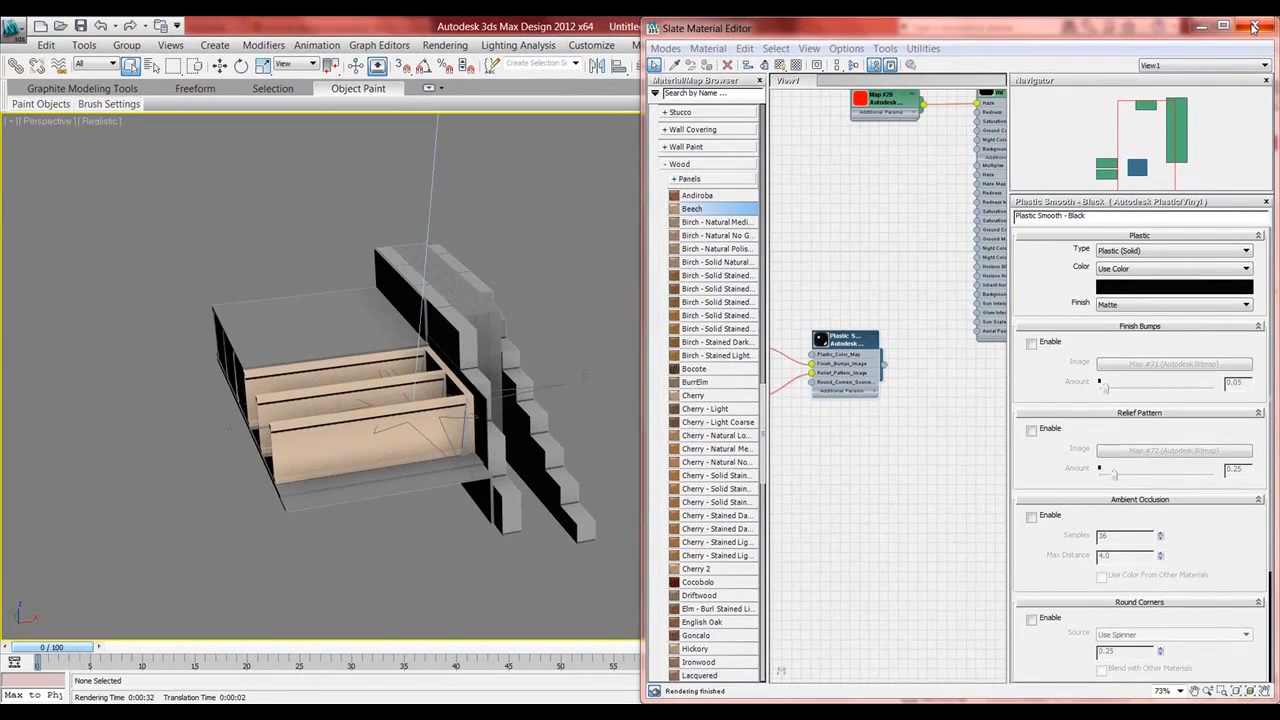
pyautogui.click(1250, 22)
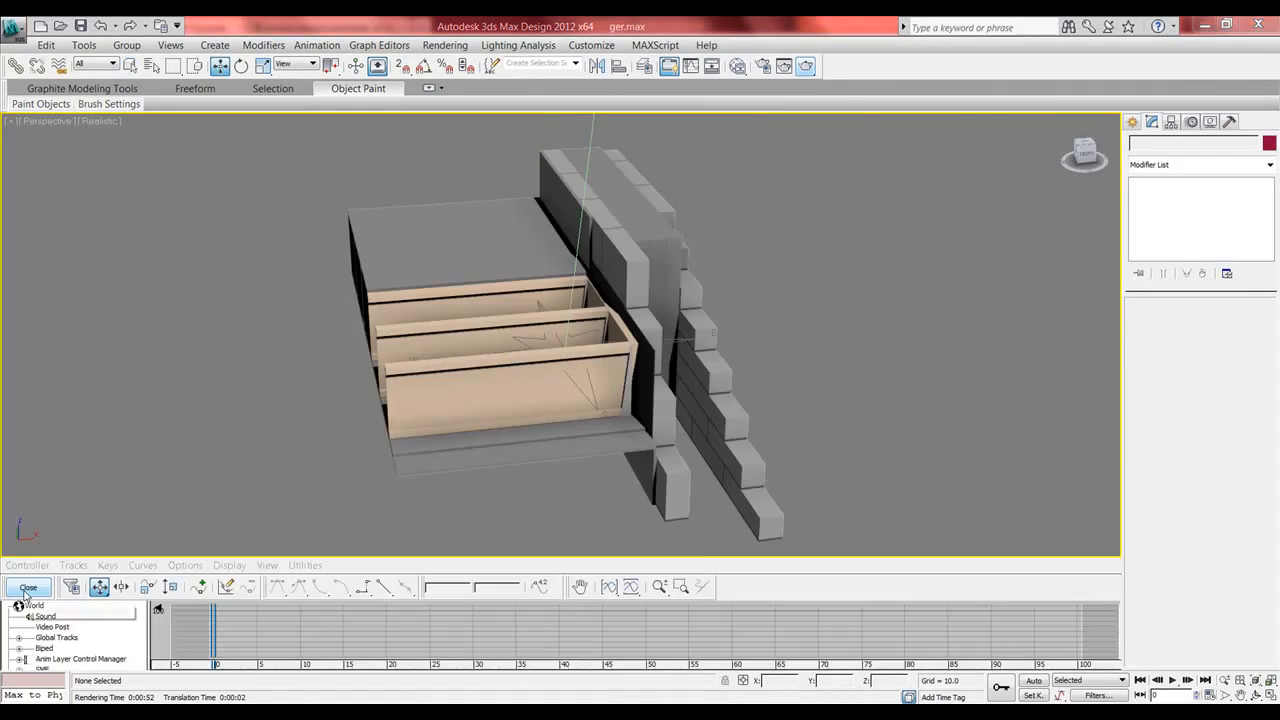
# Start creating a target camera aimed at the building detail
pyautogui.click(28, 588)
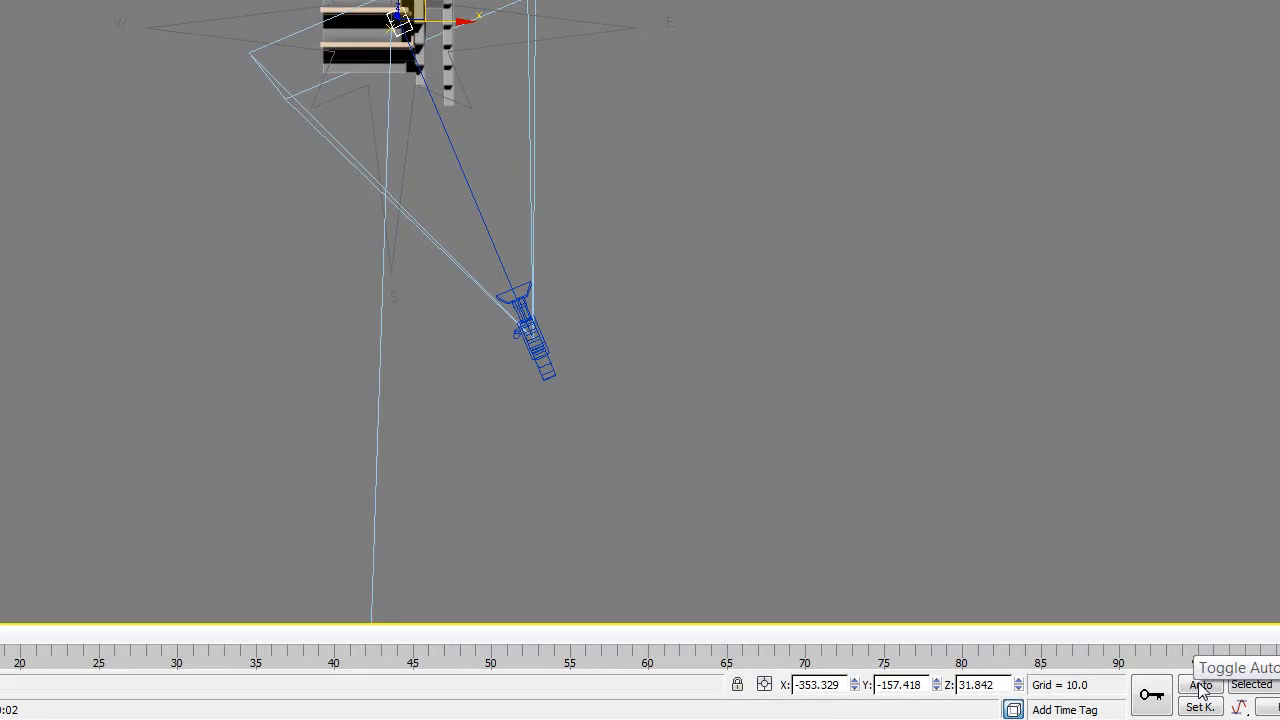
# With Auto Key on, move Camera001 at frame 25 to key its animation
pyautogui.click(1200, 684)
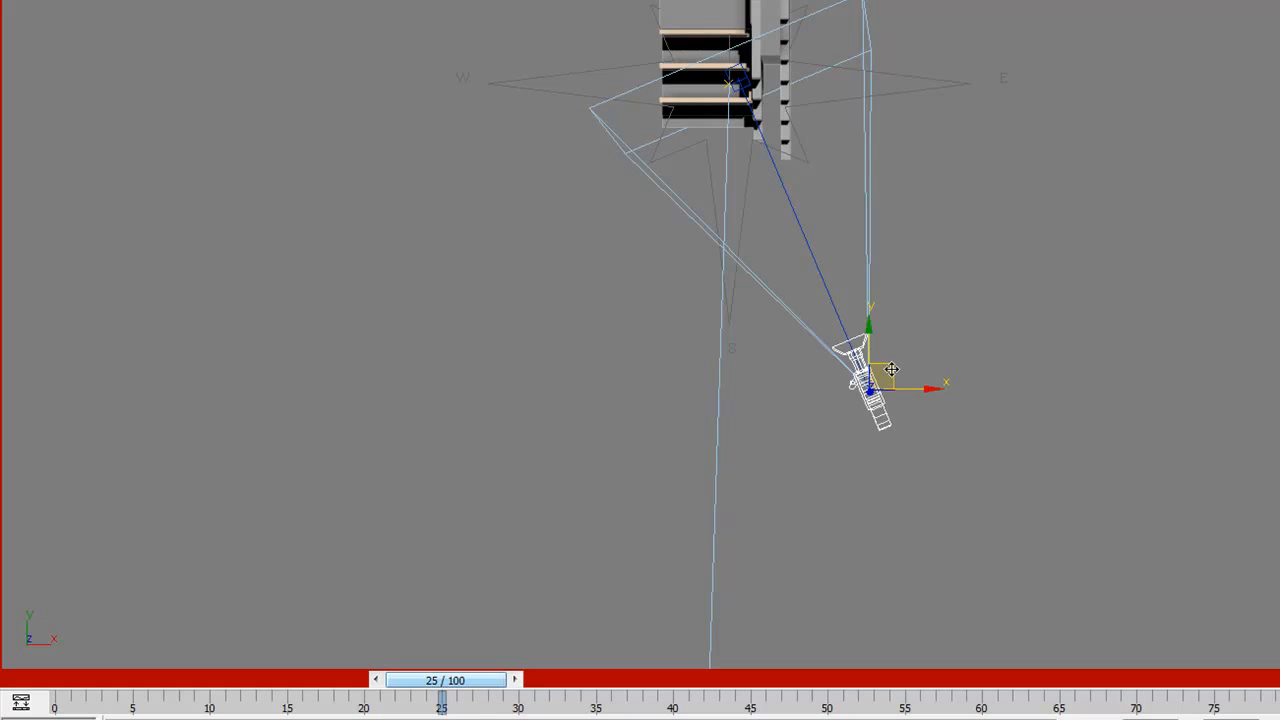
pyautogui.moveTo(870, 370); pyautogui.dragTo(650, 350)
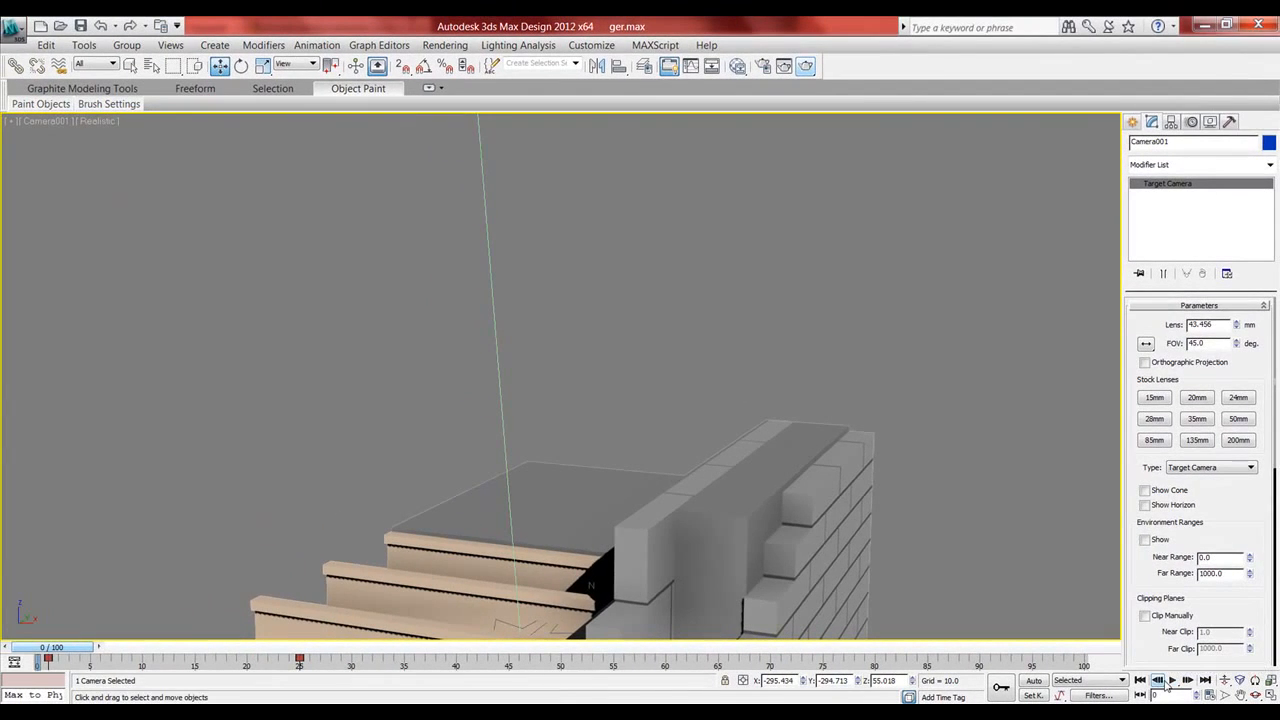
# Move the time slider to a later frame and bring up the Select From Scene dialog
pyautogui.click(1174, 680)
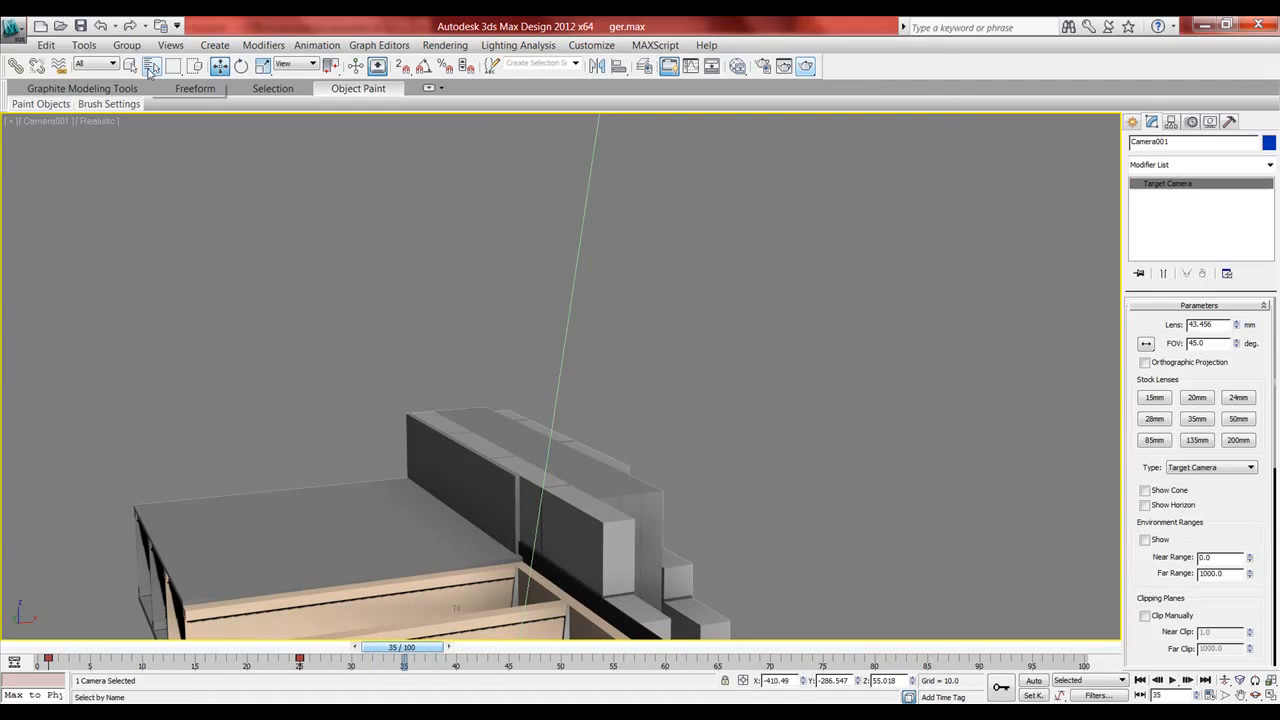
pyautogui.click(148, 64)
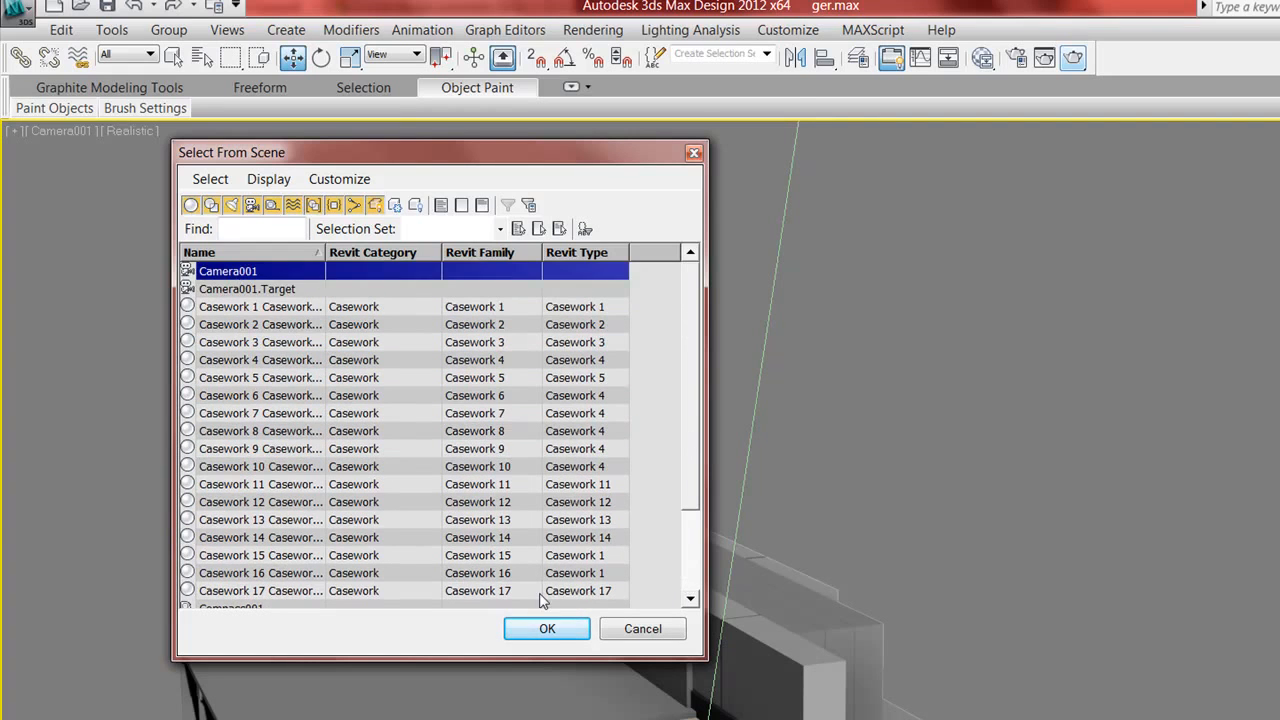
# Select Camera001.Target in Select From Scene and confirm
pyautogui.click(548, 628)
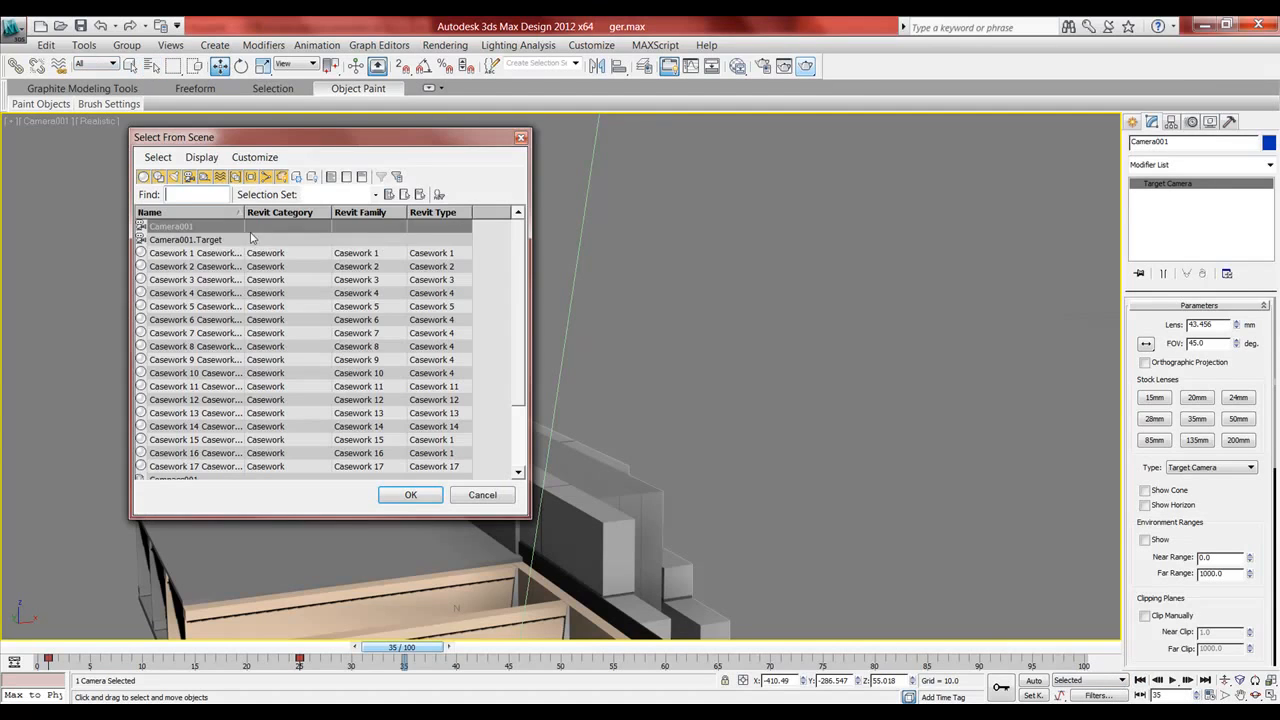
pyautogui.click(410, 496)
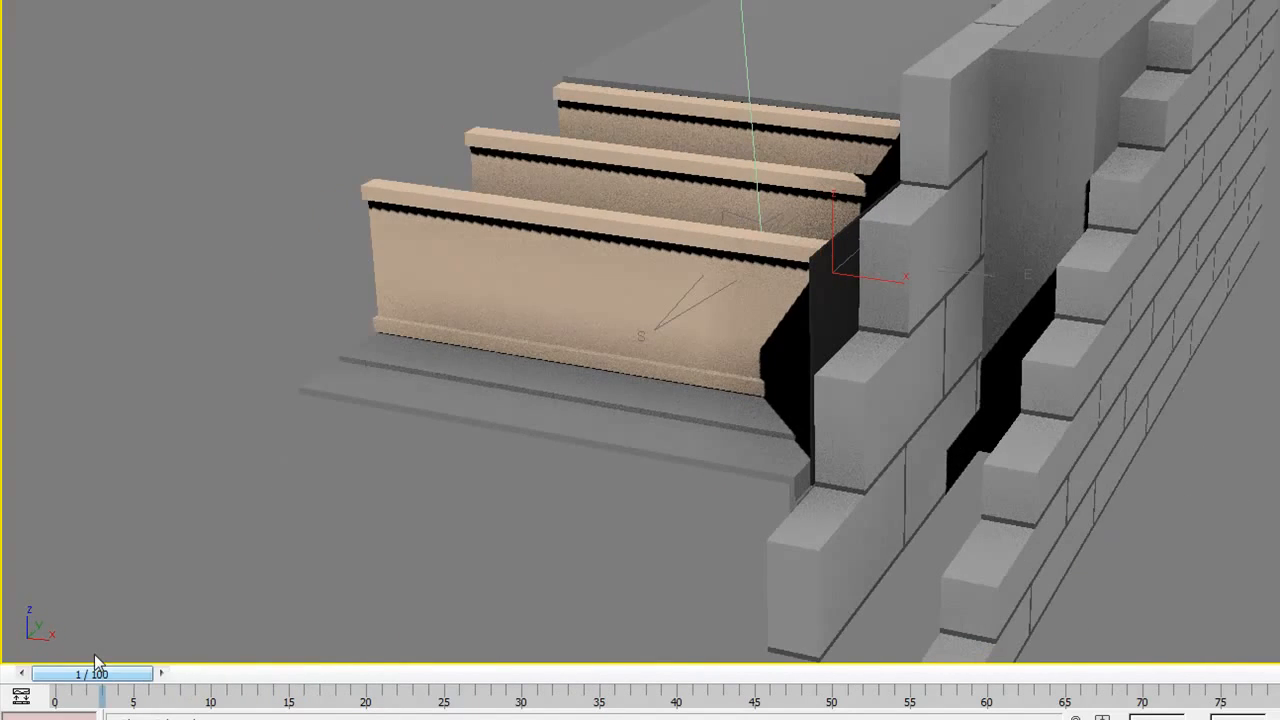
# Scrub the time slider between frames 1 and 62 to preview the camera animation
pyautogui.moveTo(100, 672); pyautogui.dragTo(210, 672)
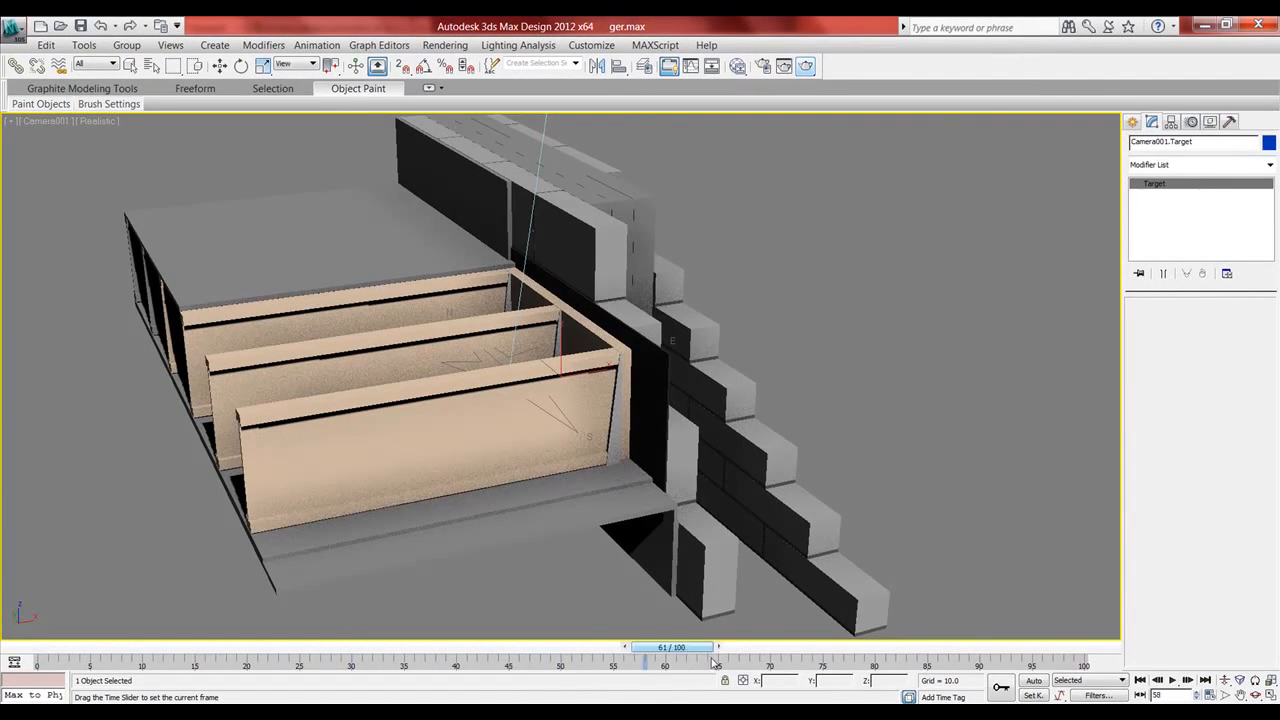
pyautogui.moveTo(664, 648); pyautogui.dragTo(110, 648)
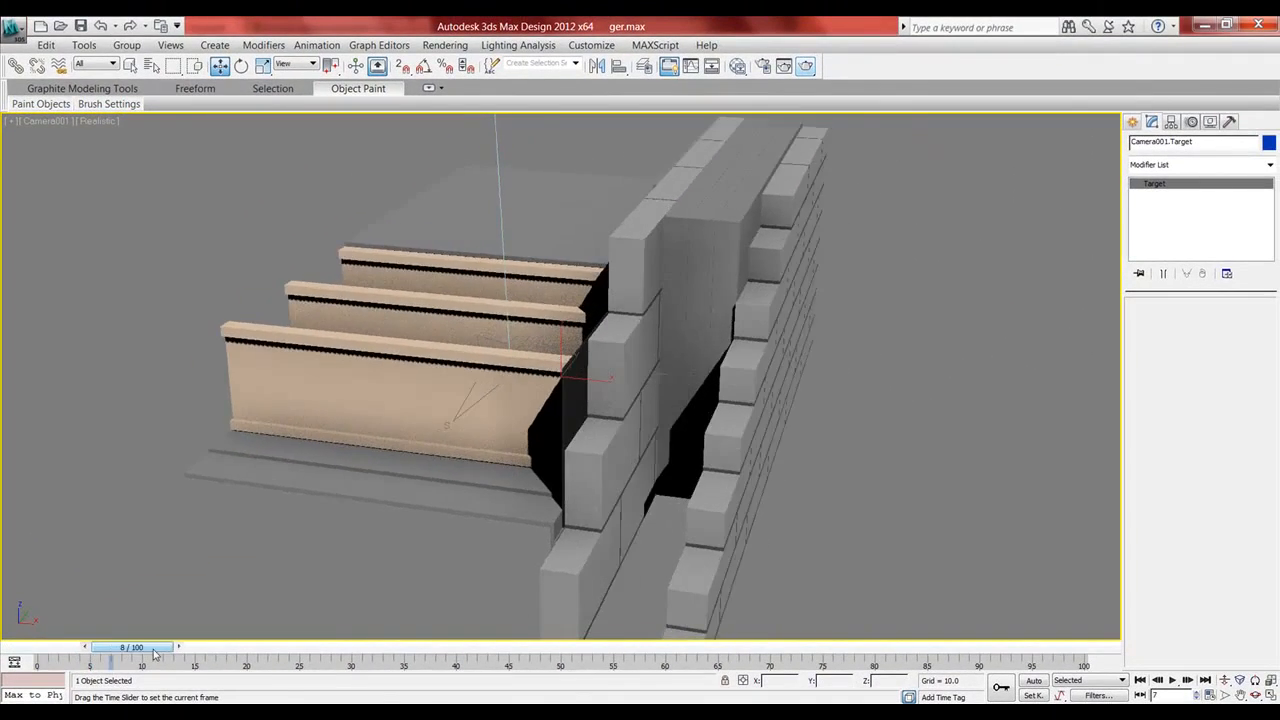
pyautogui.moveTo(130, 648); pyautogui.dragTo(462, 648)
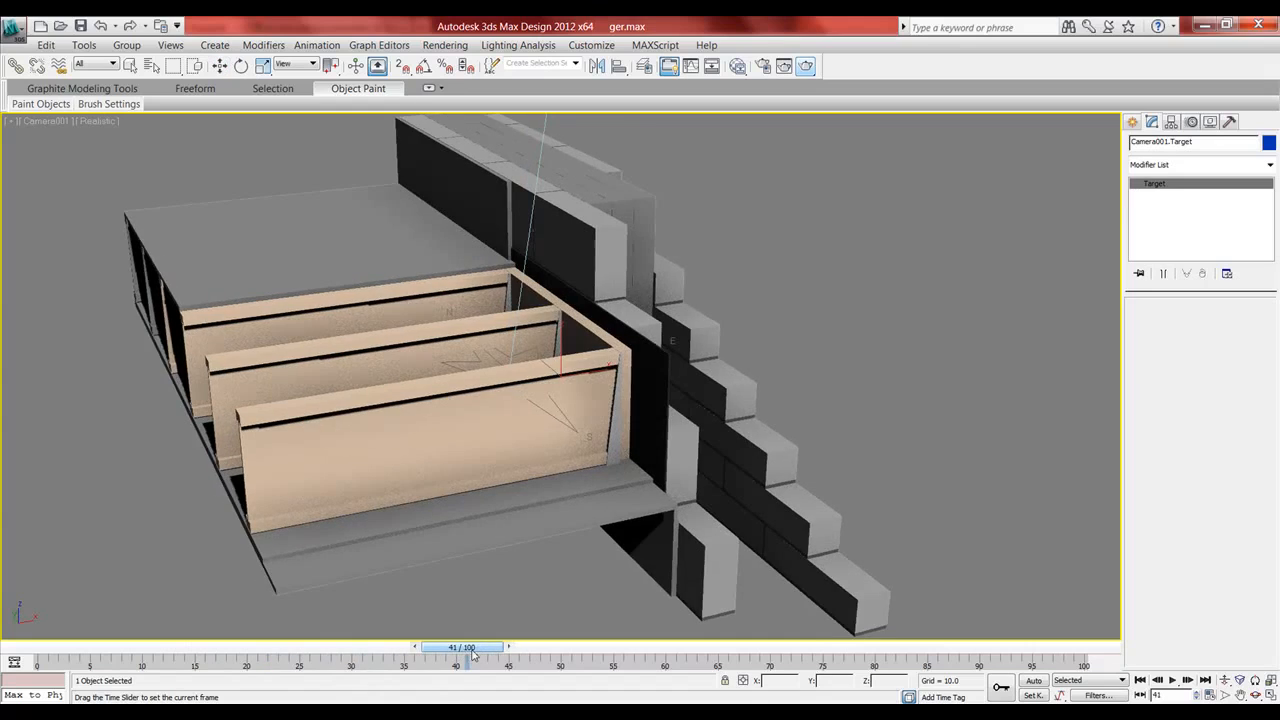